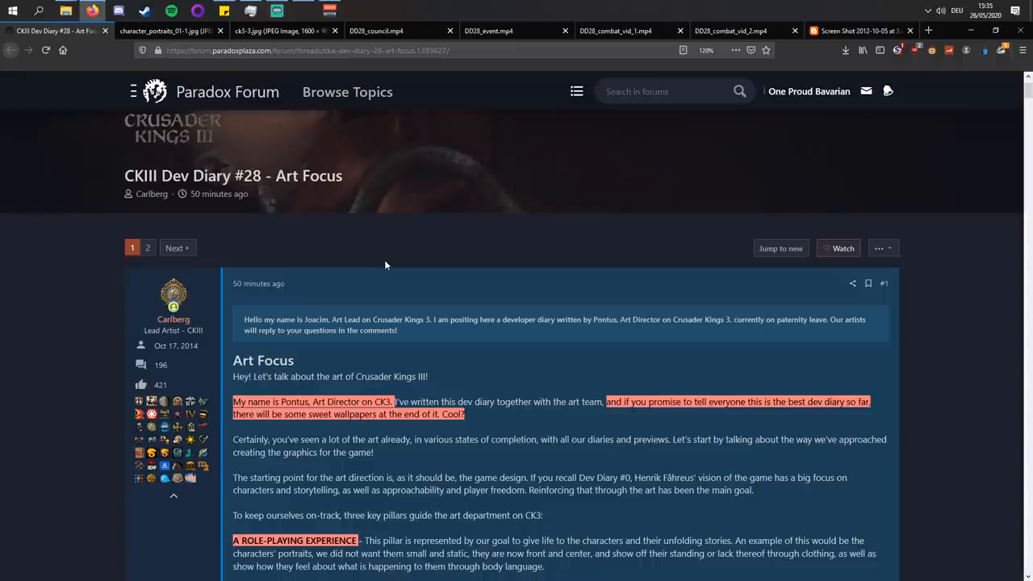
- Scroll through the diary intro and role-playing pillar to the portrait images
scroll(down, 3)
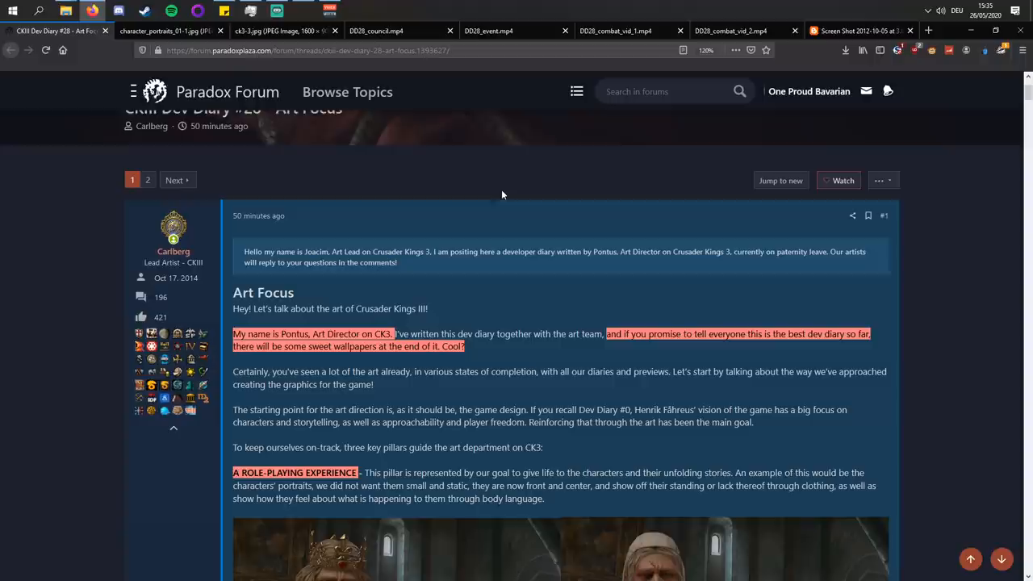
scroll(down, 3)
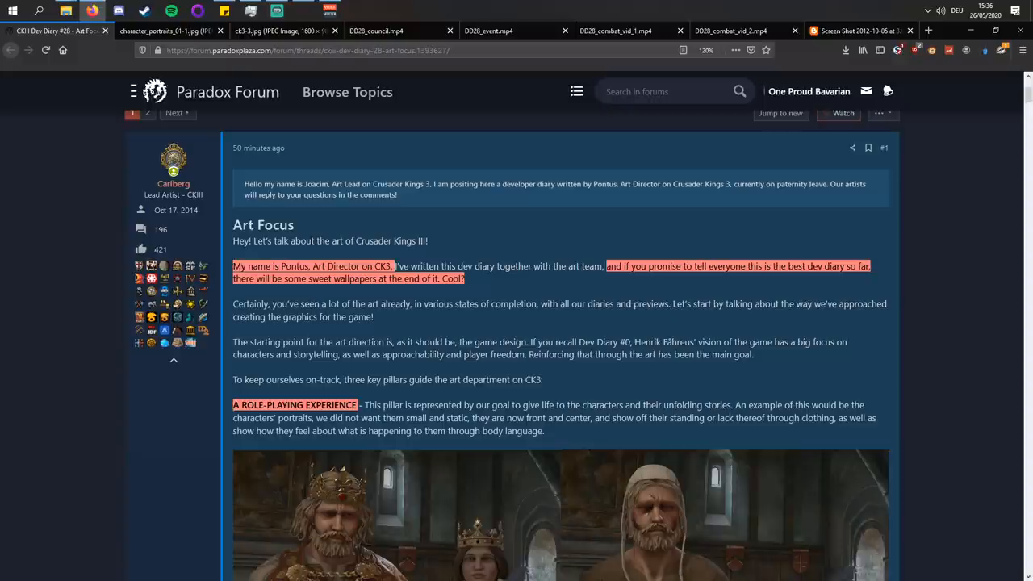
mouse_move(444, 248)
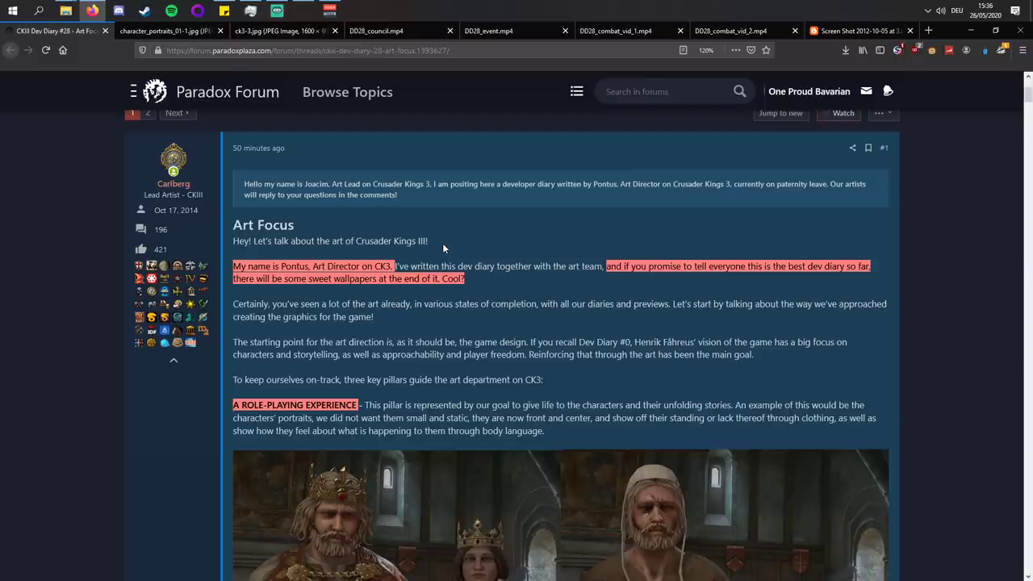
scroll(down, 3)
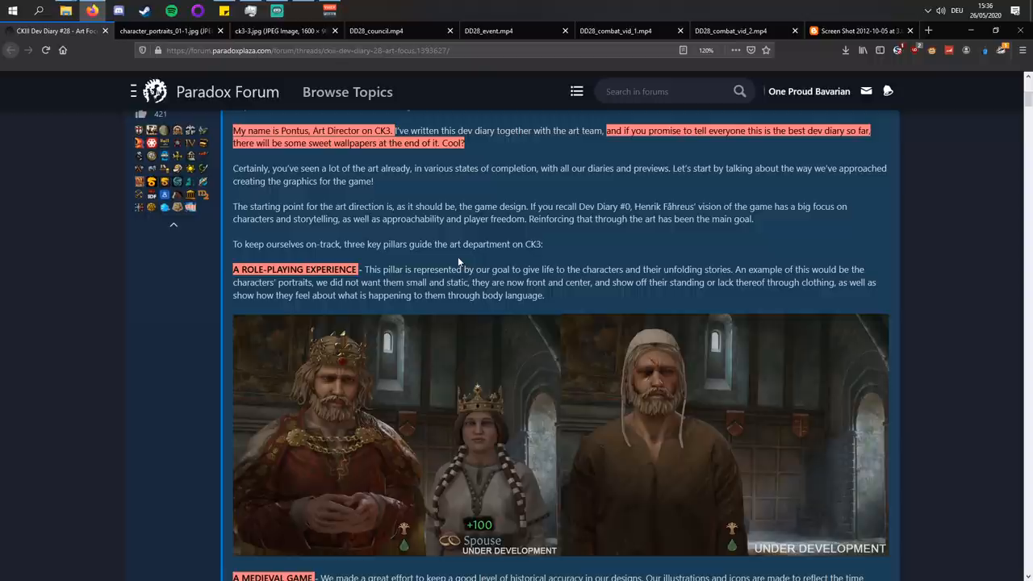
scroll(down, 3)
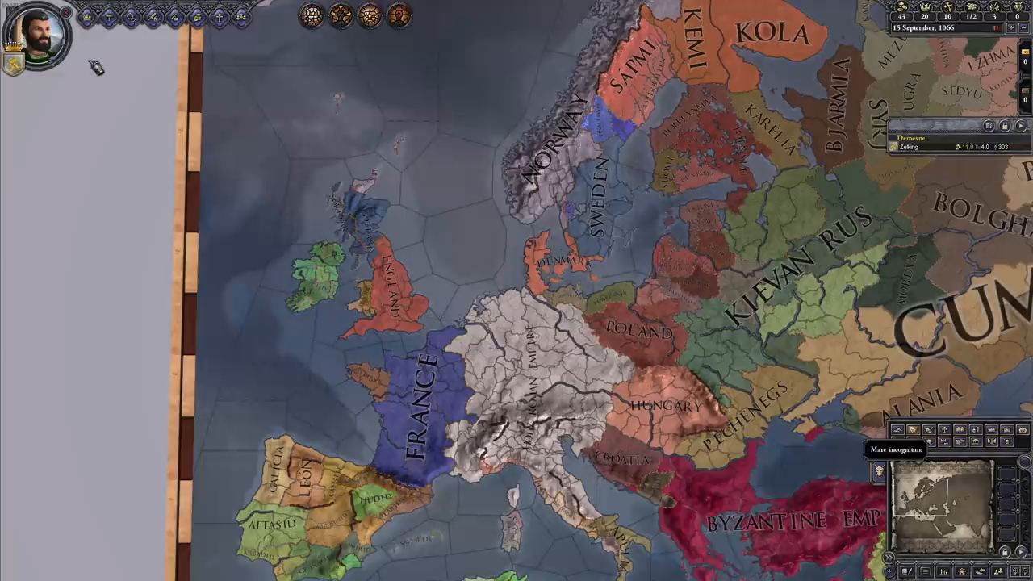
- Open Count Wernher of Medelike's character sheet from the ruler portrait
click(35, 35)
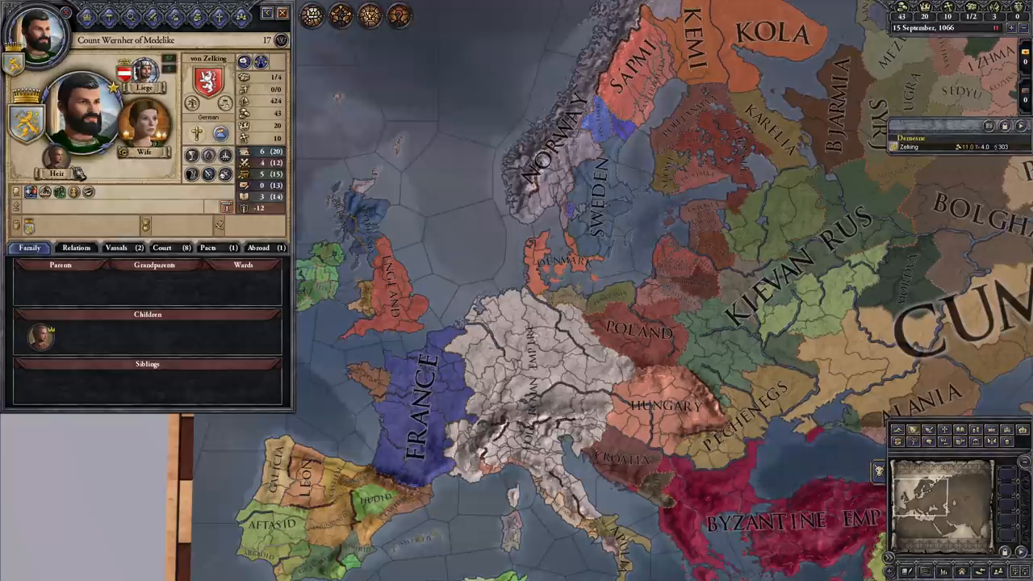
mouse_move(419, 247)
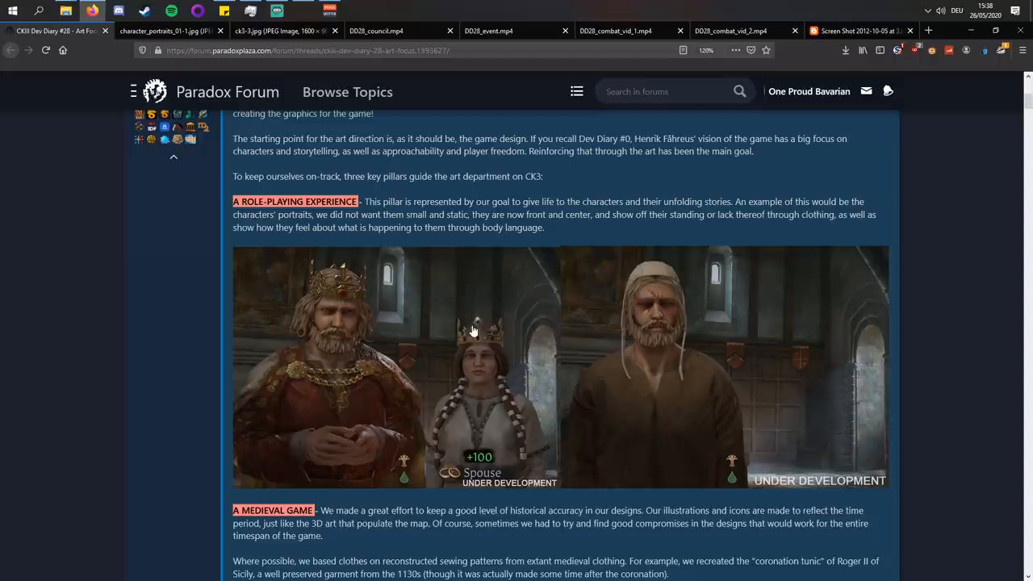
- Enlarge the crowned king and spouse portrait in the diary
click(473, 330)
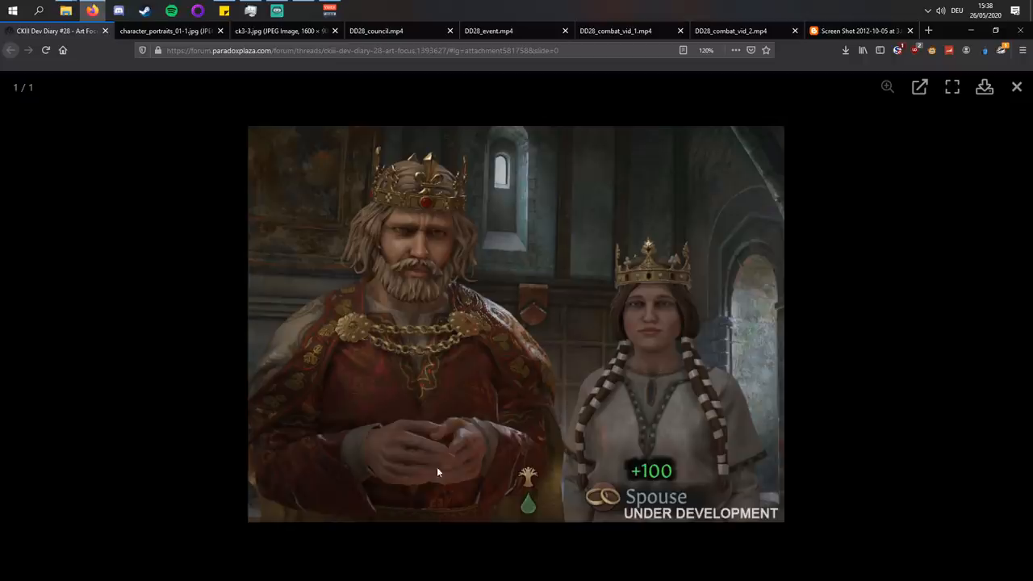
- Switch to the ck3-3.jpg tab showing Lord Rhiwallon ap Cynfyn, spouse and heir
click(282, 31)
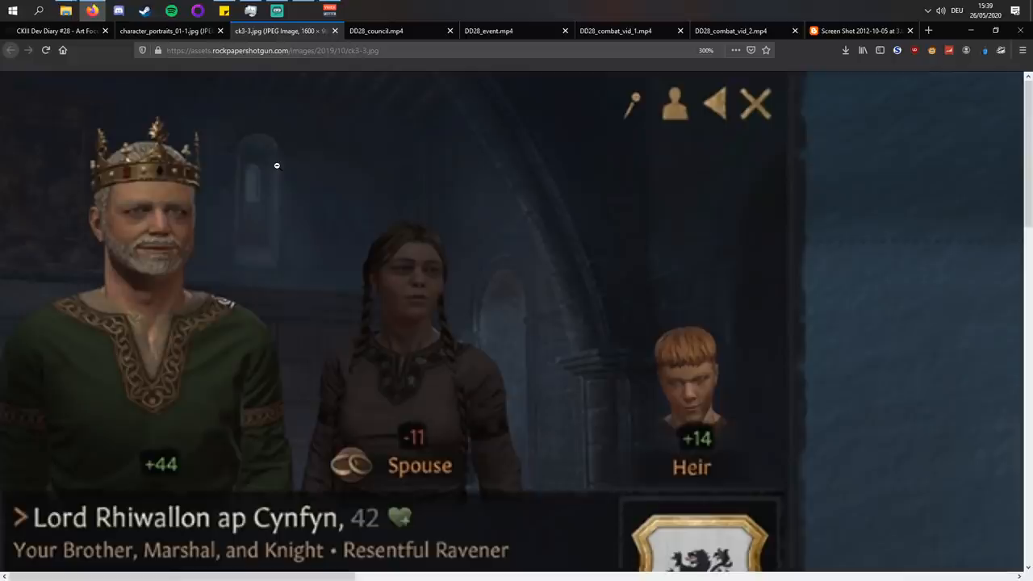
- Compare the diary portraits against ck3-3.jpg, ending on the forum diary tab
click(57, 32)
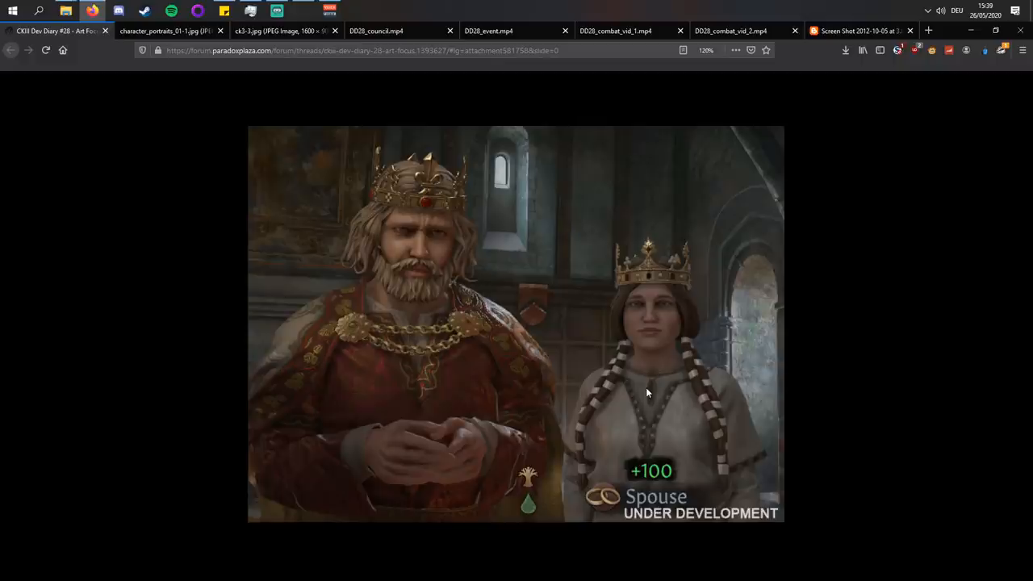
click(282, 30)
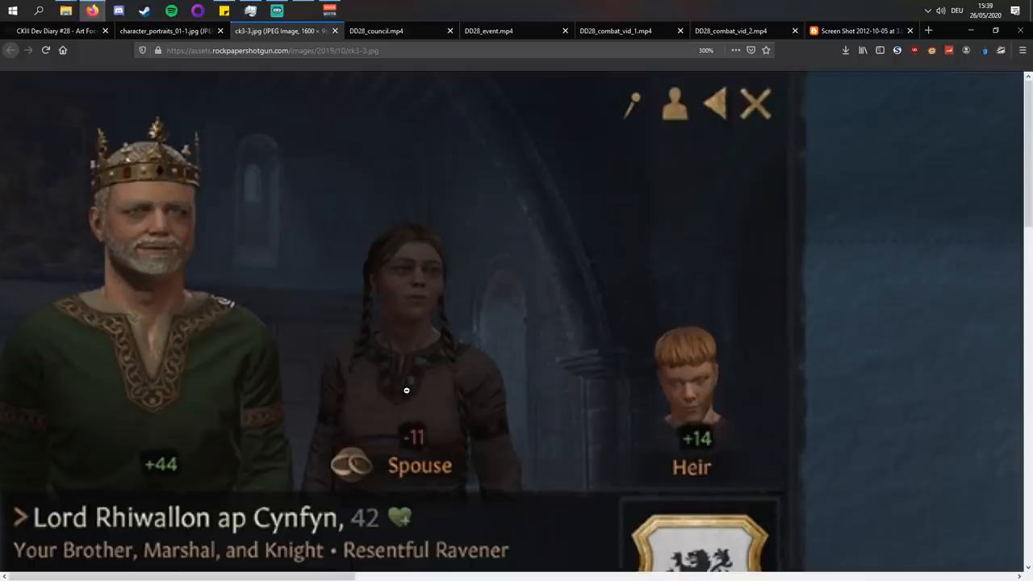
click(56, 33)
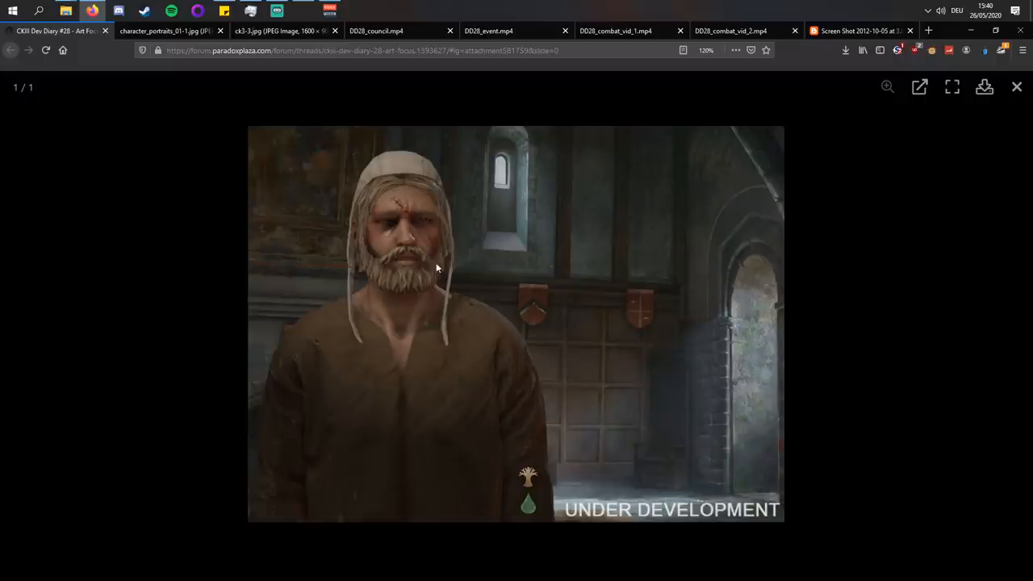
mouse_move(467, 261)
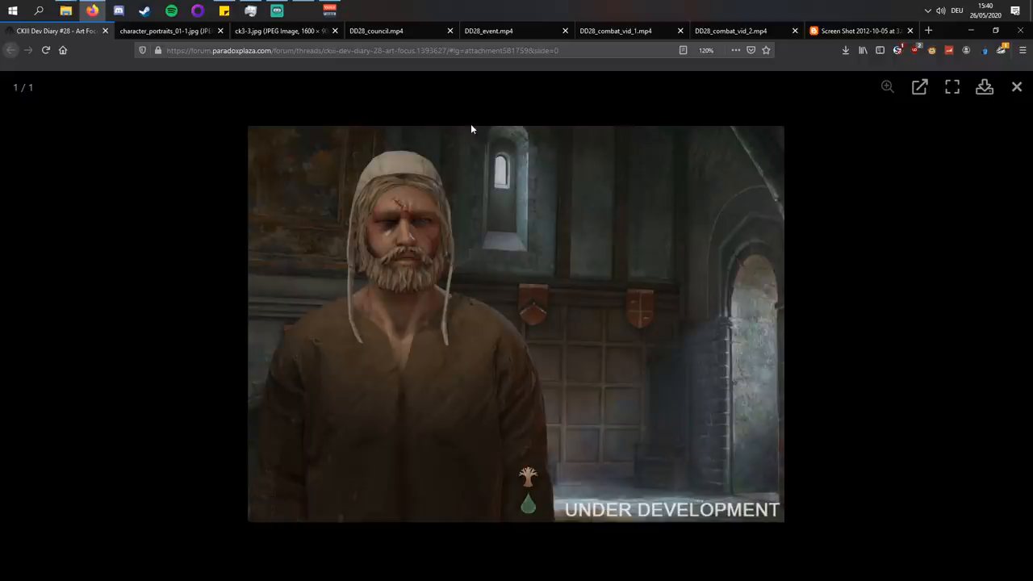
mouse_move(563, 99)
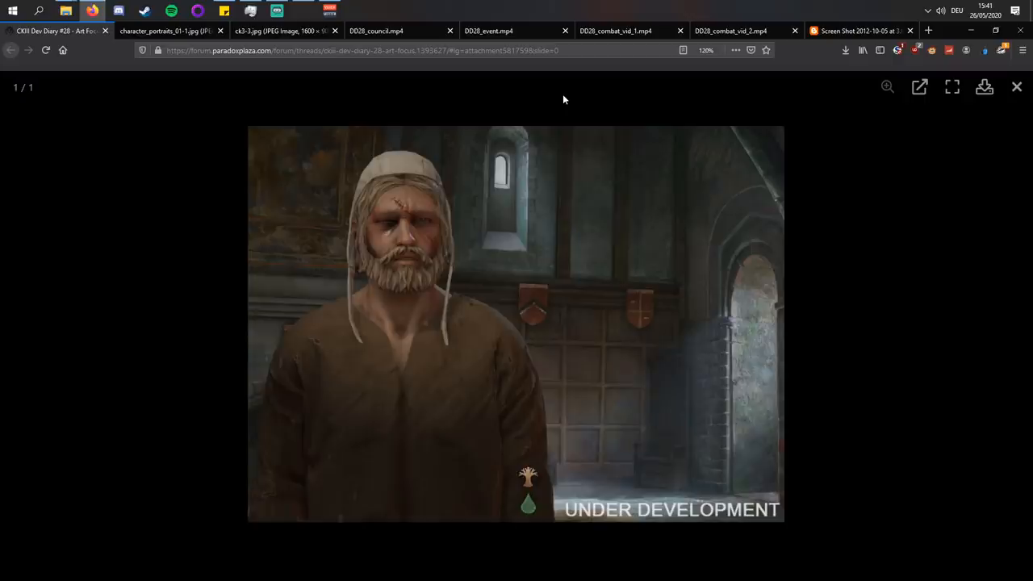
- Close the enlarged peasant portrait to return to the A Medieval Game section
click(1015, 87)
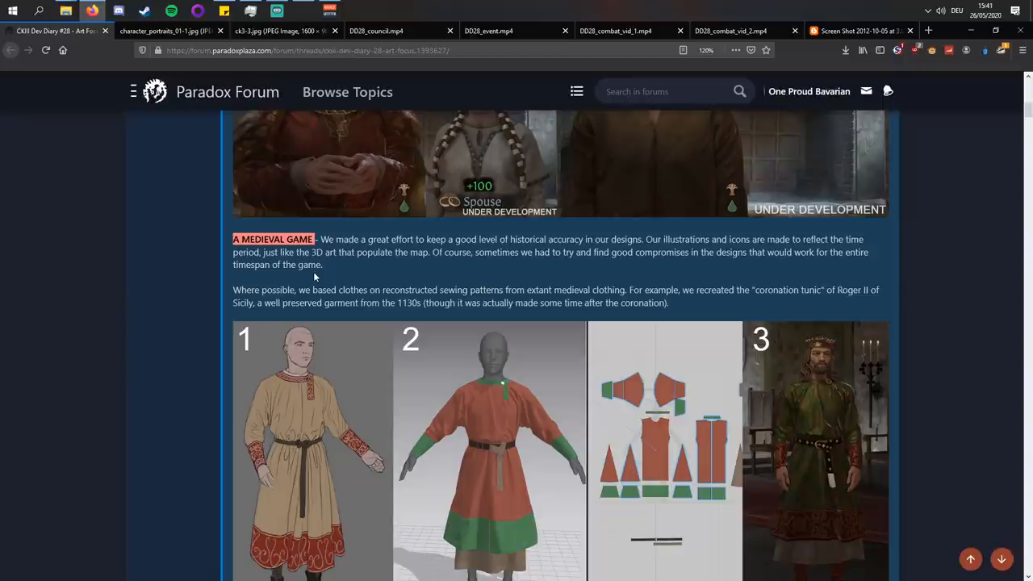
- Read down to the Roger II coronation tunic four-stage comparison
scroll(down, 3)
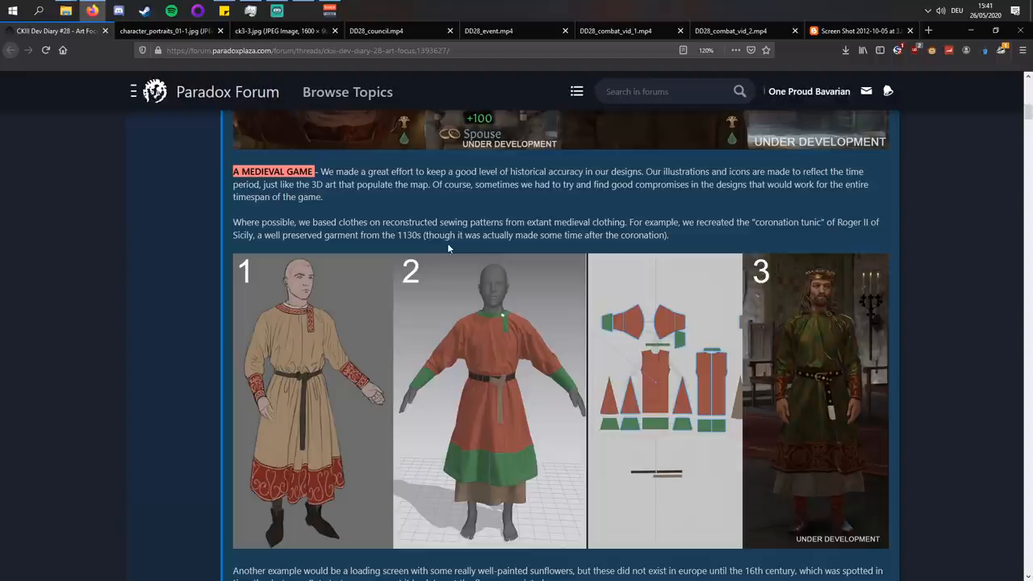
scroll(down, 3)
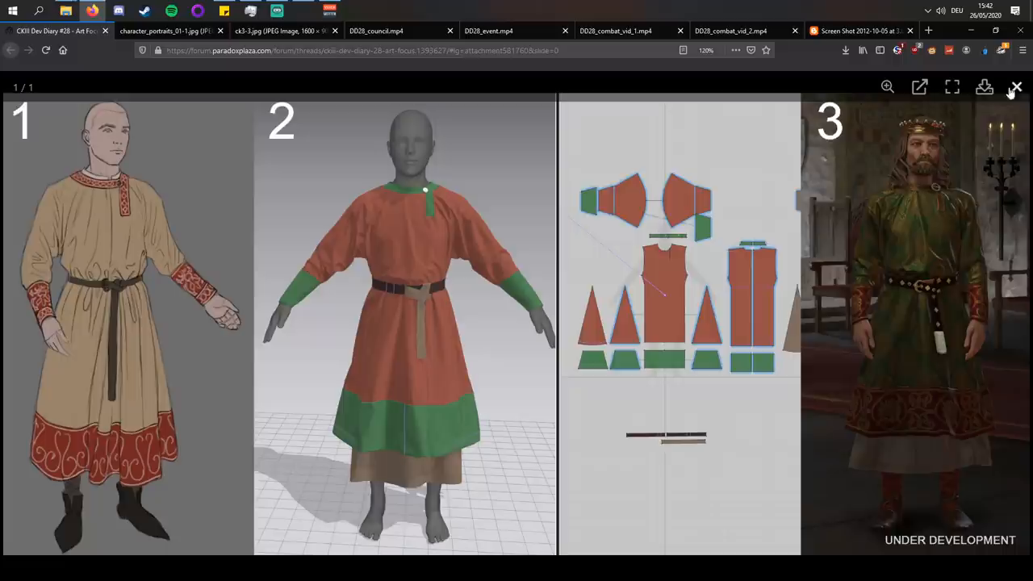
- Close the tunic image, briefly revisit ck3-3.jpg, and return to the diary post
click(1013, 85)
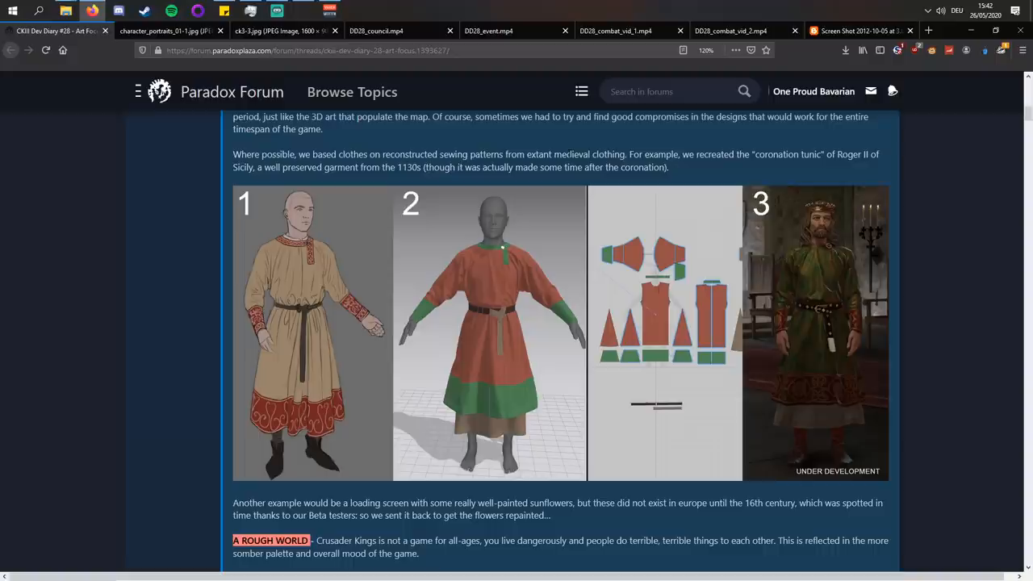
scroll(down, 3)
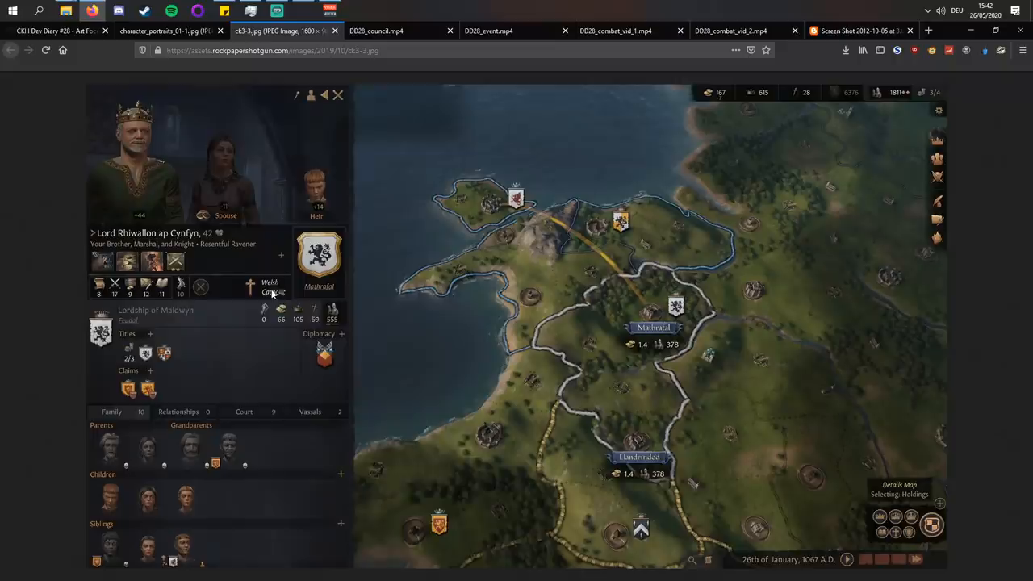
click(62, 31)
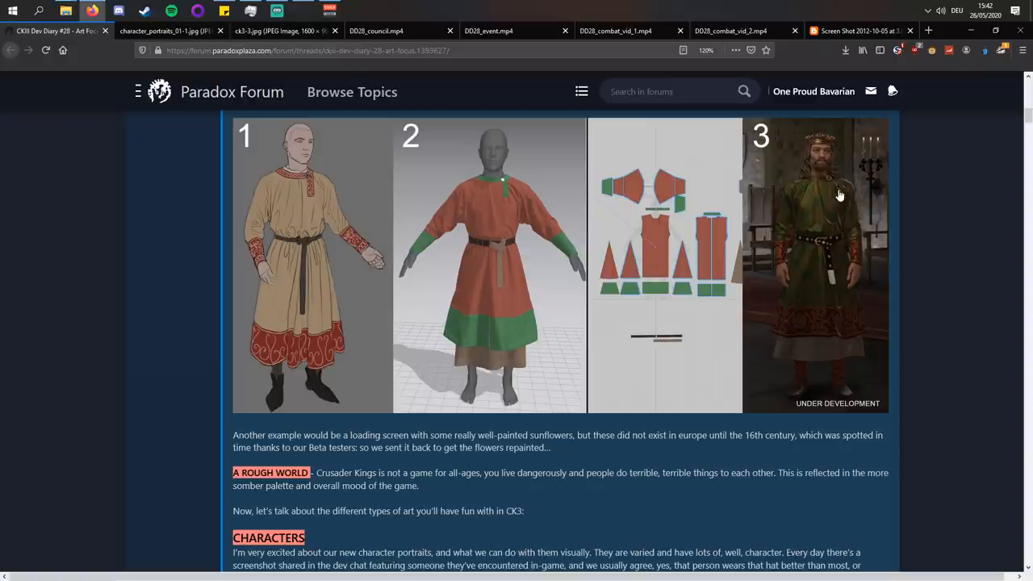
- Read the Characters section down to the concept-art and in-game clothing images
scroll(down, 3)
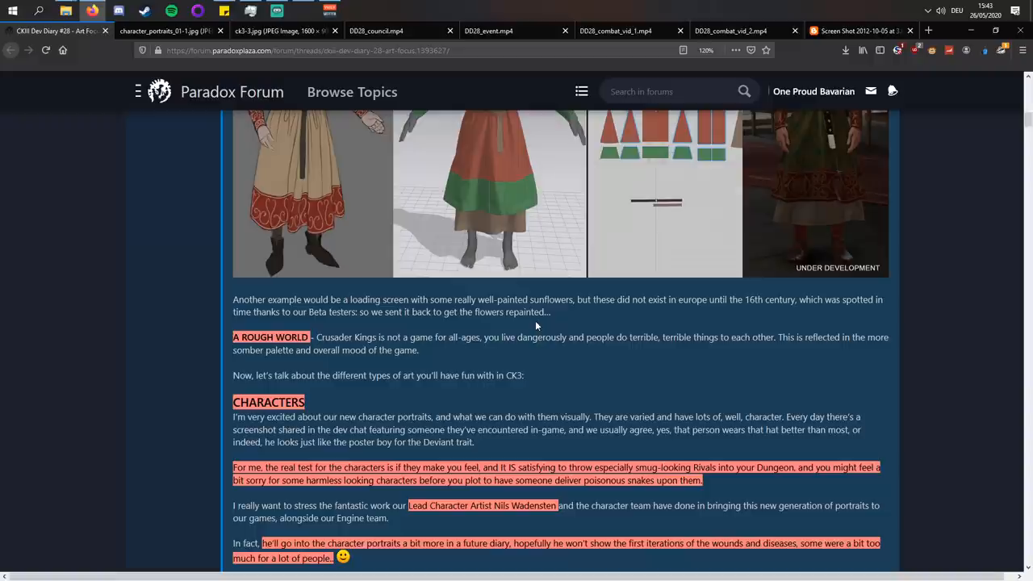
scroll(up, 3)
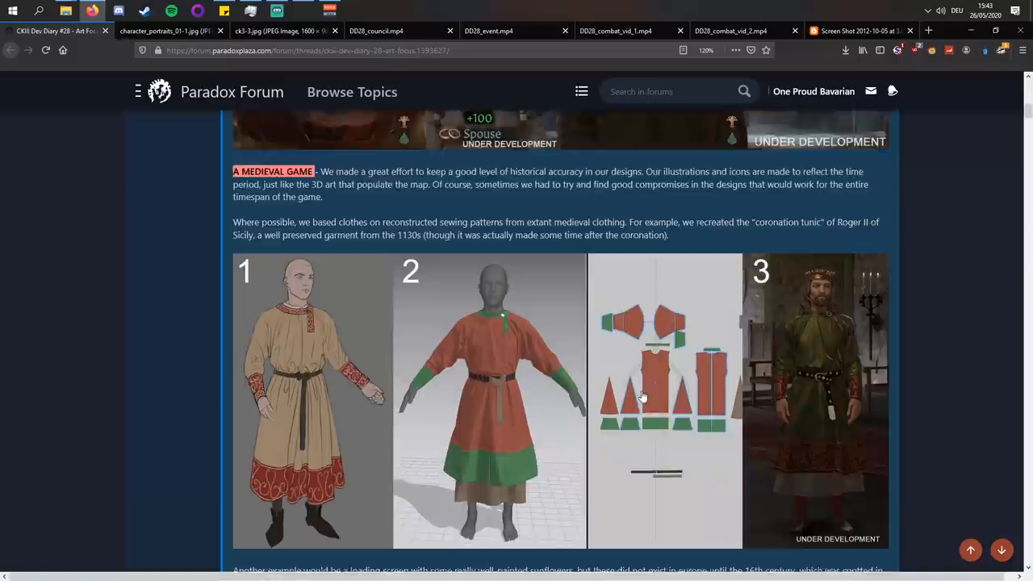
scroll(up, 3)
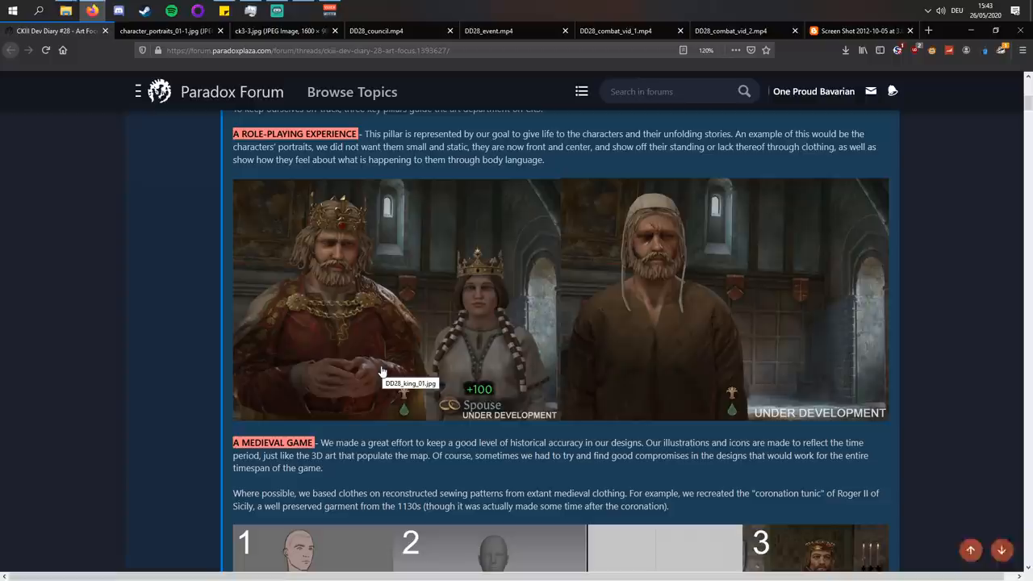
scroll(down, 3)
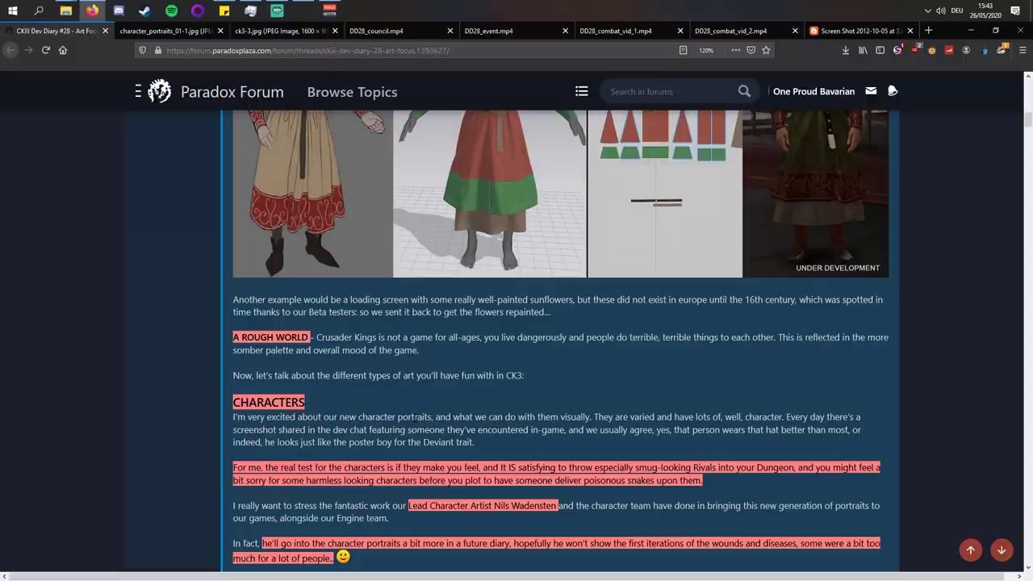
scroll(down, 3)
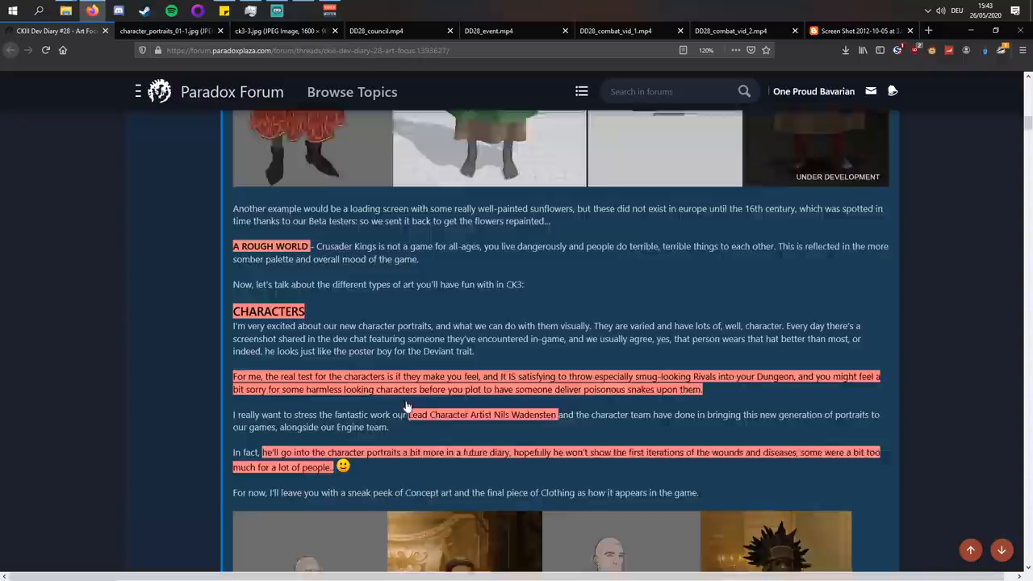
scroll(down, 3)
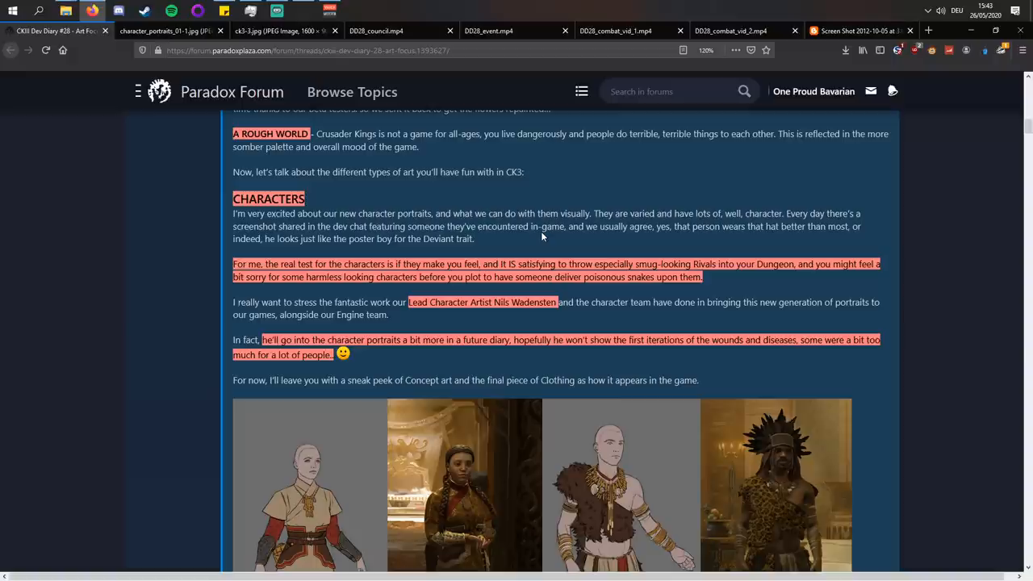
scroll(down, 3)
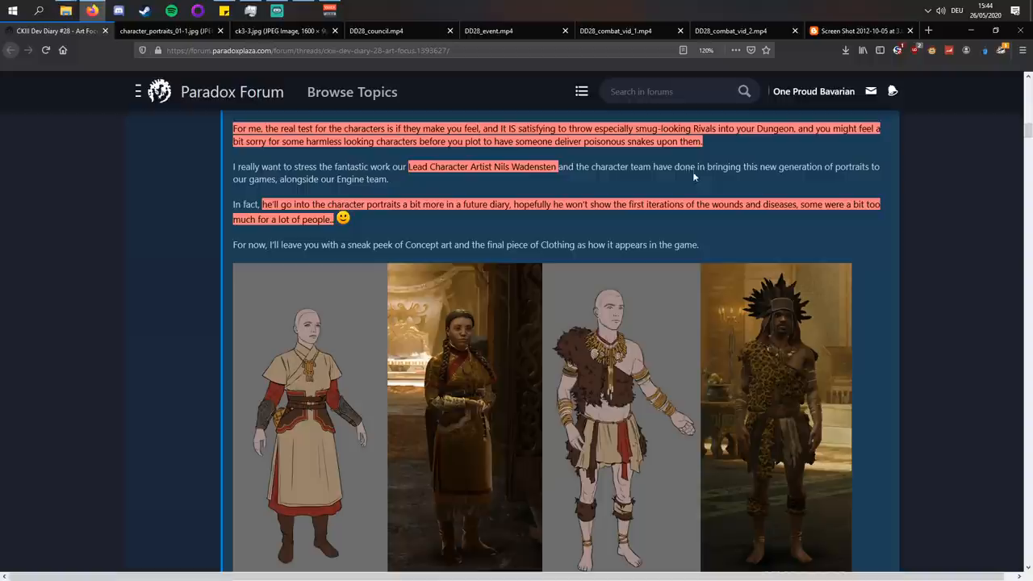
mouse_move(552, 179)
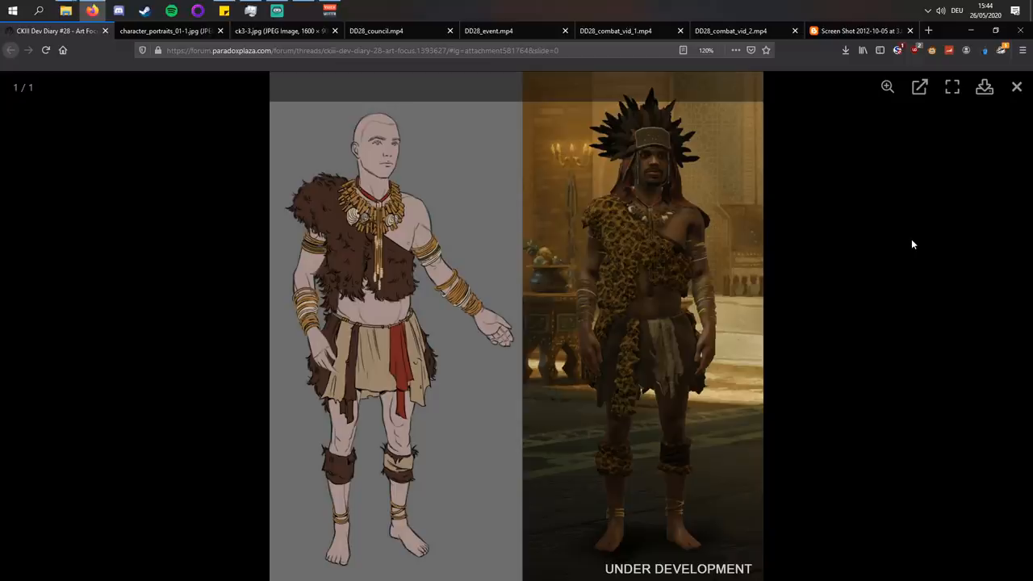
- Close the character art image and scroll to the Animation section's video placeholder
click(1015, 87)
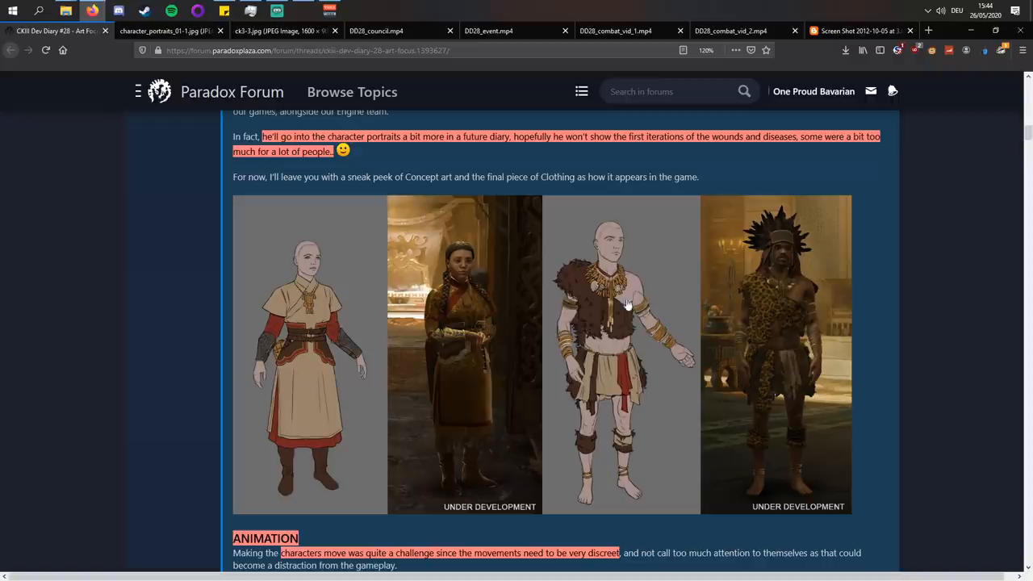
scroll(up, 3)
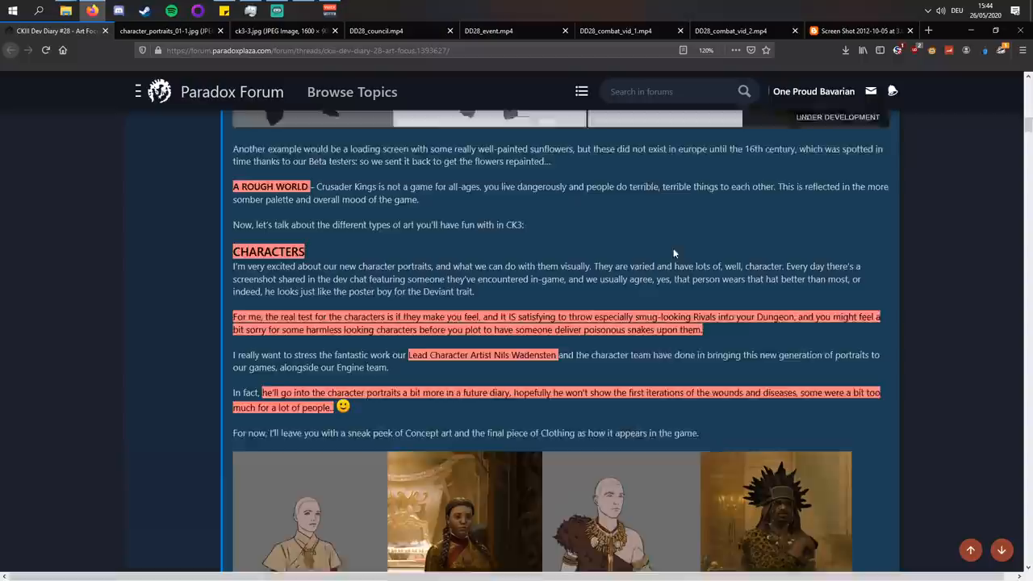
scroll(down, 3)
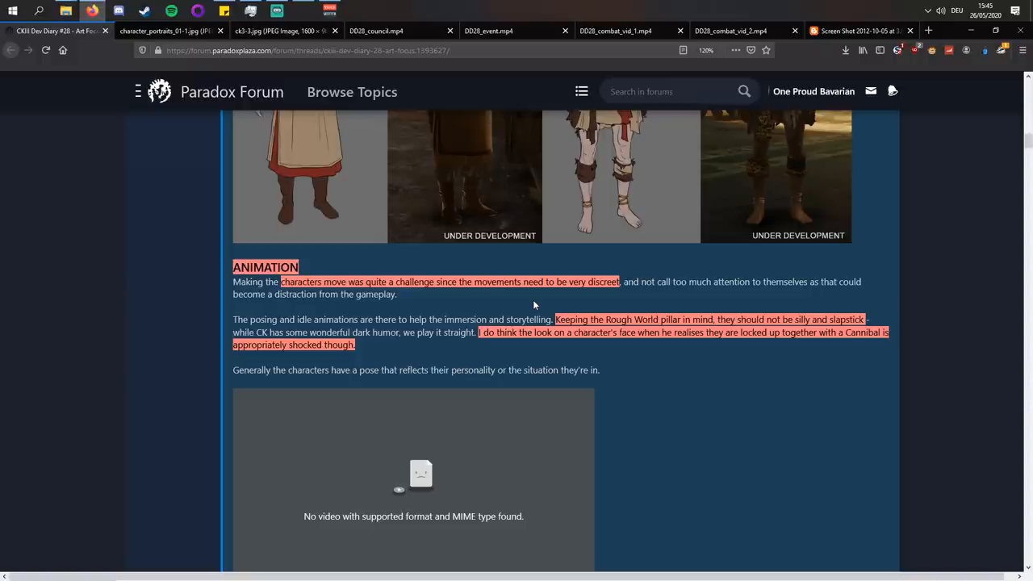
mouse_move(455, 311)
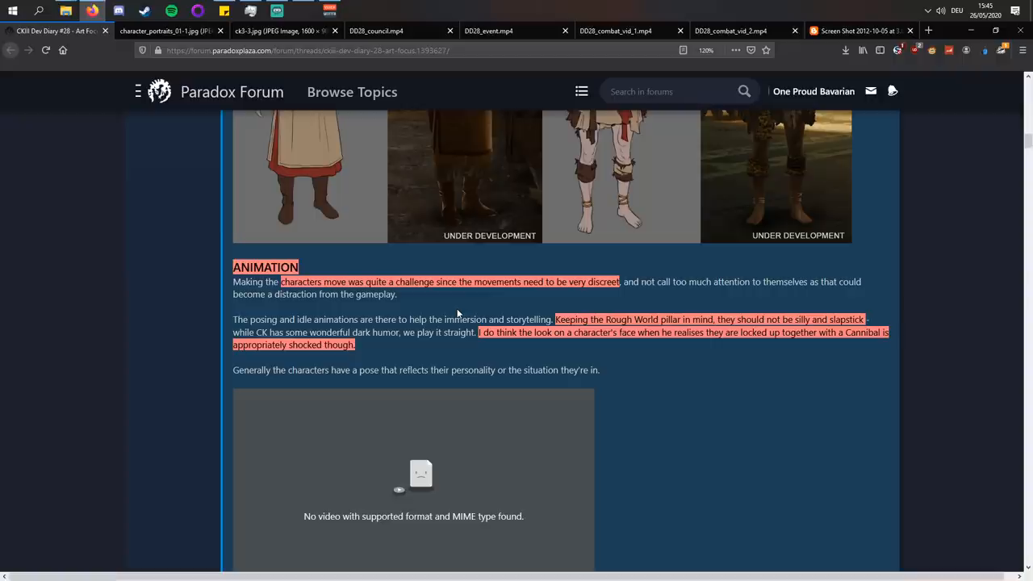
scroll(down, 3)
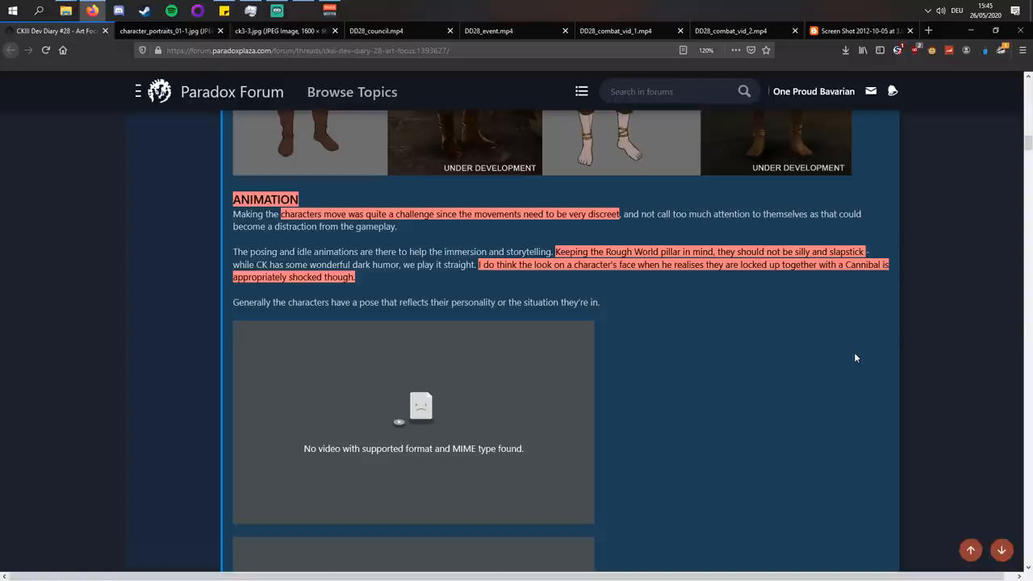
mouse_move(768, 378)
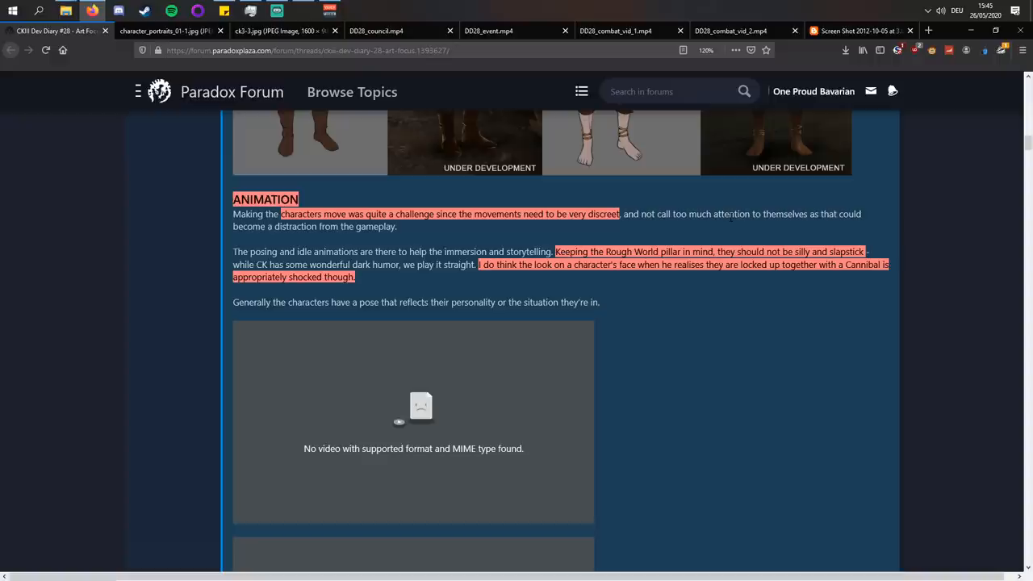
mouse_move(506, 278)
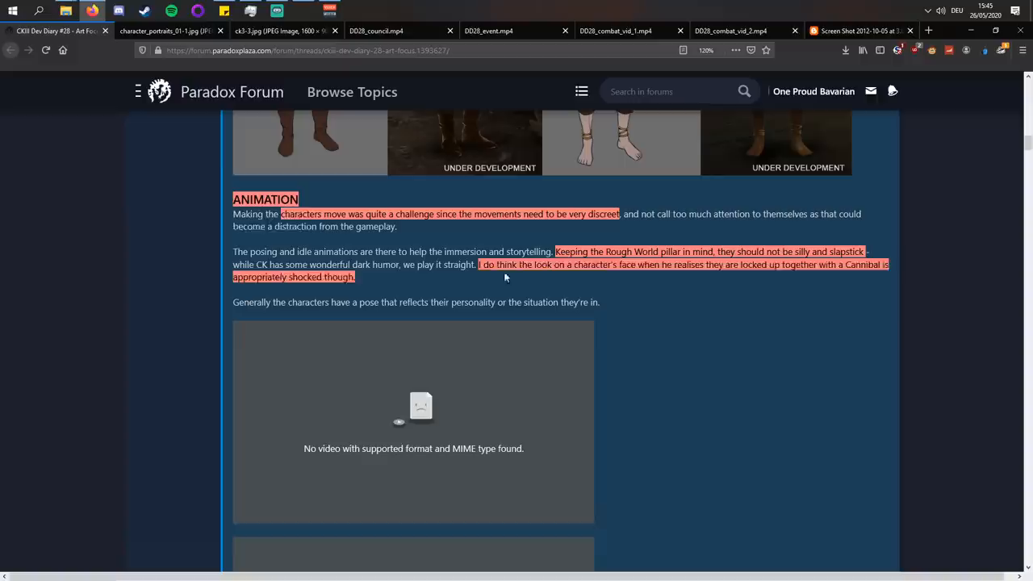
- Play the DD28_council.mp4 clip showing the Council screen with six advisors
click(396, 31)
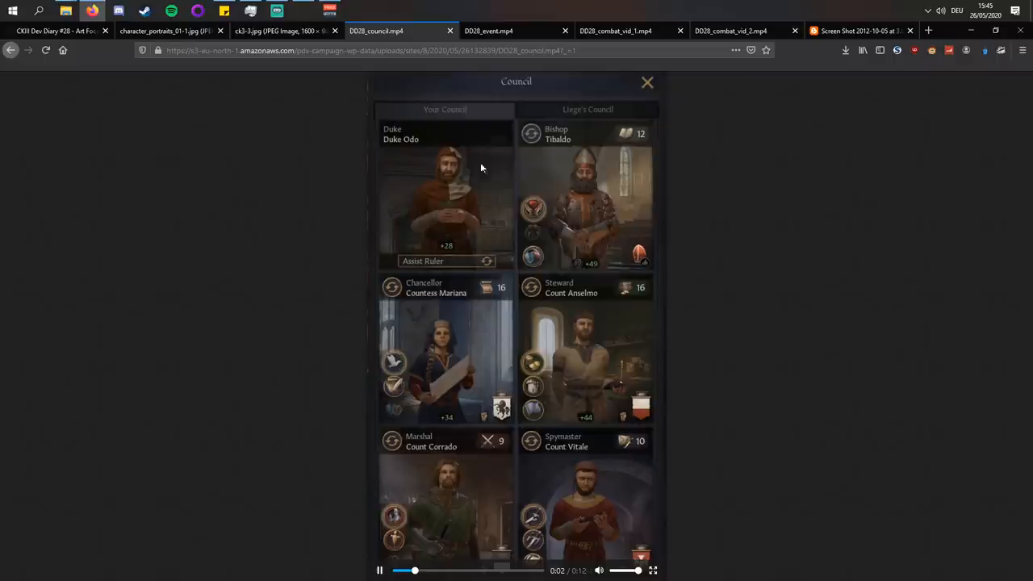
mouse_move(510, 341)
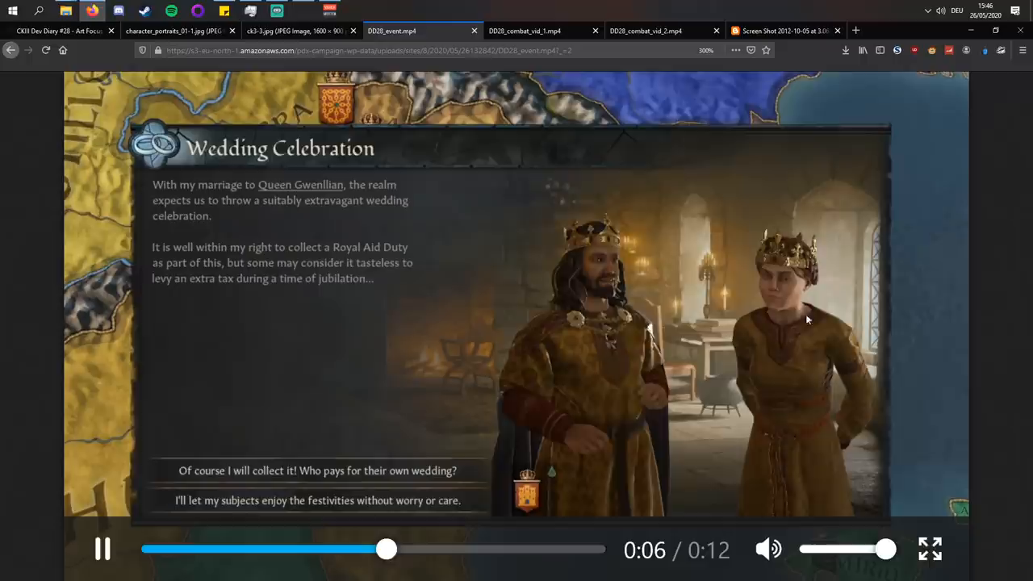
- Watch the DD28_event.mp4 wedding celebration clip in the video player
click(212, 550)
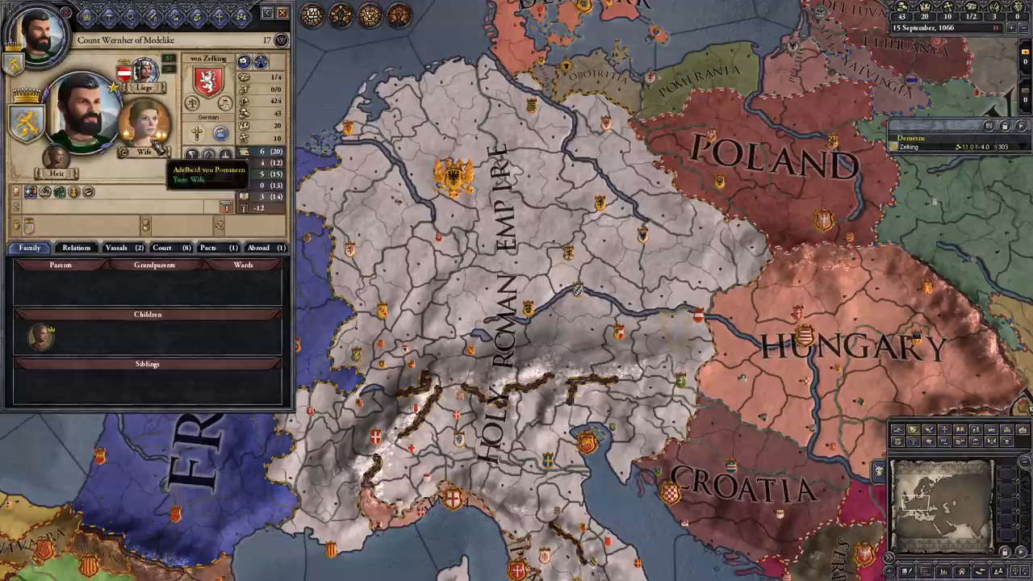
- Close the finished wedding clip's tab to return to the diary's Events section
click(138, 125)
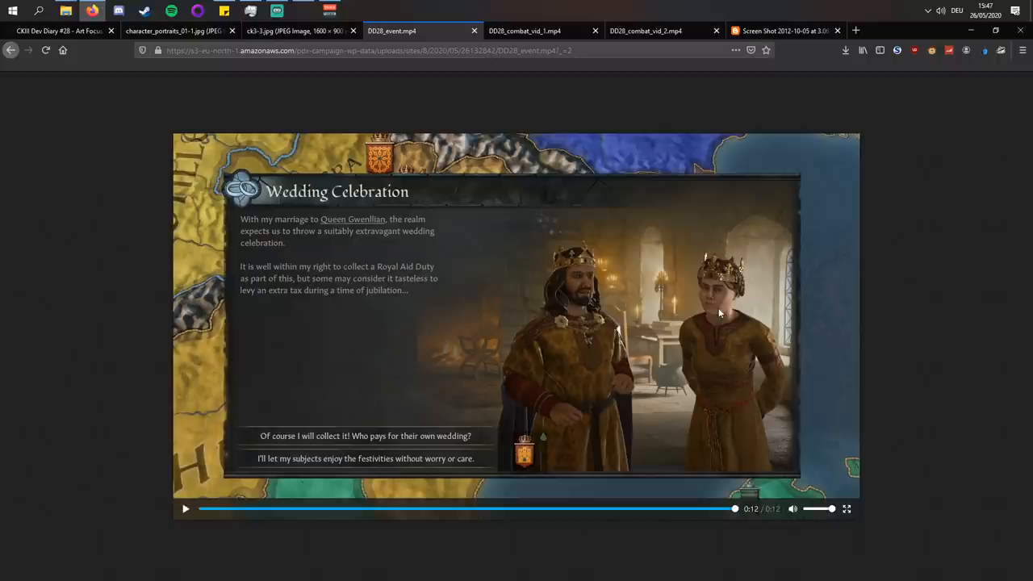
click(57, 31)
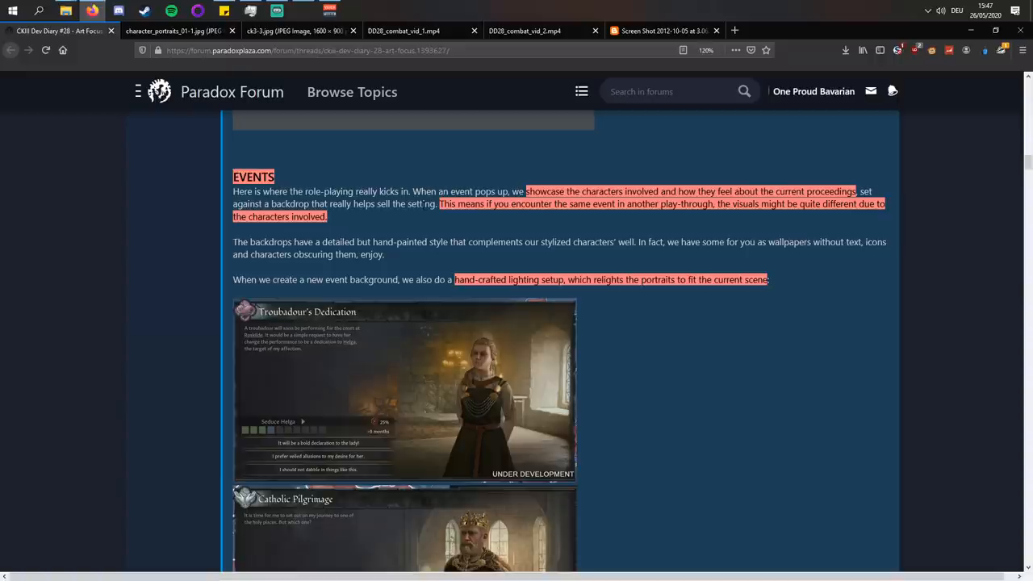
- Scroll through the Events section to the ck3-3.jpg screenshot of Lord Rhiwallon ap Cynfyn's family
scroll(down, 3)
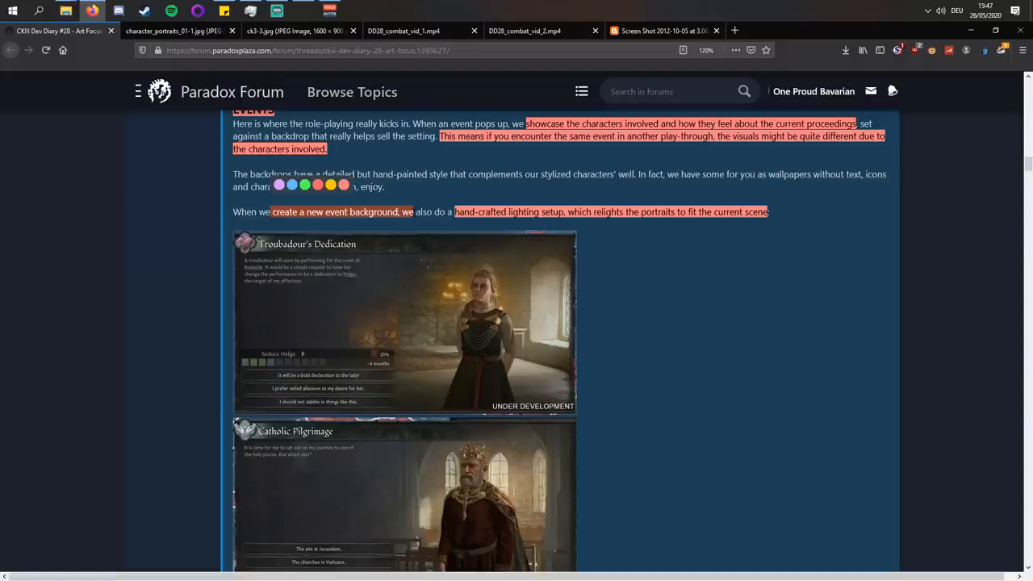
scroll(down, 3)
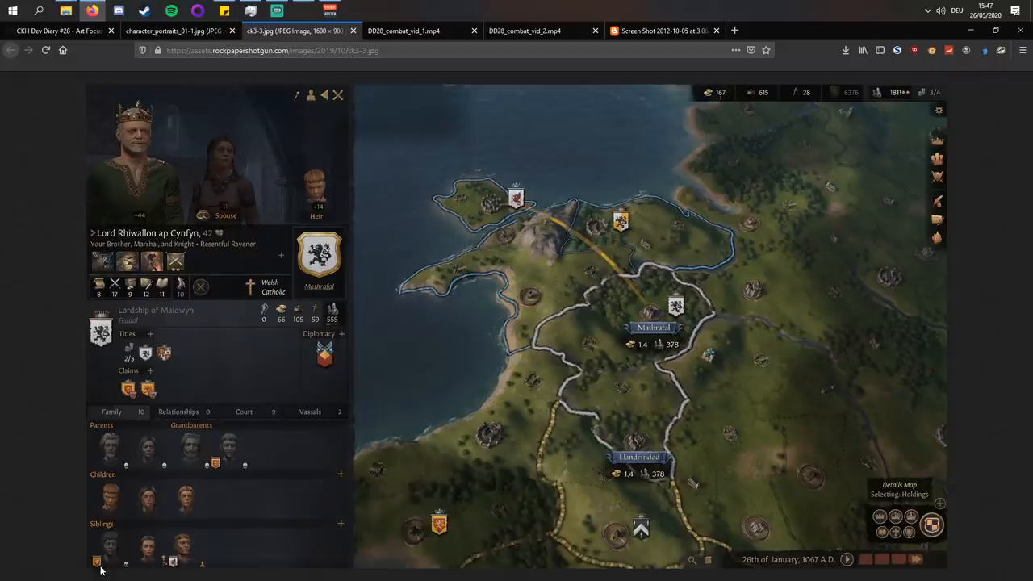
- Enlarge the Troubadour's Dedication event image from the diary's Events section
click(56, 32)
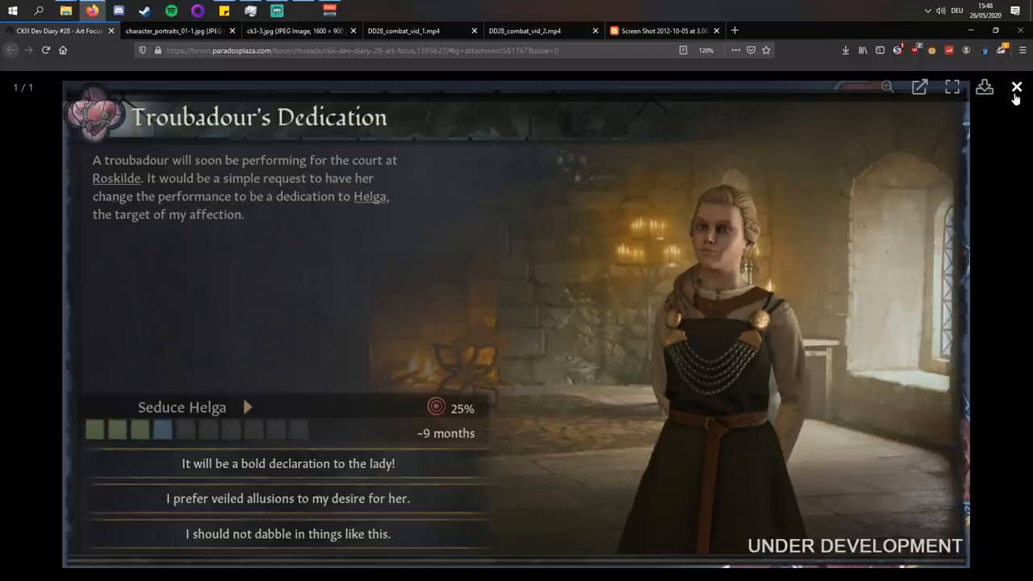
- Close the enlarged Troubadour's Dedication, scroll, and close the enlarged Isma'ili Pilgrimage image
click(1017, 86)
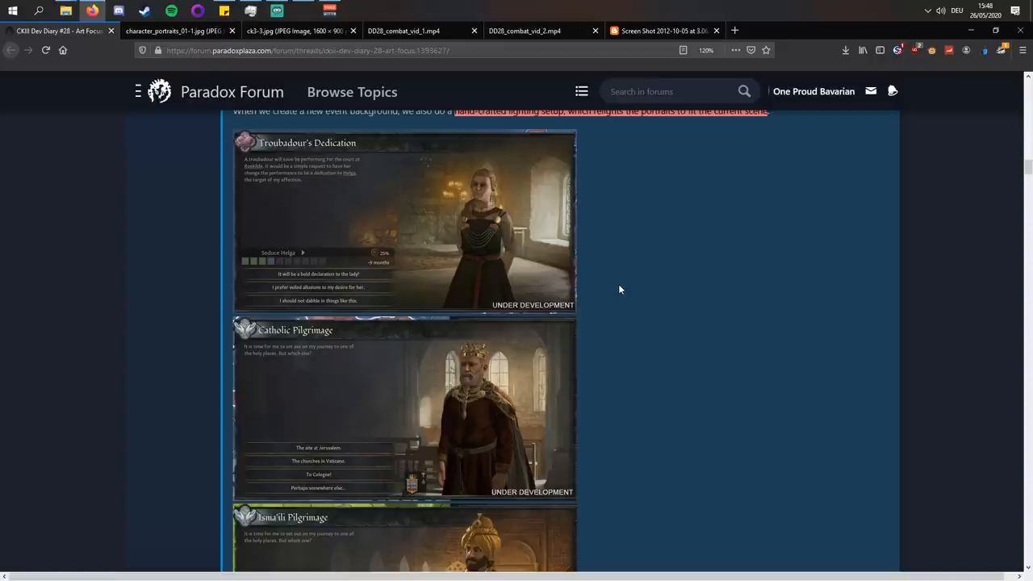
scroll(down, 3)
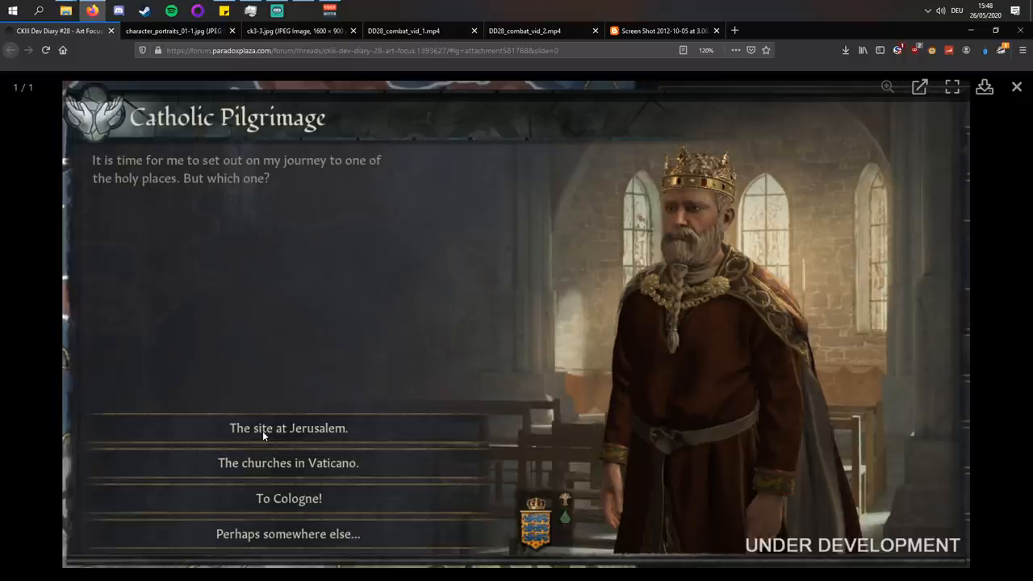
mouse_move(283, 538)
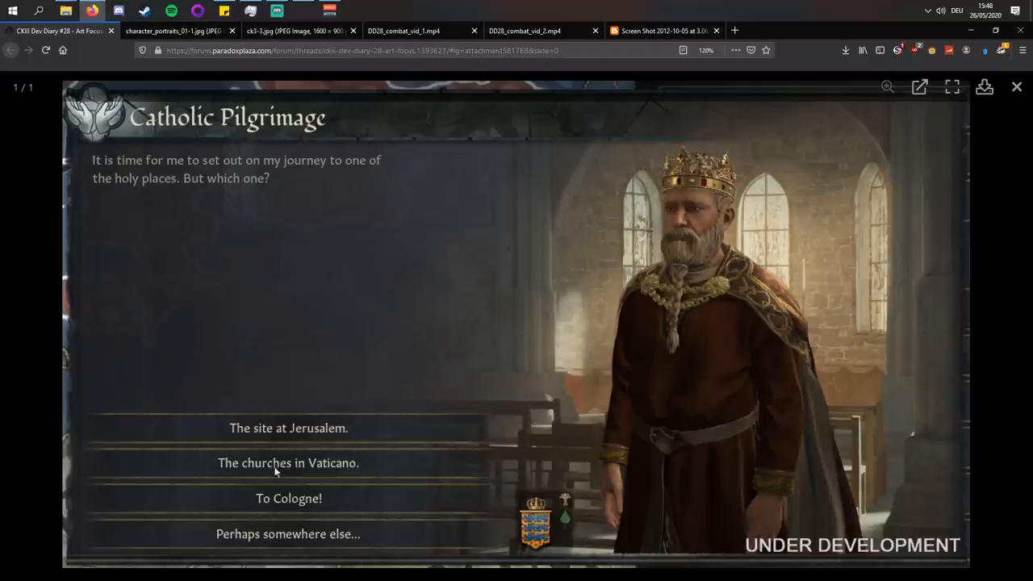
mouse_move(707, 269)
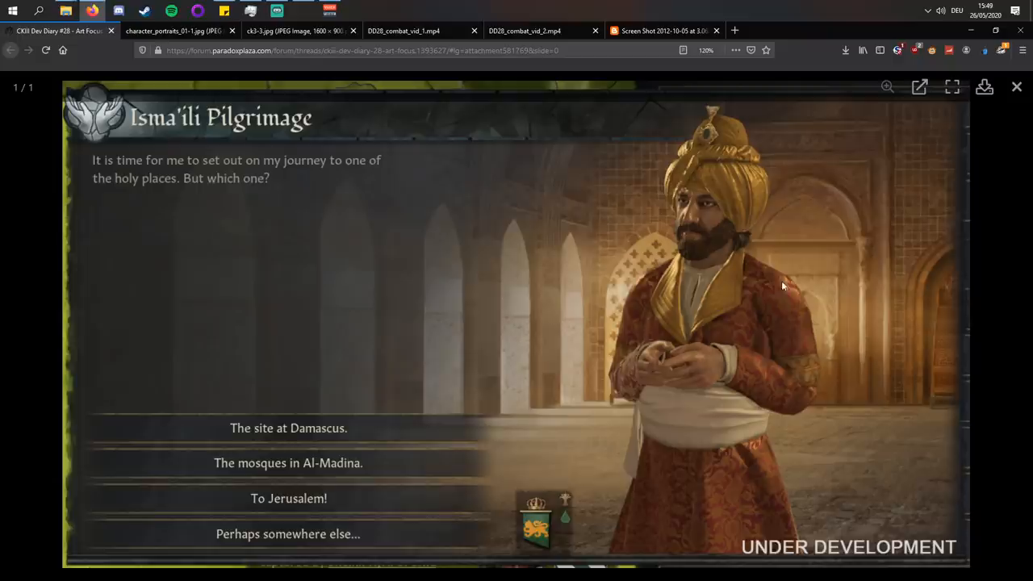
mouse_move(657, 325)
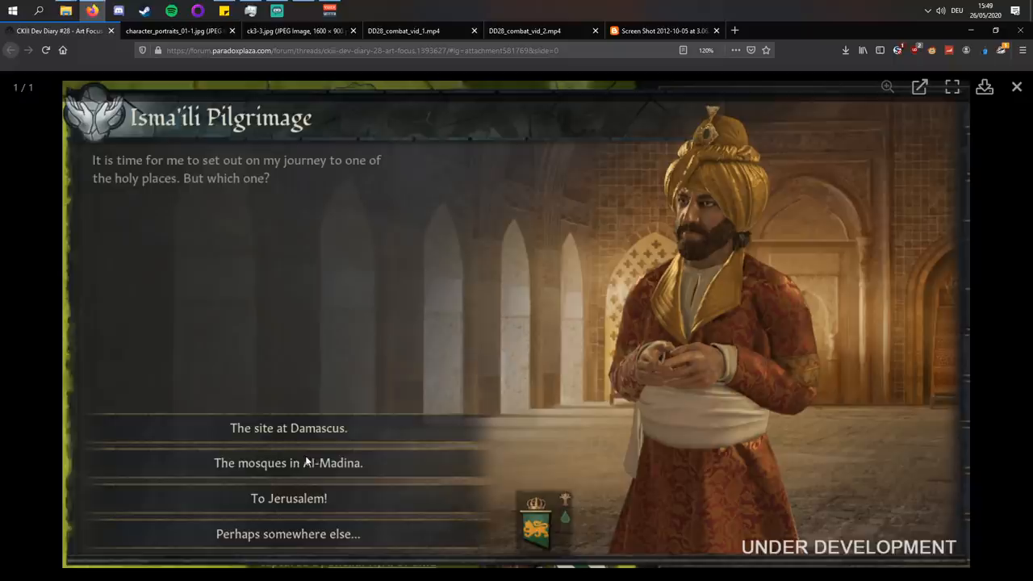
mouse_move(707, 417)
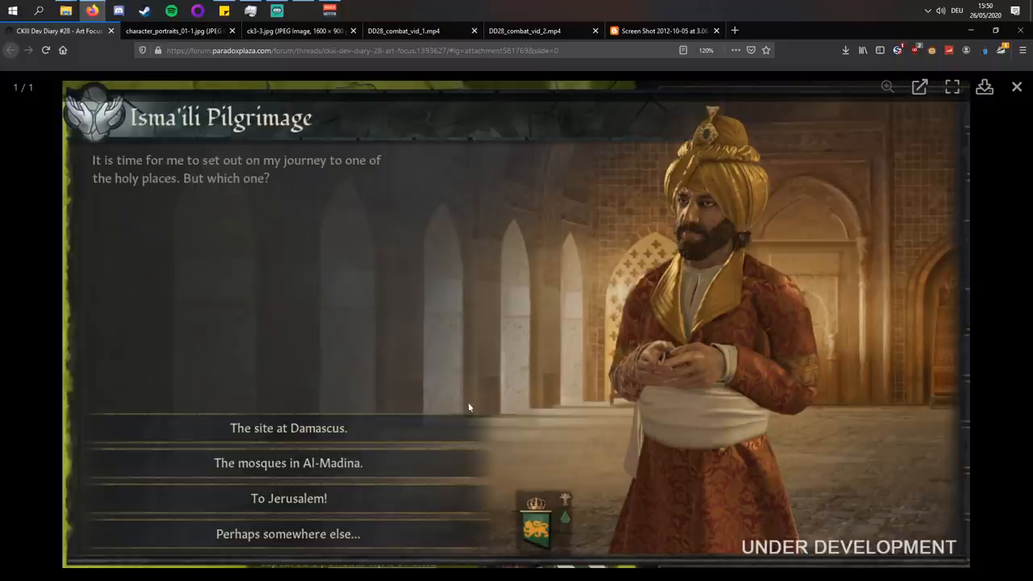
click(1016, 87)
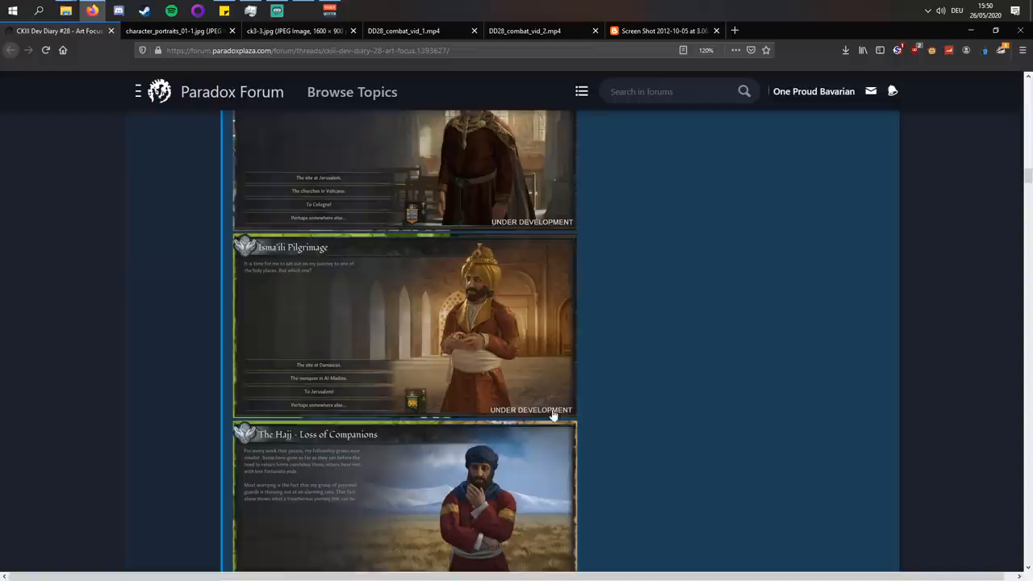
- Enlarge The Hajj - Loss of Companions event image
click(412, 500)
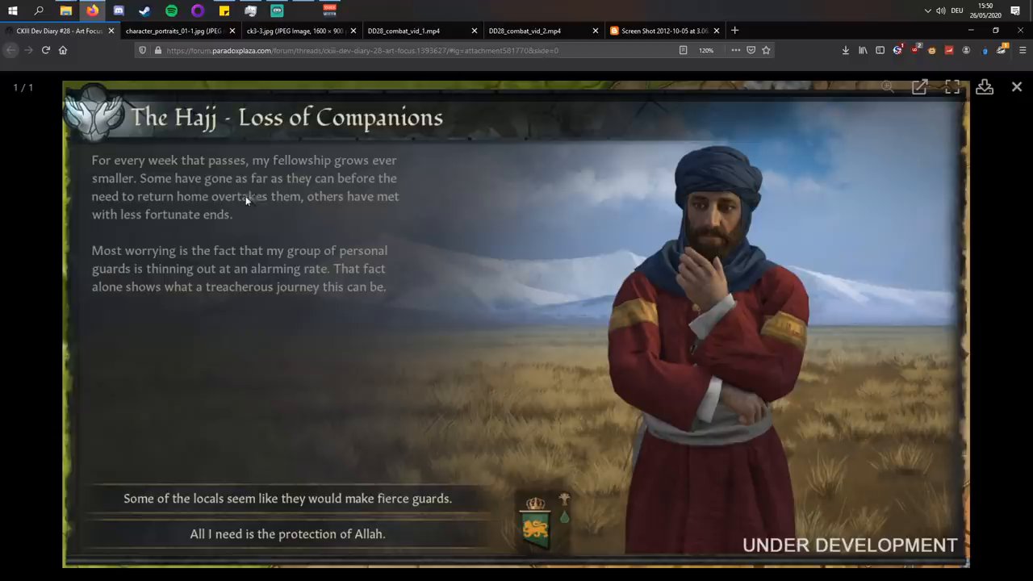
mouse_move(222, 227)
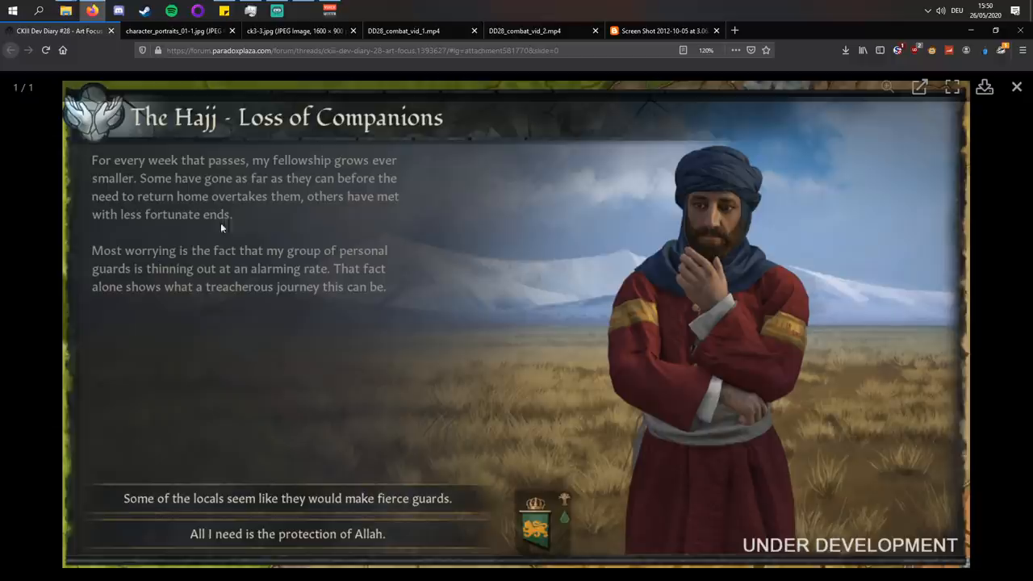
mouse_move(191, 315)
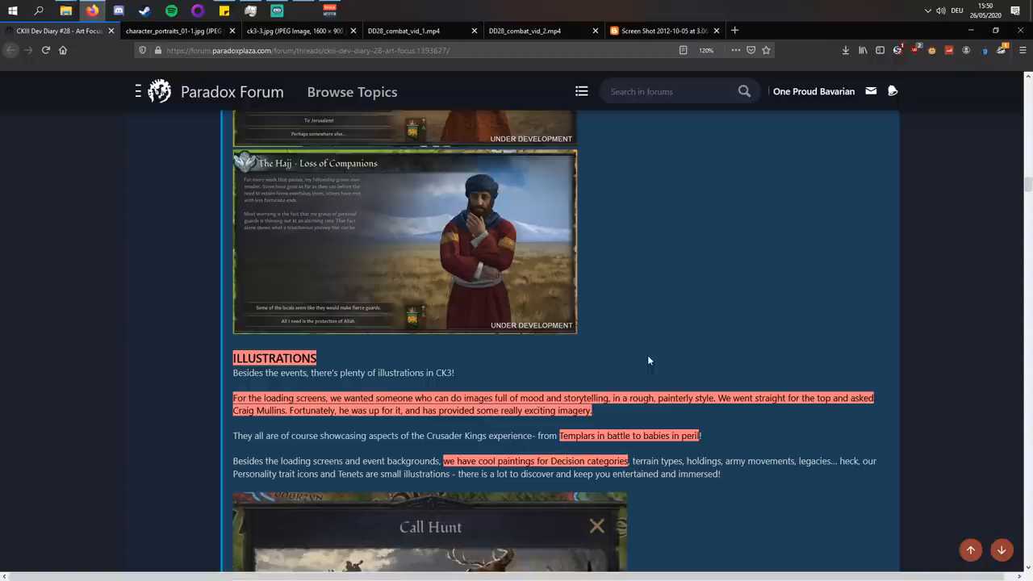
mouse_move(609, 261)
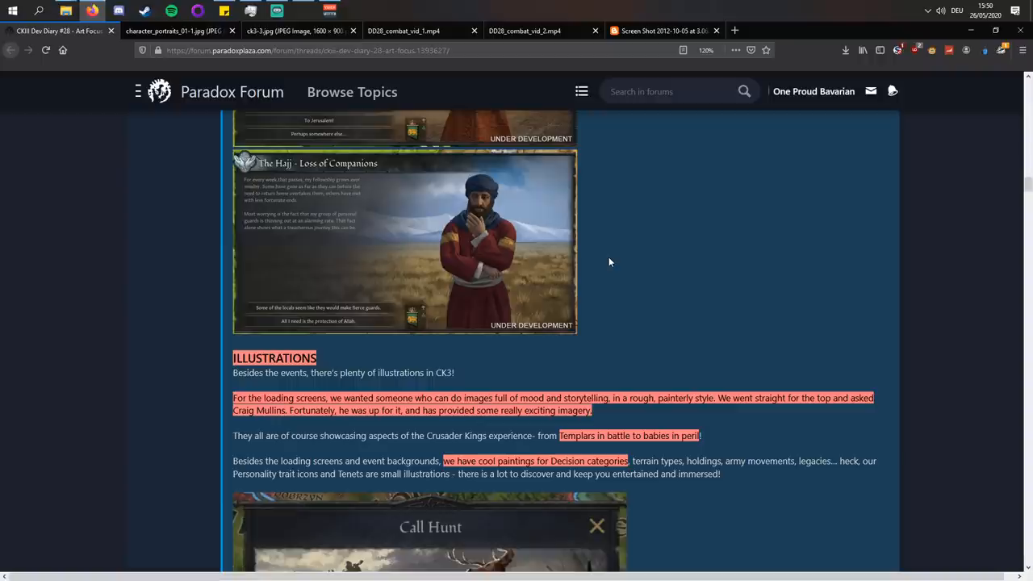
- Scroll through Illustrations and view the 2012 'Loading Databases...' loading-screen screenshot
scroll(down, 3)
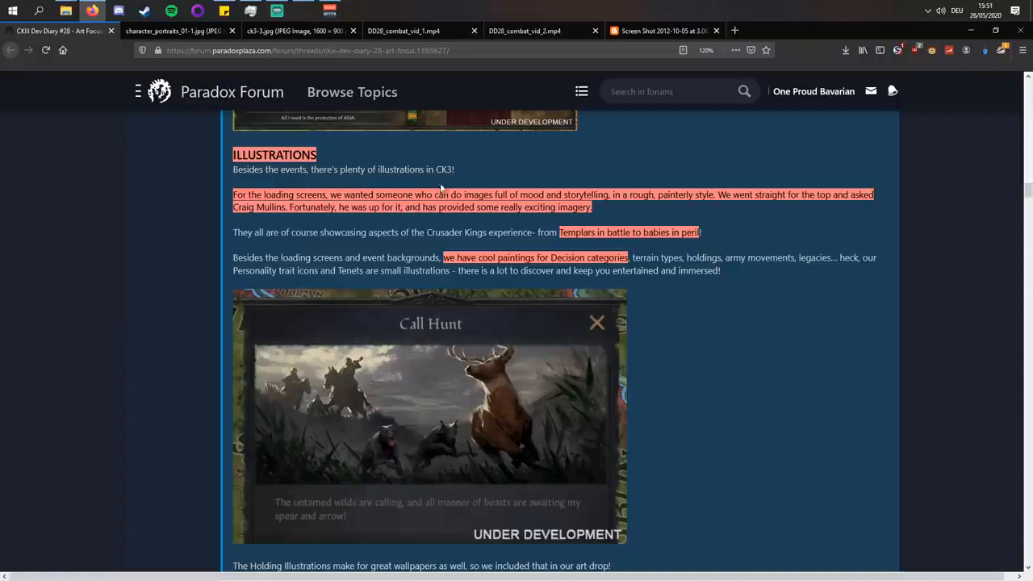
mouse_move(628, 167)
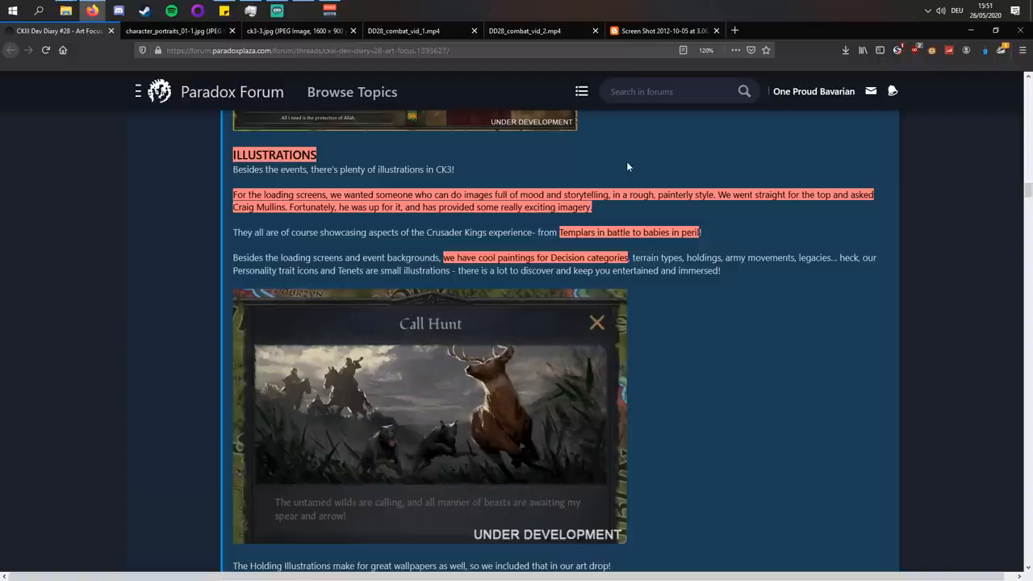
click(662, 29)
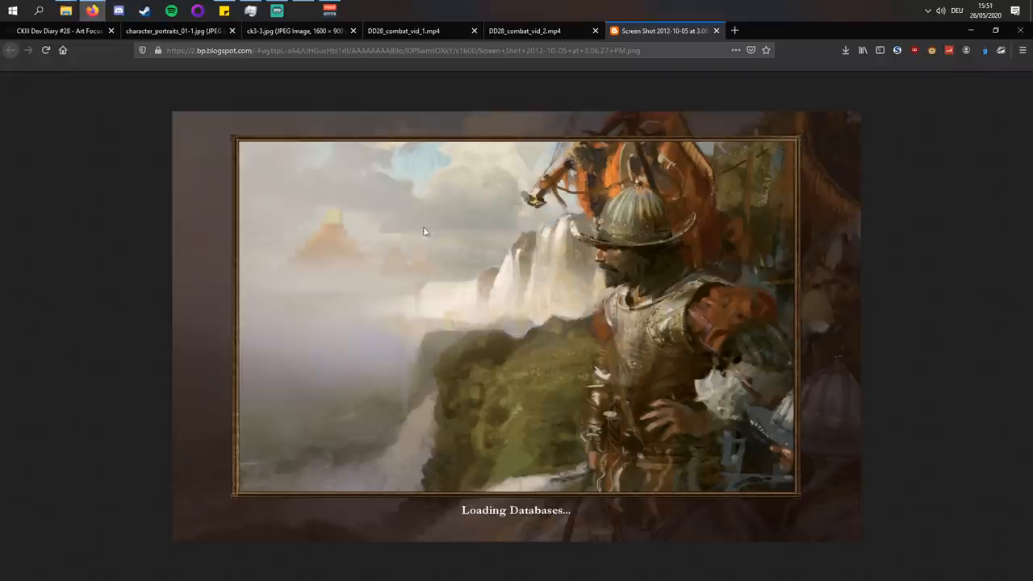
click(61, 31)
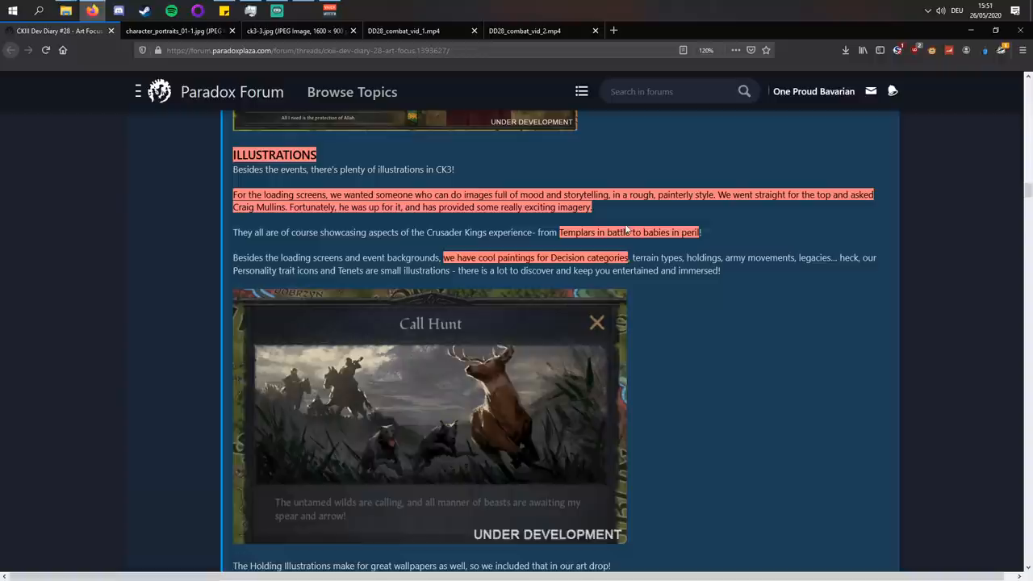
mouse_move(353, 283)
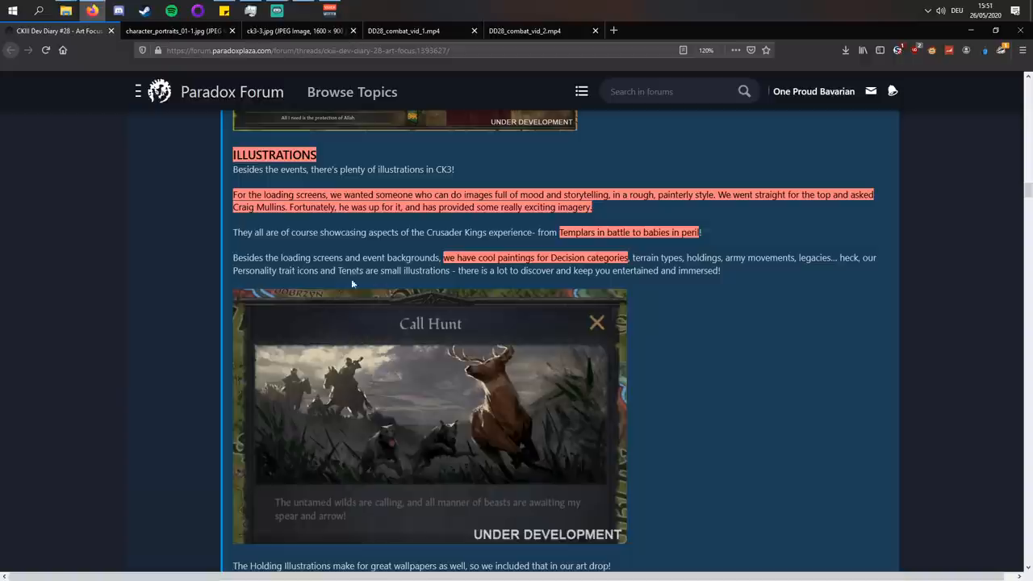
mouse_move(686, 169)
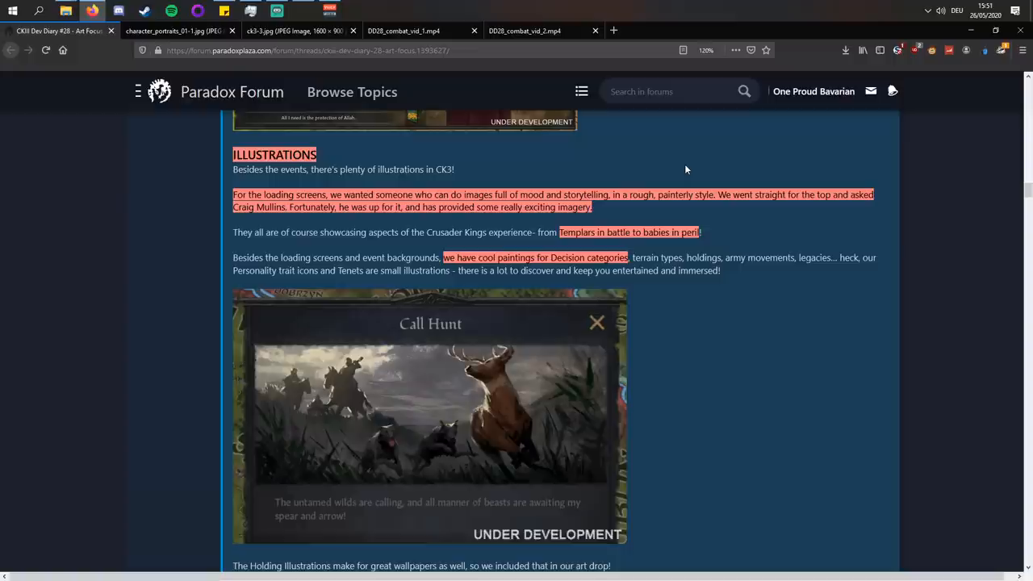
mouse_move(683, 191)
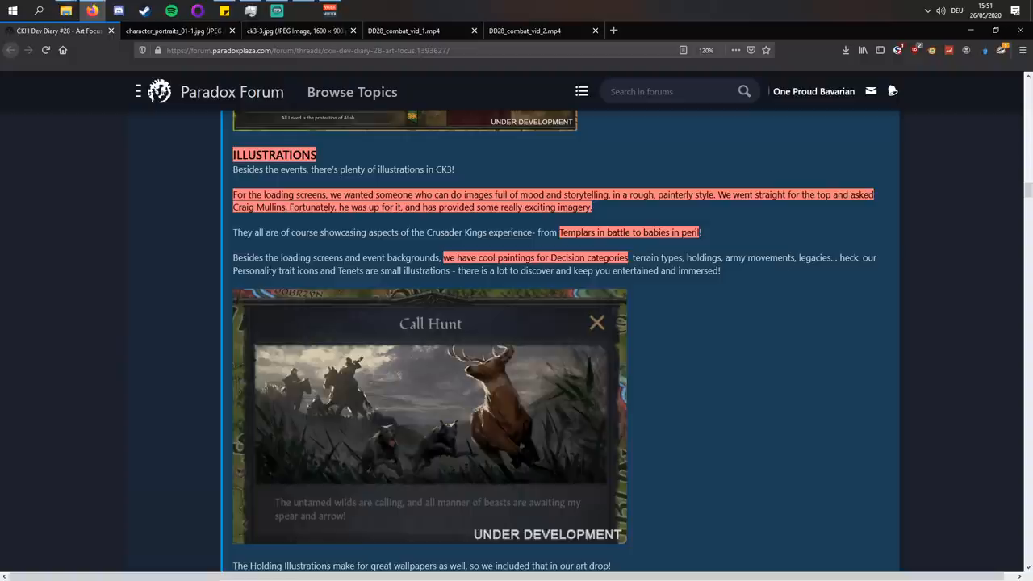
scroll(down, 3)
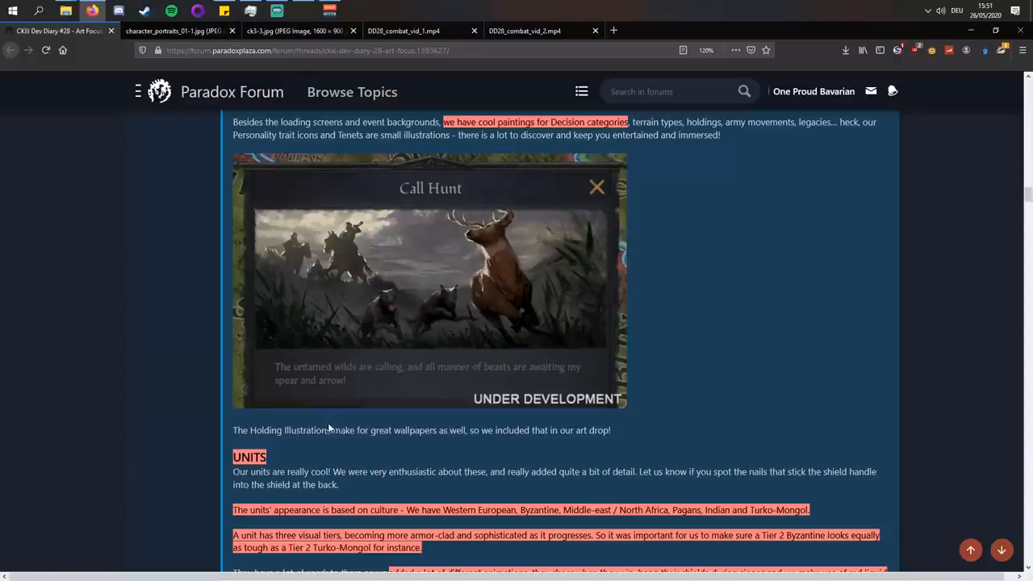
mouse_move(759, 266)
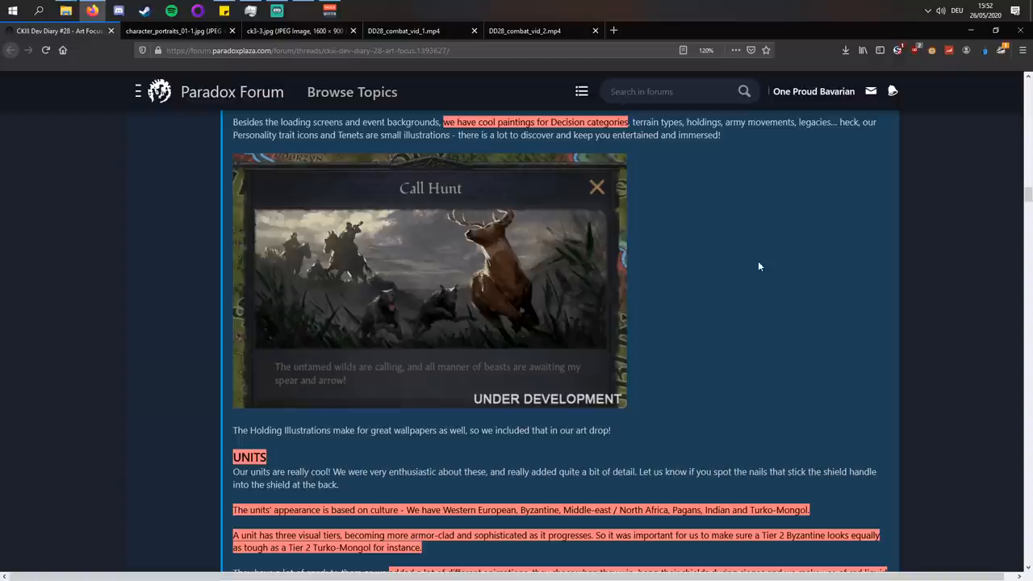
mouse_move(802, 300)
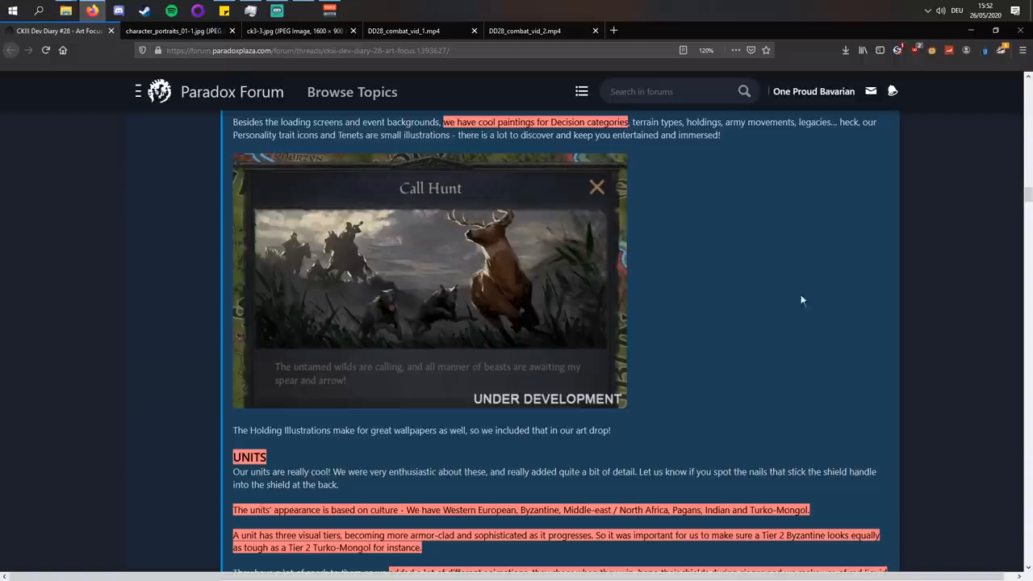
scroll(up, 3)
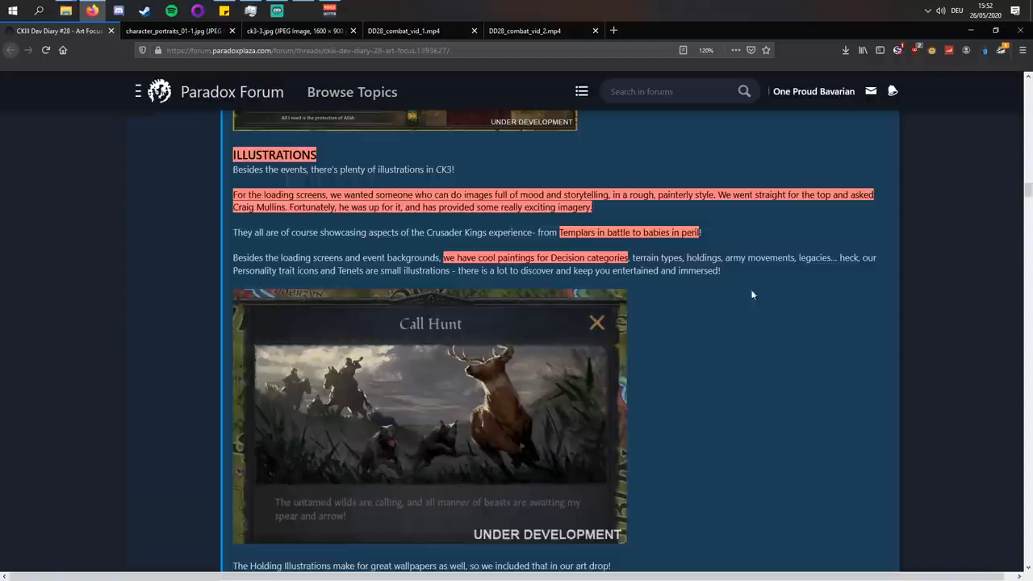
- Read the Units section's culture examples and open the DD28_combat_vid_1.mp4 soldiers clip
scroll(down, 3)
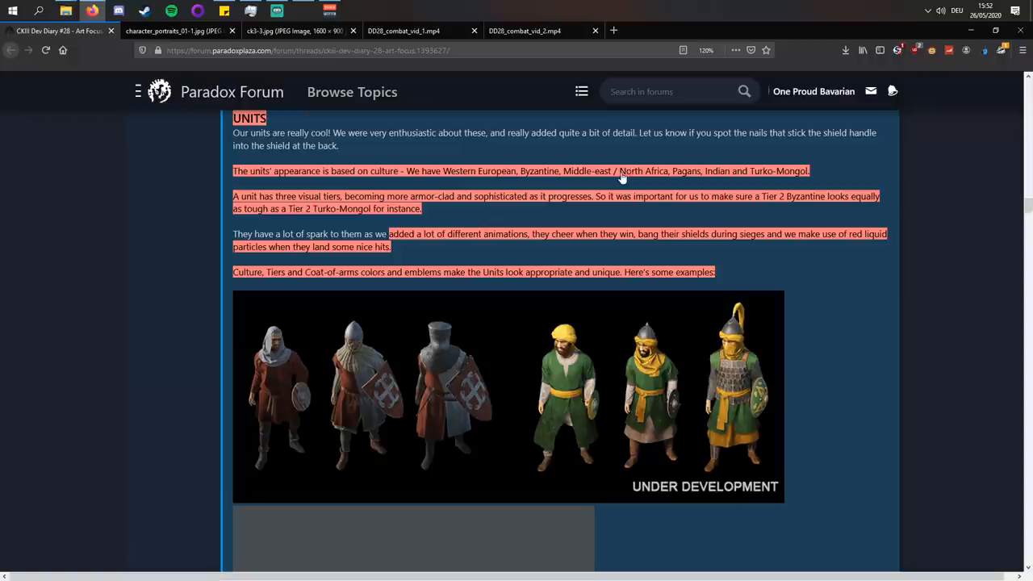
mouse_move(449, 205)
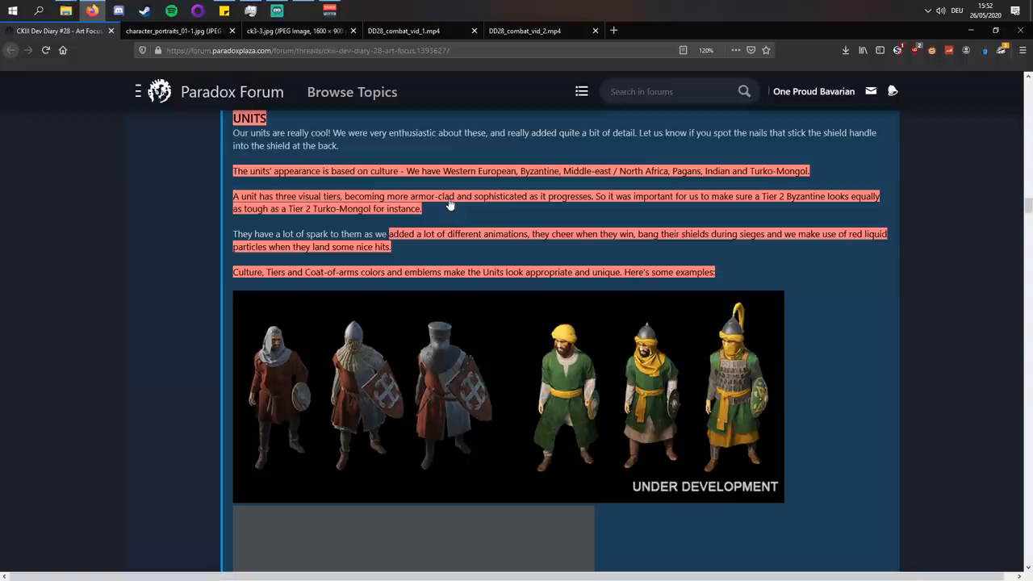
mouse_move(787, 346)
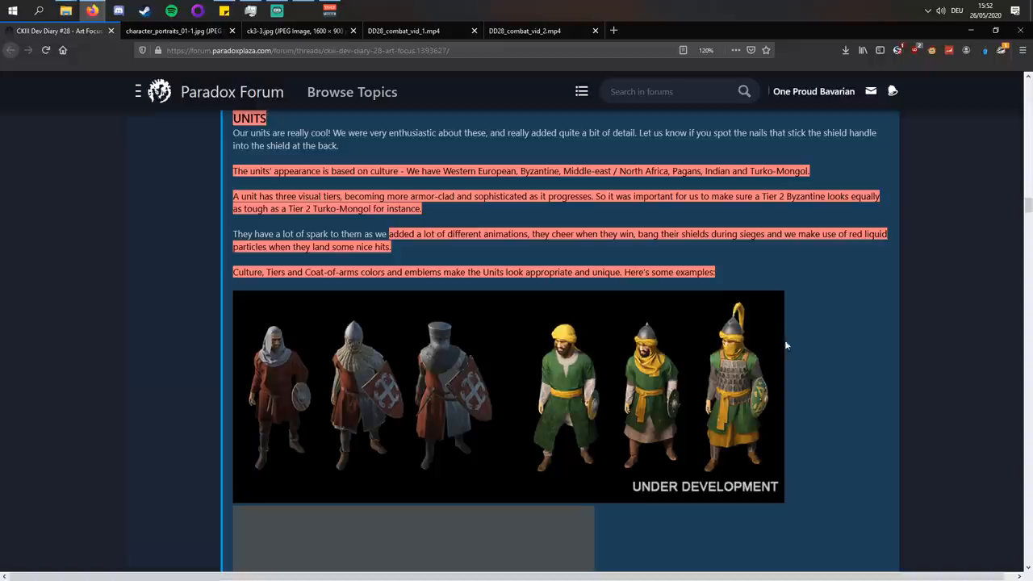
mouse_move(428, 436)
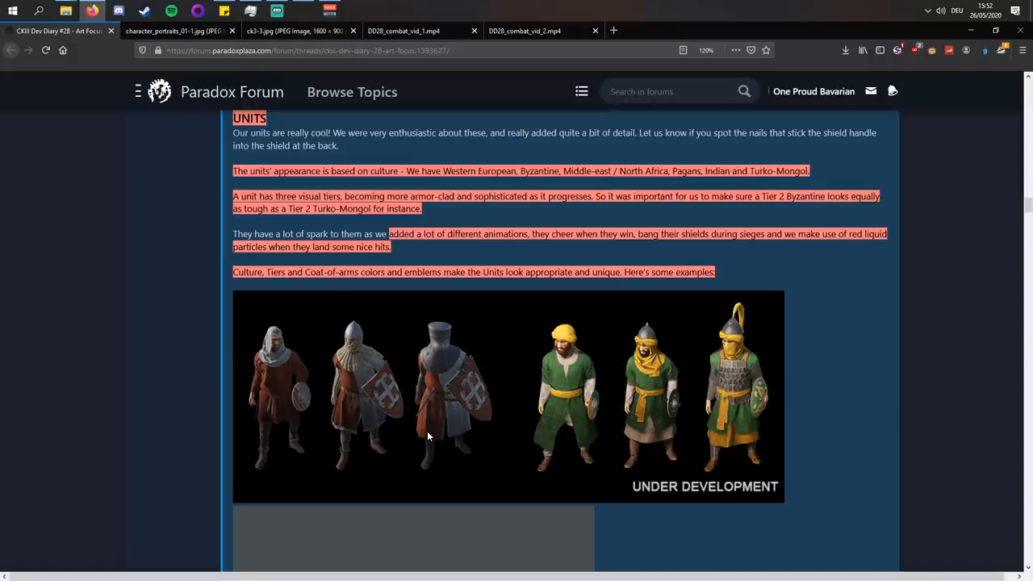
mouse_move(537, 355)
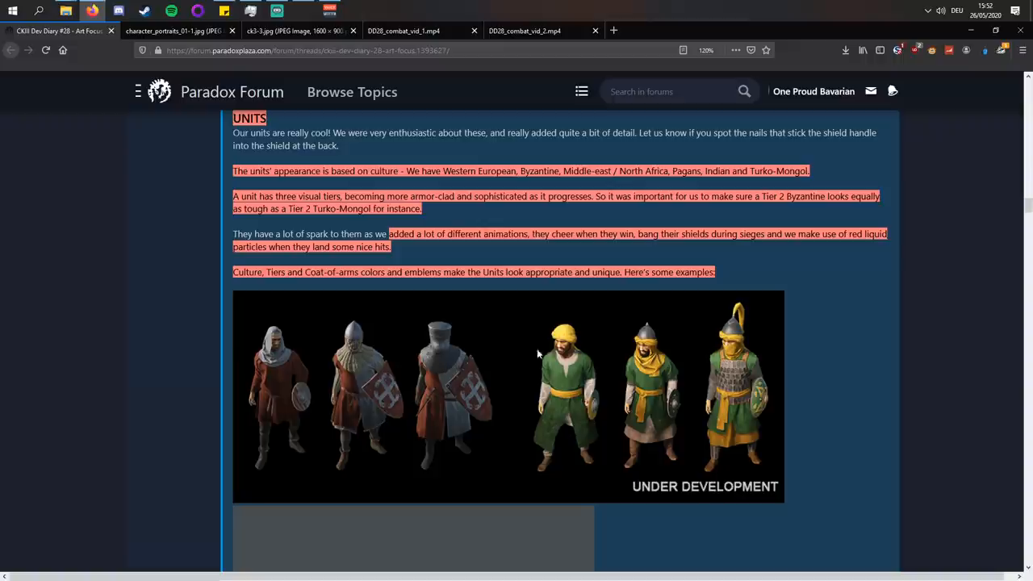
mouse_move(481, 420)
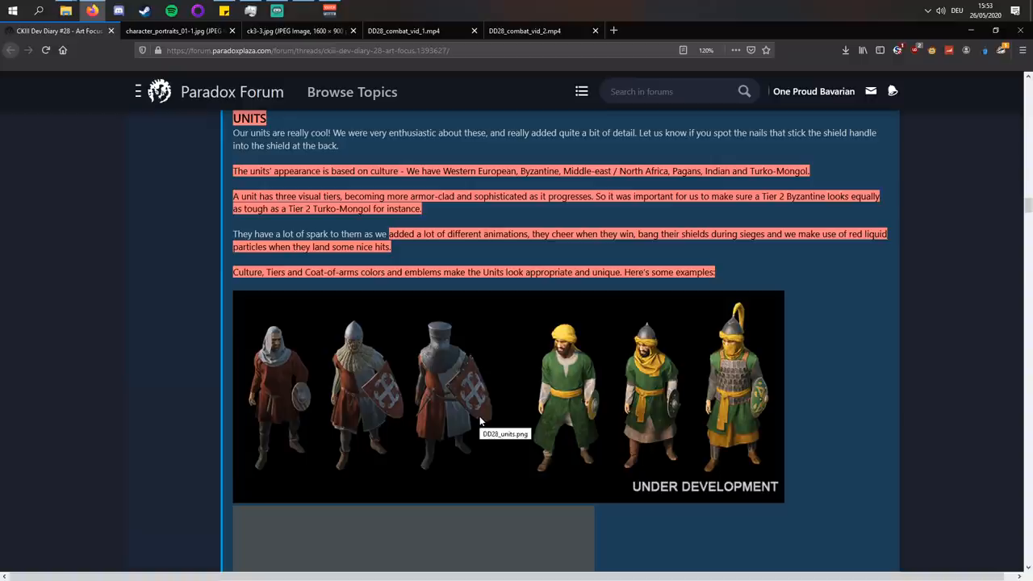
click(411, 31)
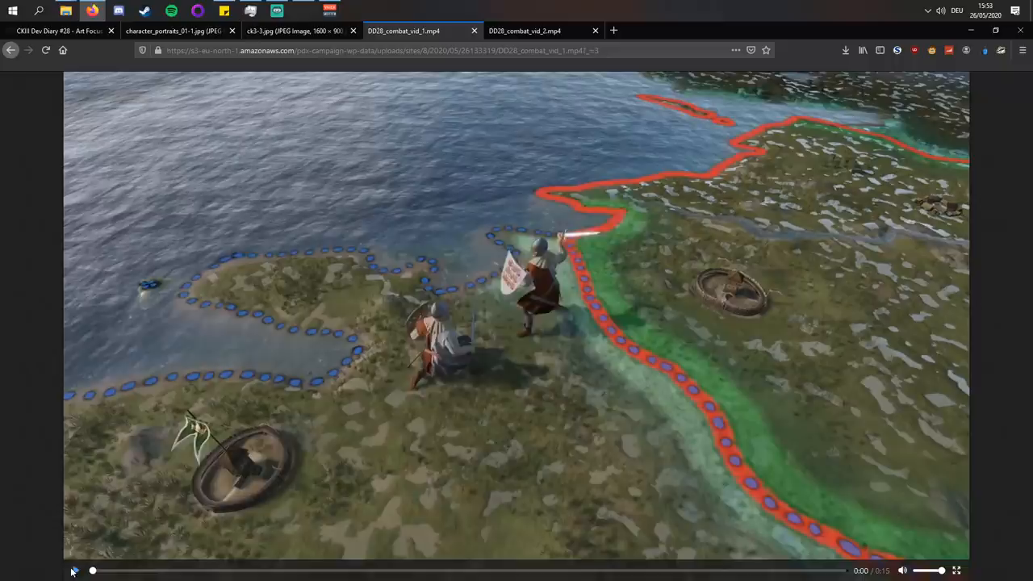
- Start playing the combat video clip
click(75, 569)
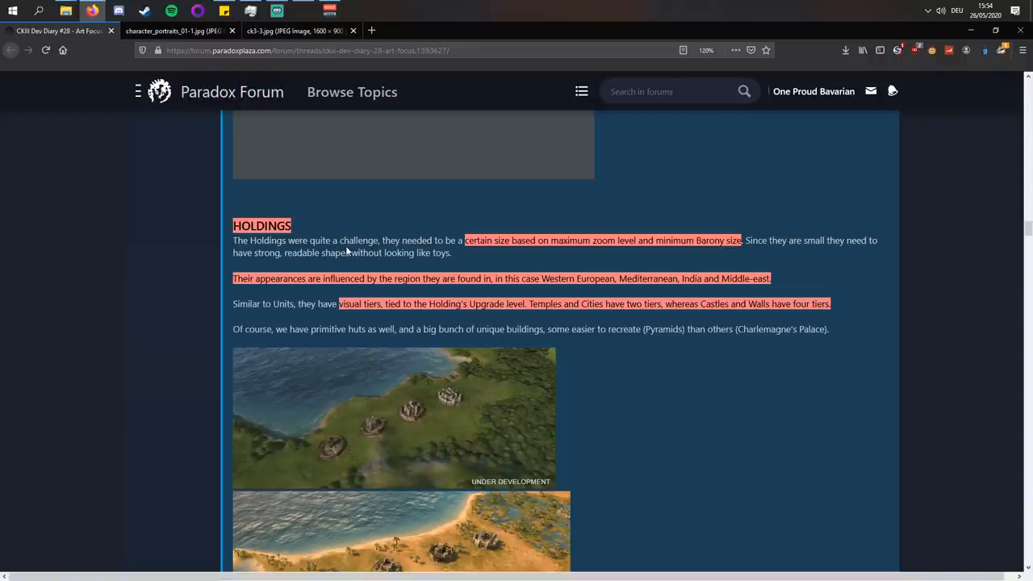
- Enlarge and close the green-coast castle tiers screenshot, then scroll to the desert-coast holdings image
scroll(down, 3)
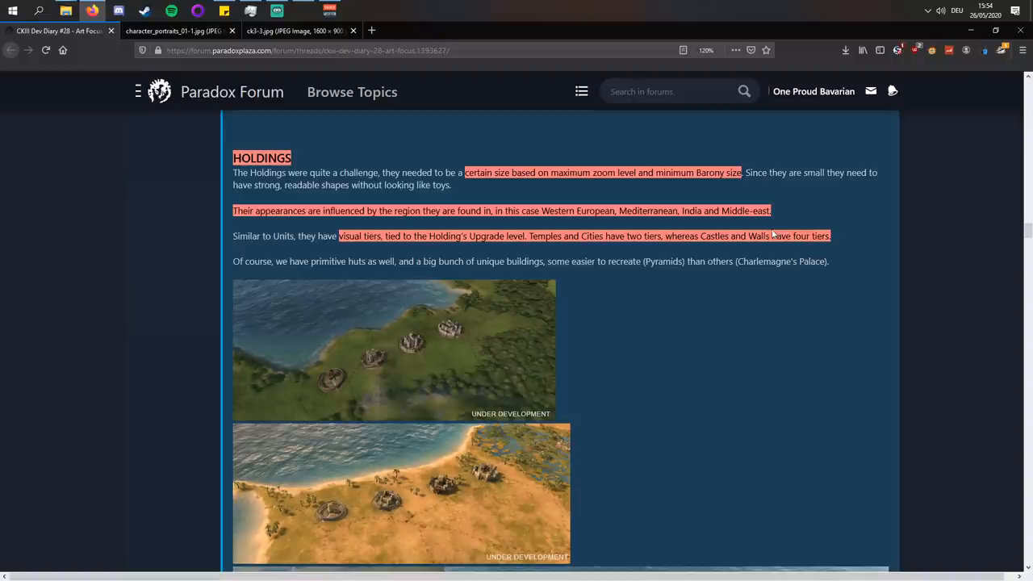
click(394, 350)
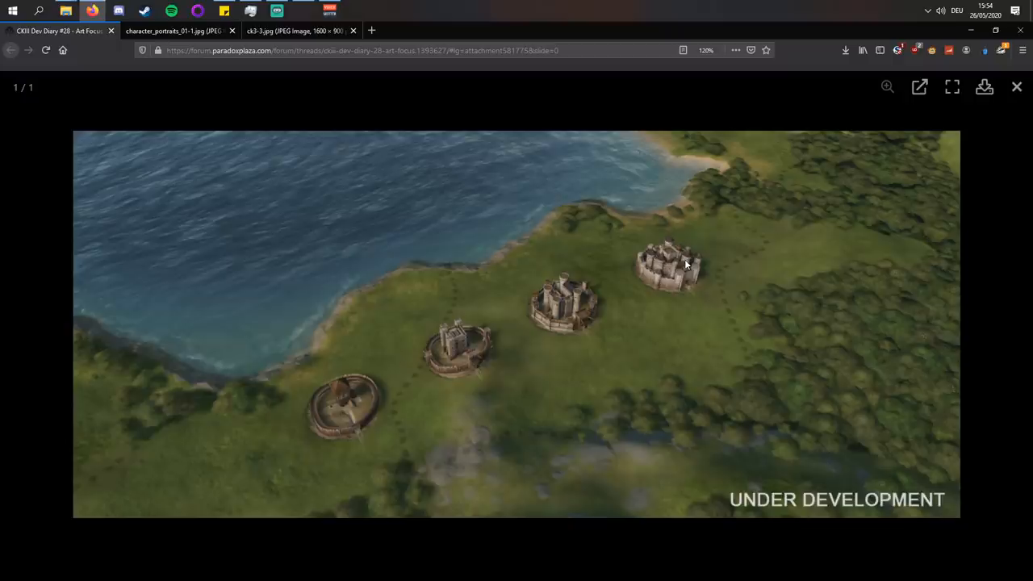
click(1016, 87)
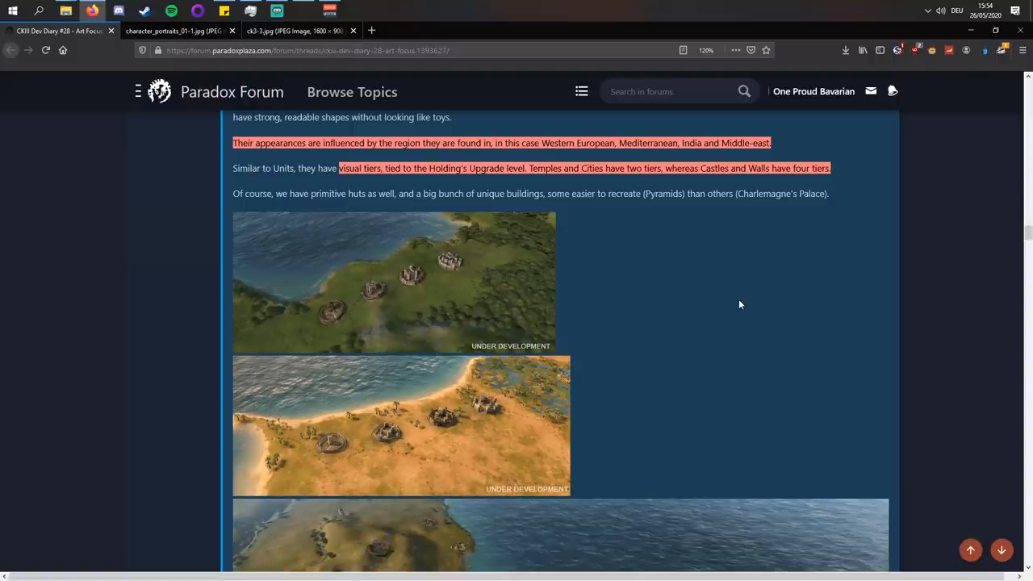
mouse_move(599, 320)
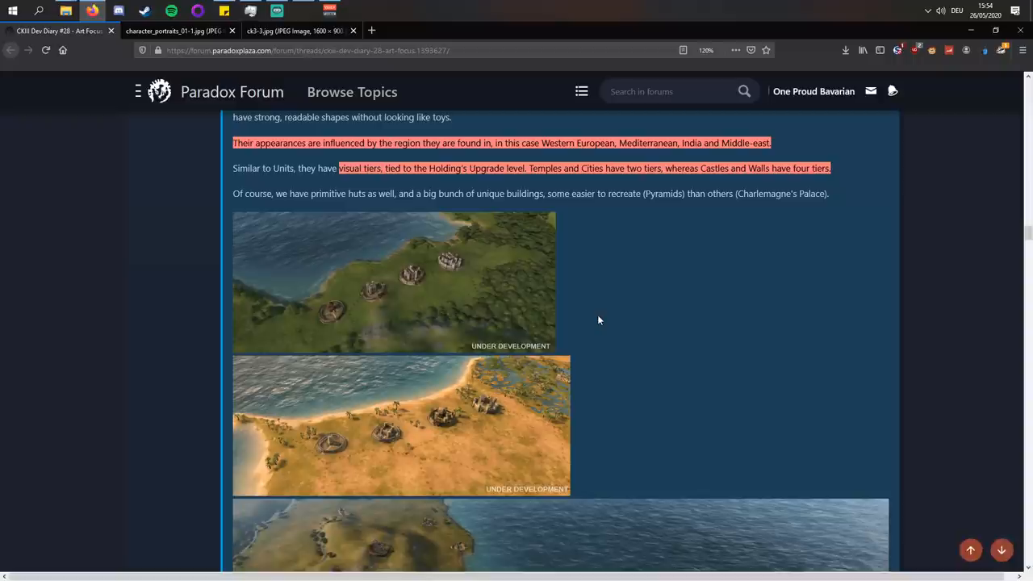
mouse_move(452, 285)
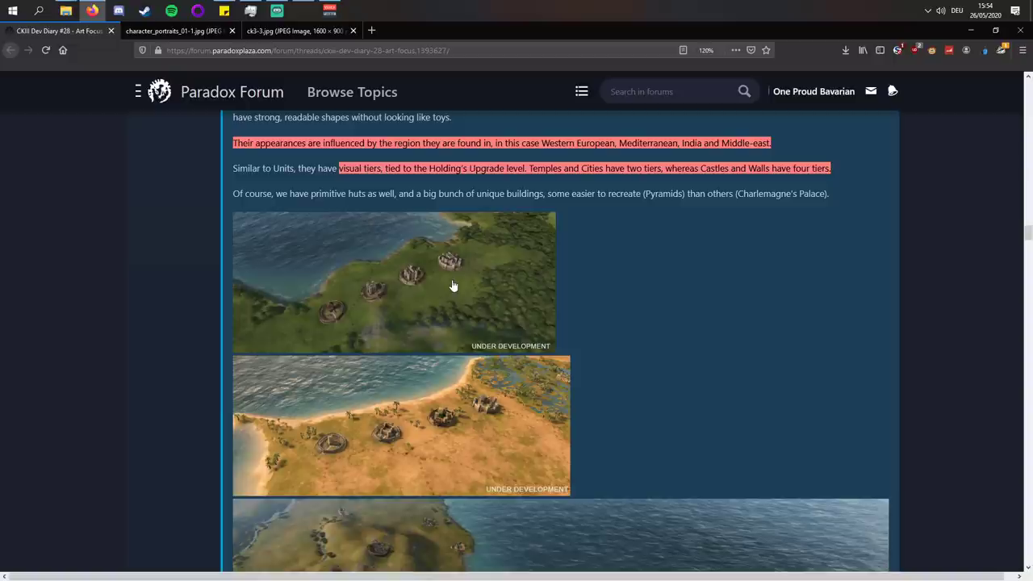
scroll(down, 3)
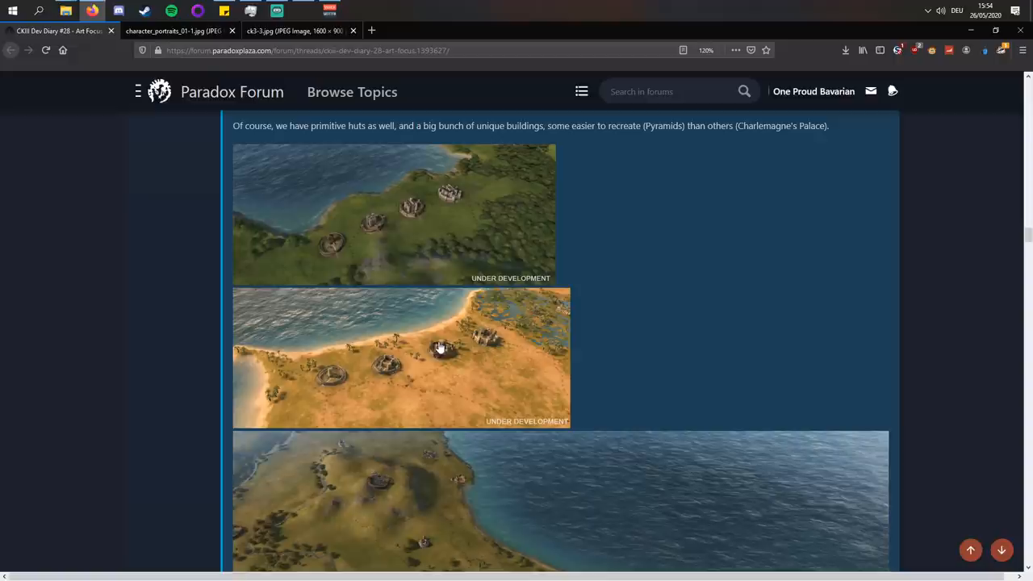
mouse_move(663, 222)
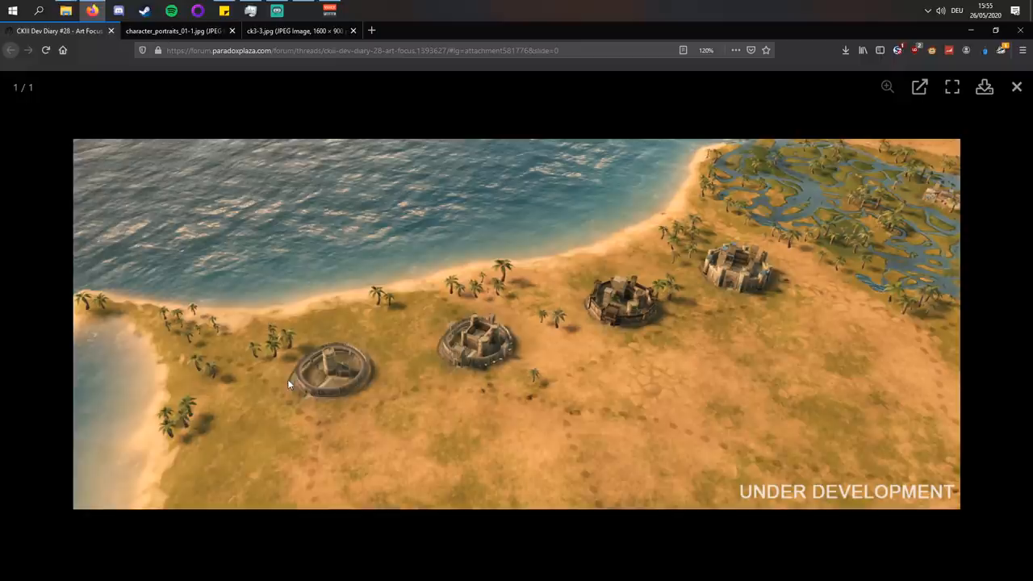
- Advance the viewer past the coastal-strait image to the desert mosque and round fort screenshot
click(1016, 88)
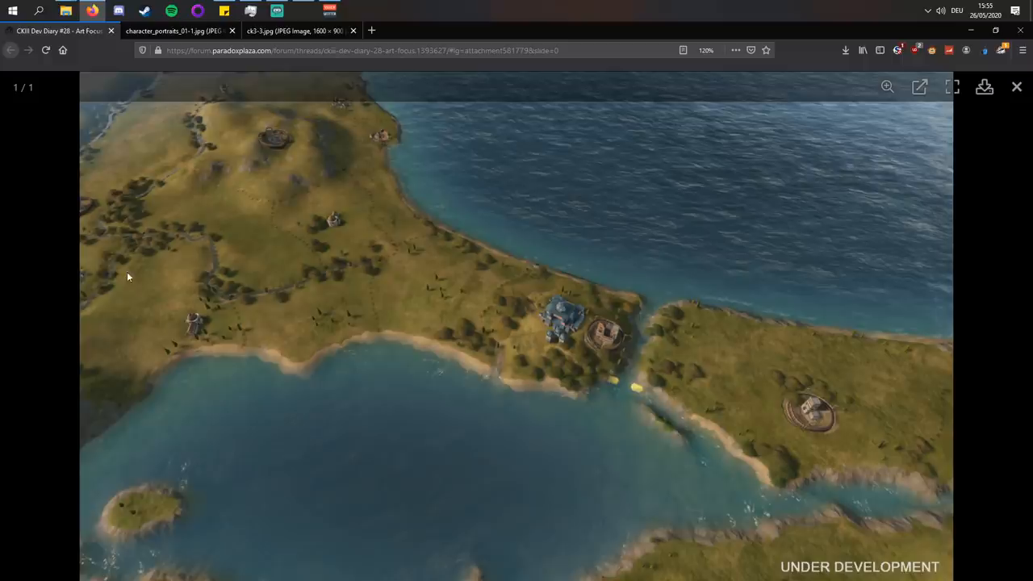
mouse_move(542, 354)
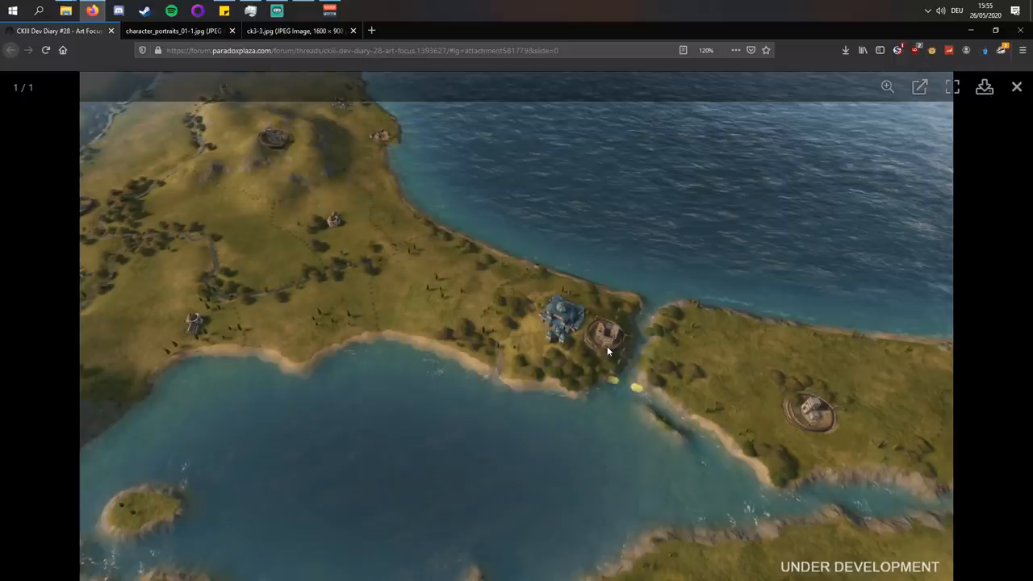
mouse_move(682, 233)
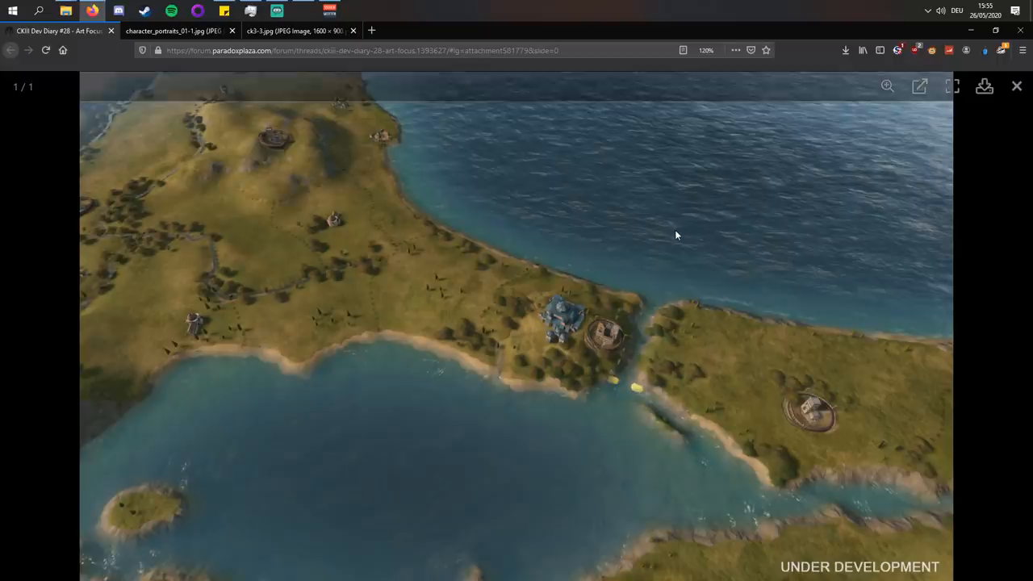
mouse_move(601, 355)
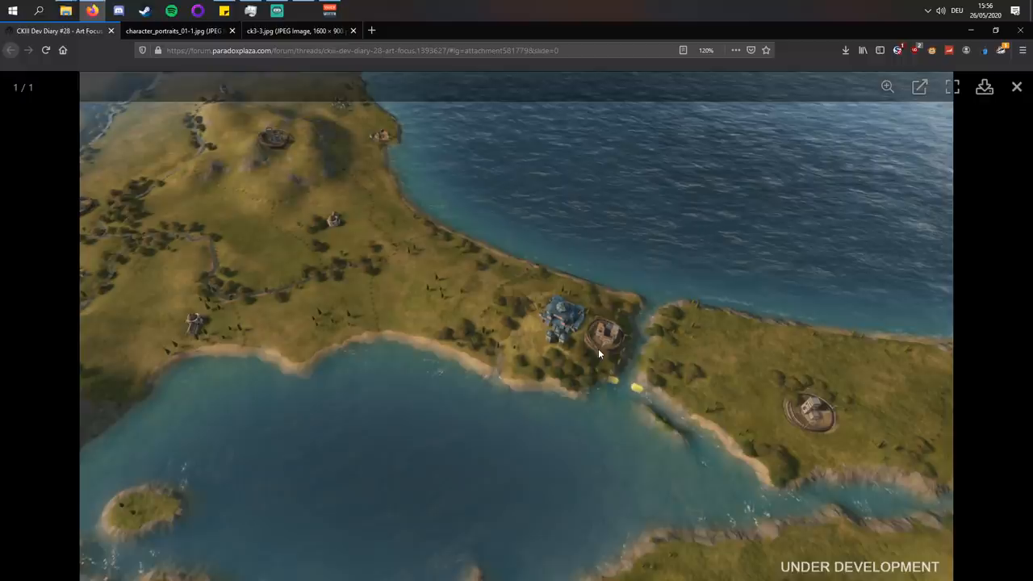
click(1015, 87)
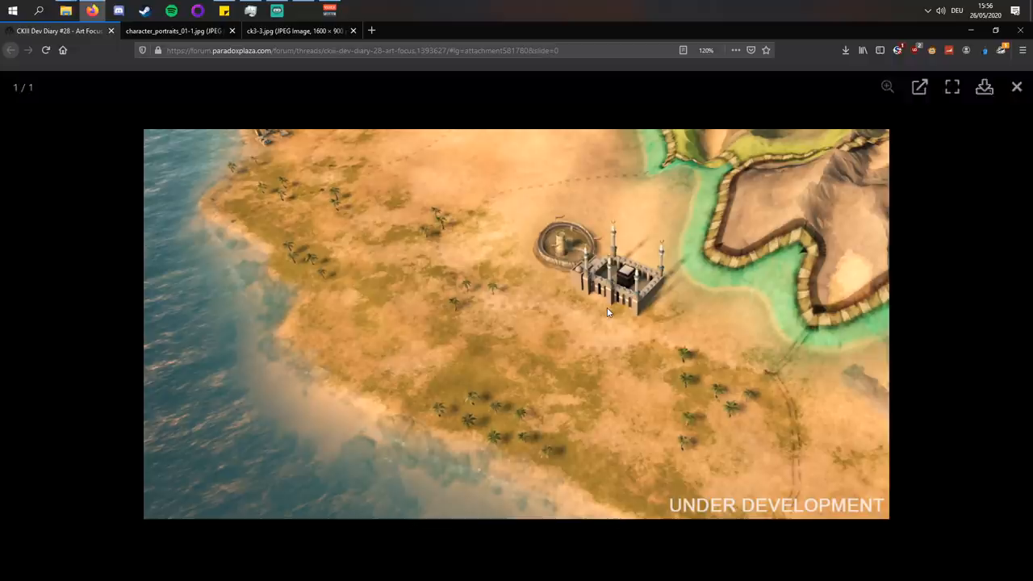
mouse_move(654, 152)
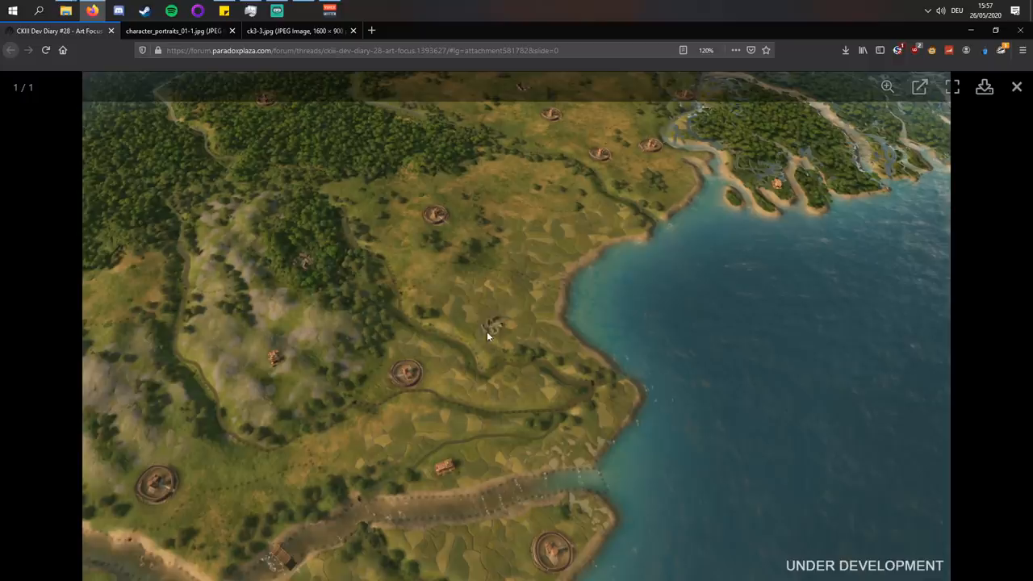
mouse_move(496, 523)
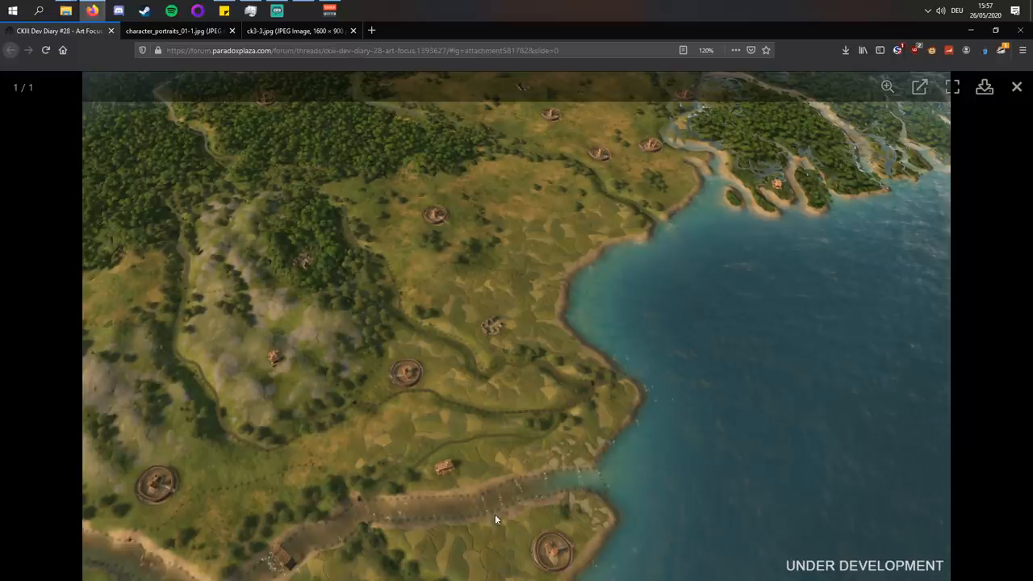
mouse_move(701, 381)
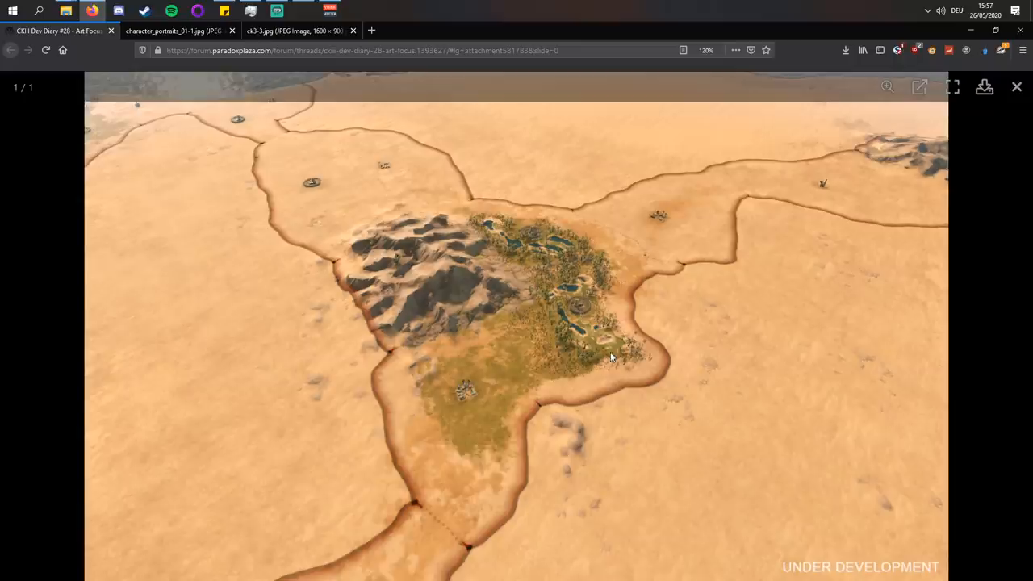
- Close the image viewer to return to the Political Map and paper map paragraphs
click(1016, 87)
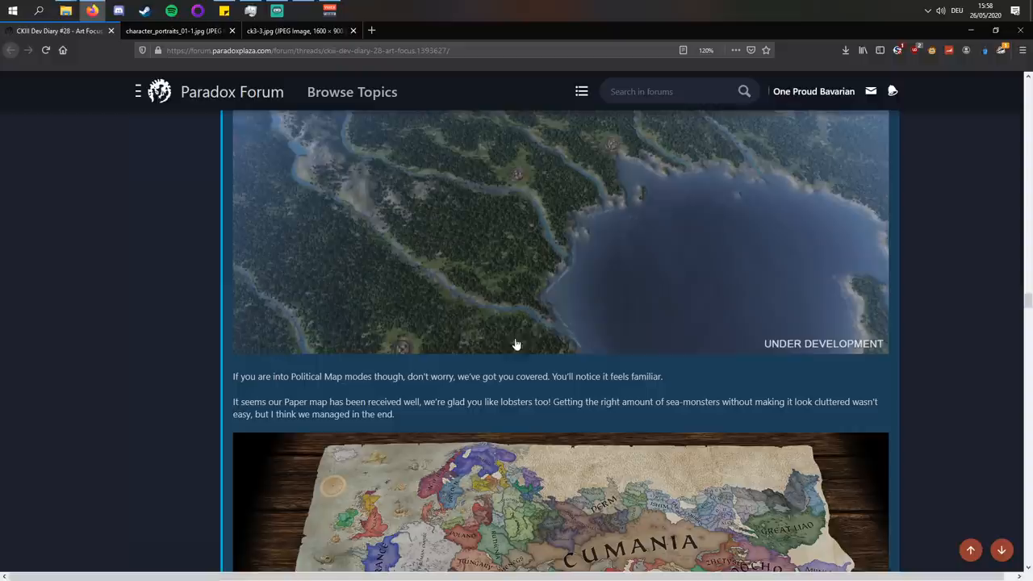
scroll(down, 3)
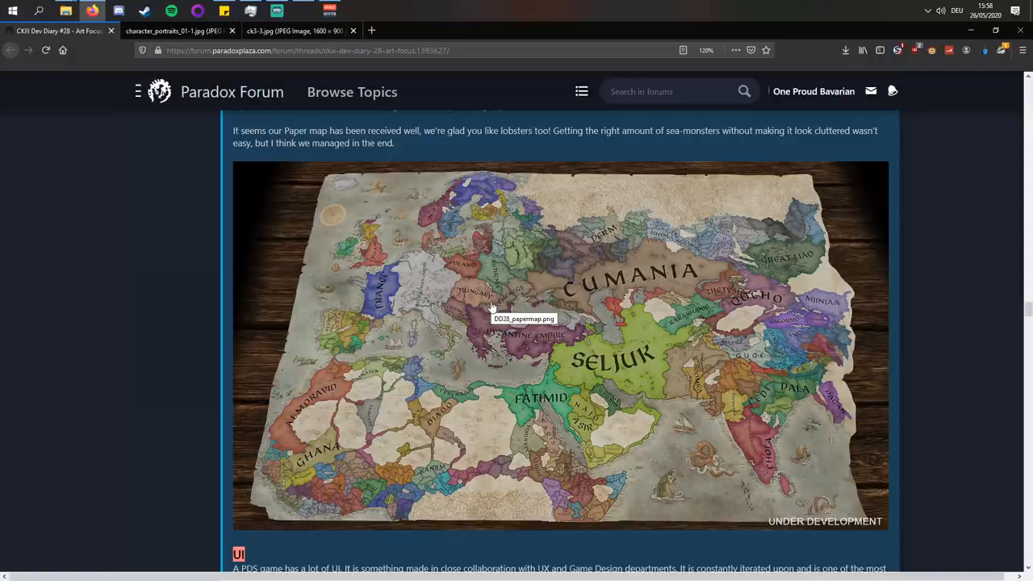
mouse_move(844, 305)
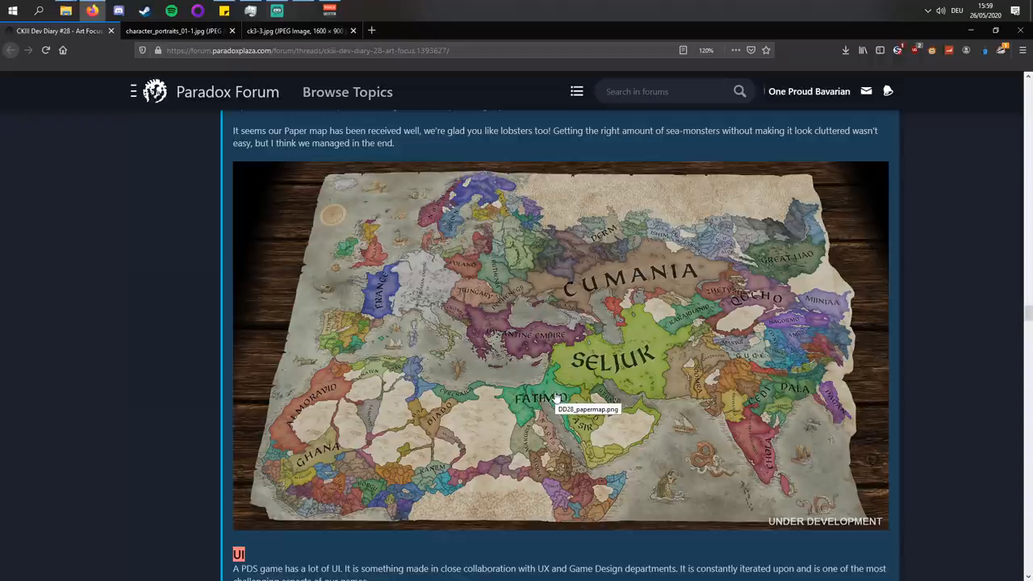
mouse_move(860, 515)
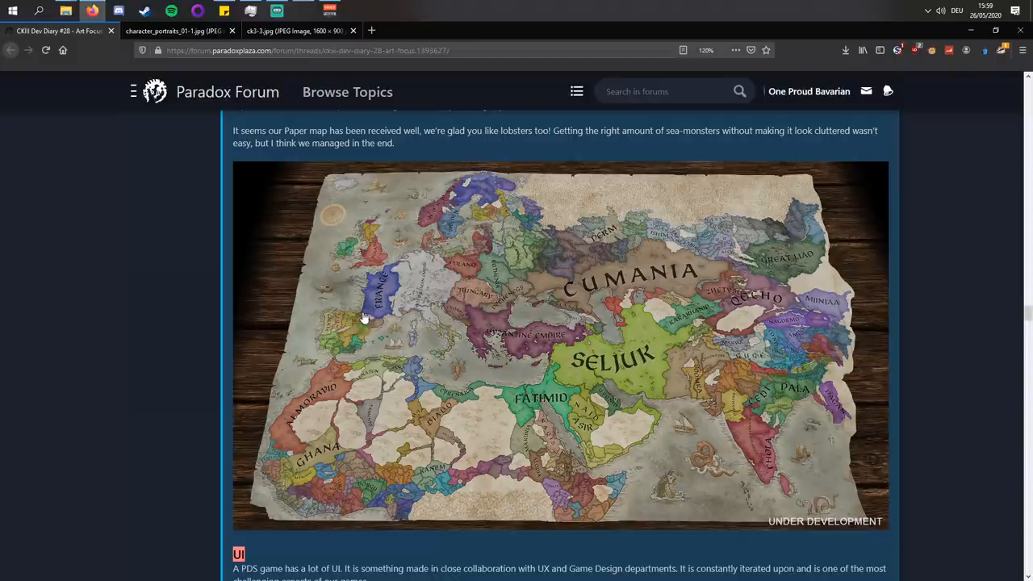
mouse_move(820, 413)
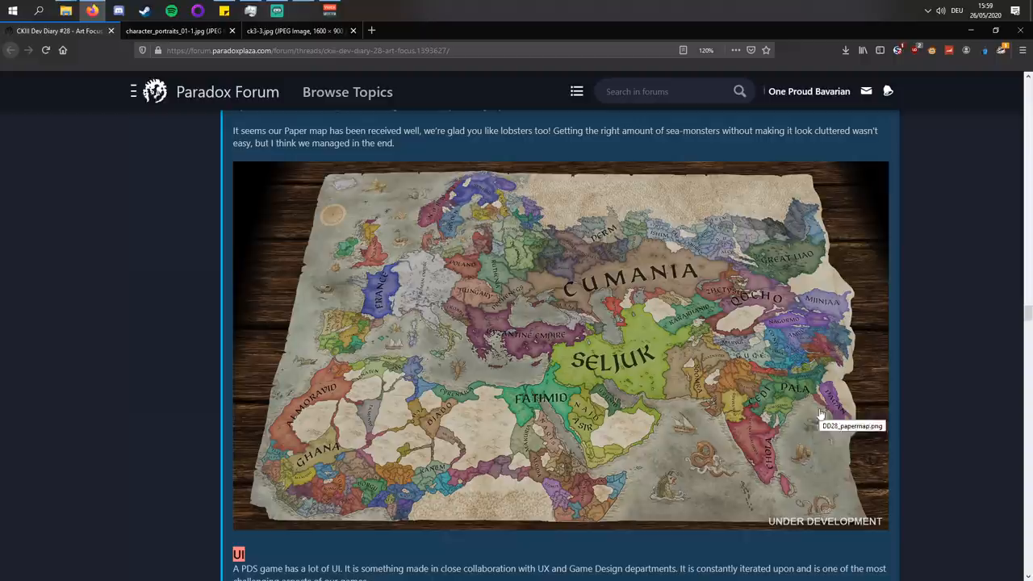
mouse_move(826, 347)
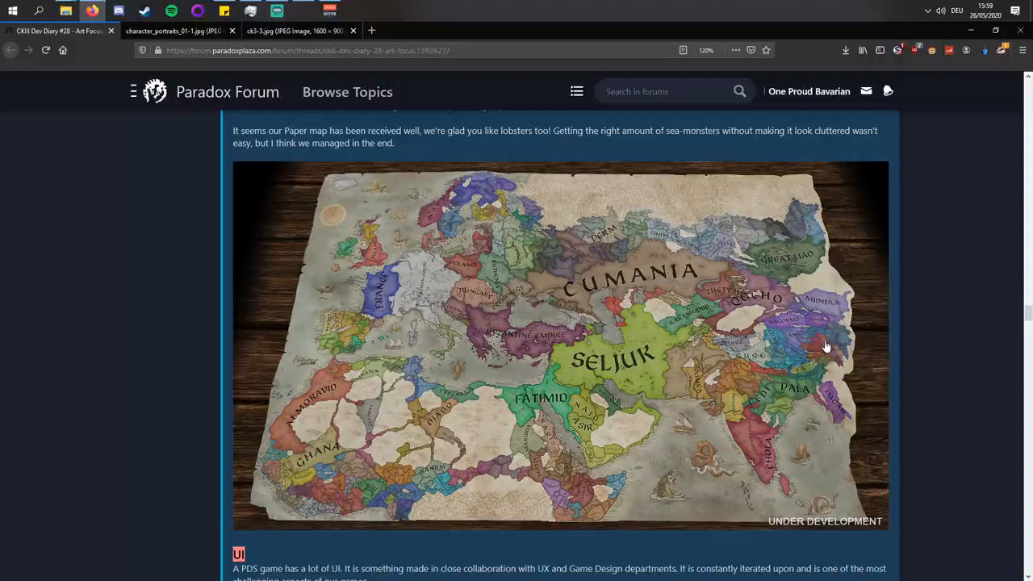
mouse_move(851, 246)
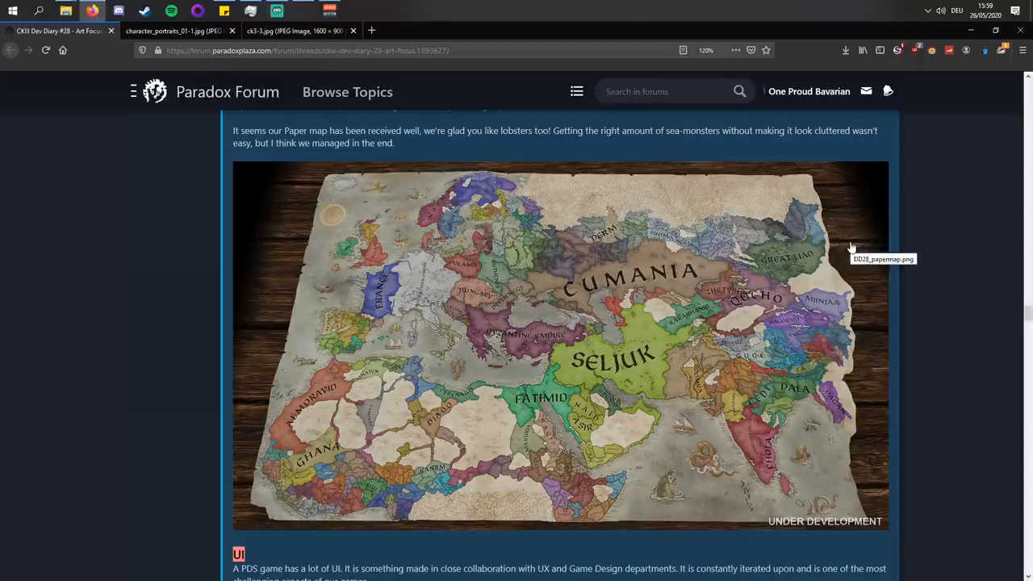
scroll(down, 3)
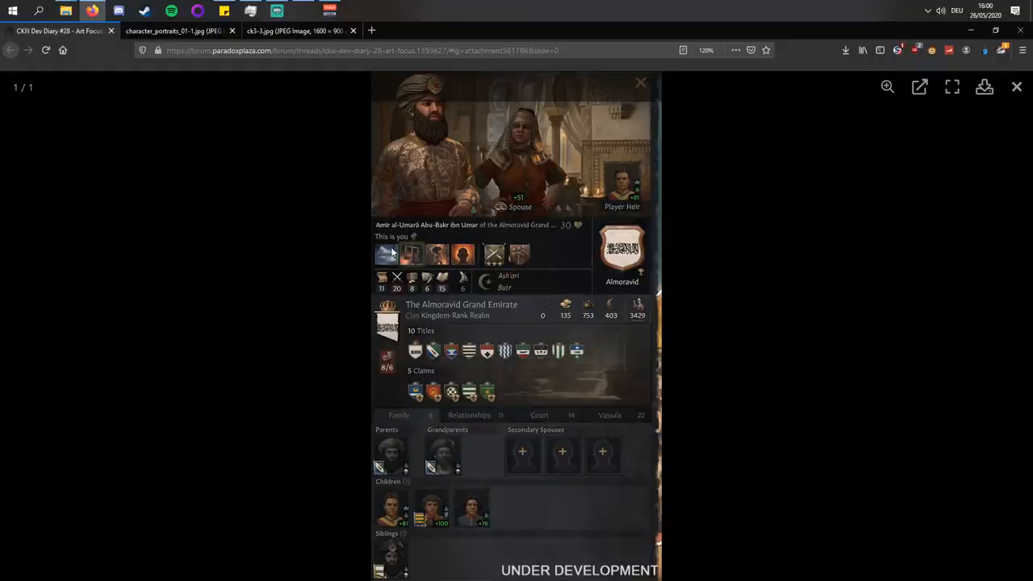
click(170, 31)
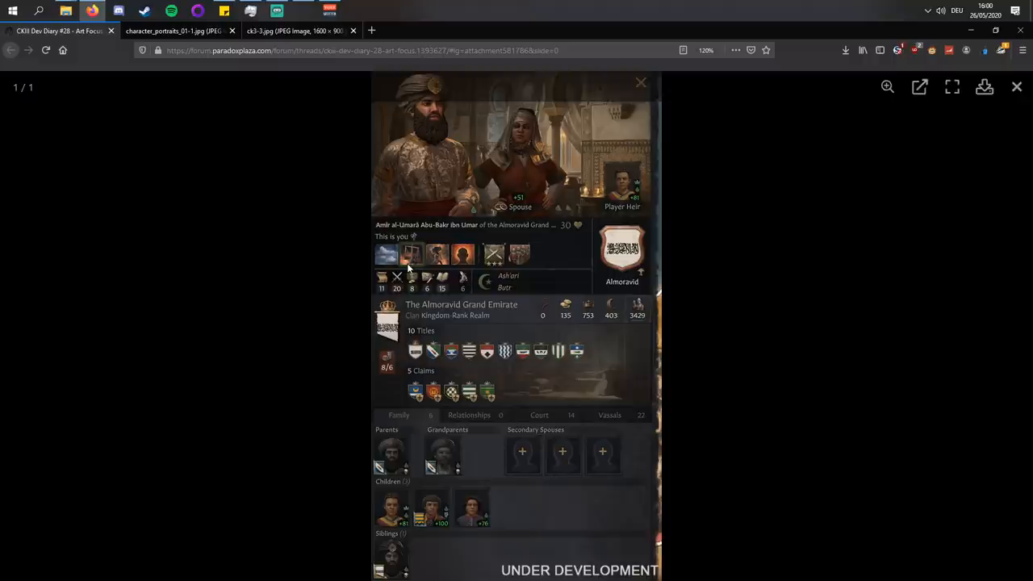
mouse_move(319, 63)
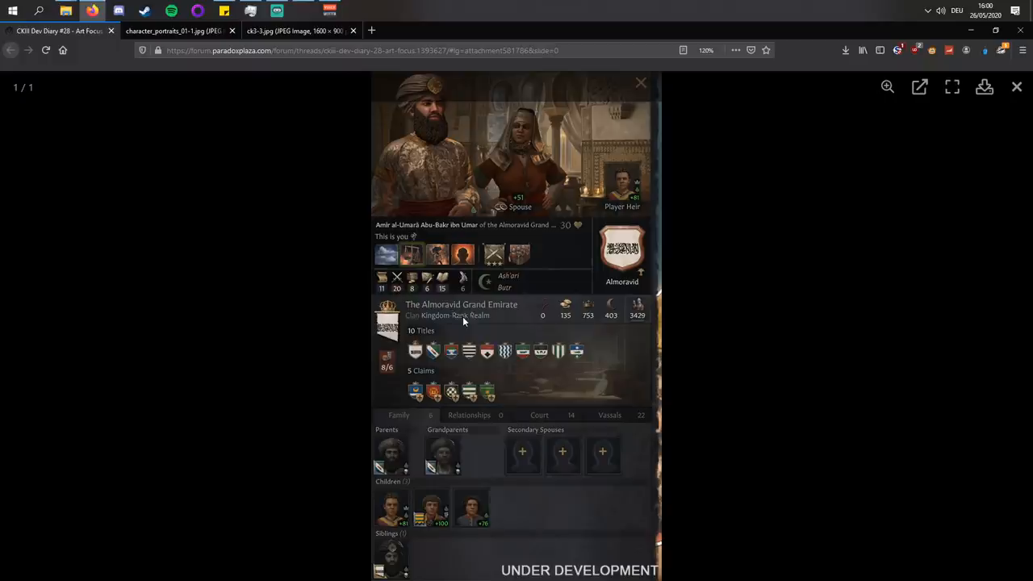
click(290, 31)
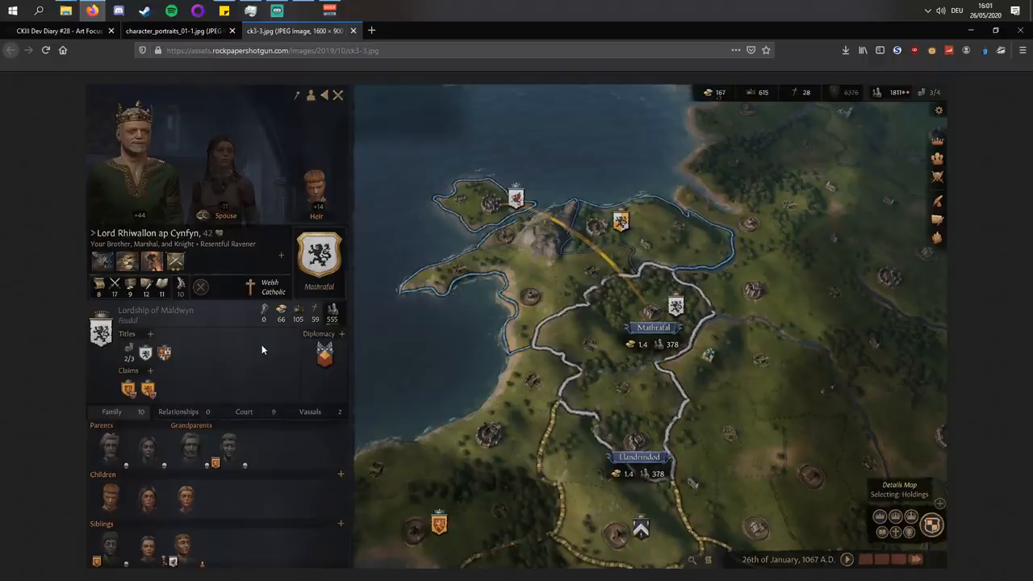
mouse_move(128, 503)
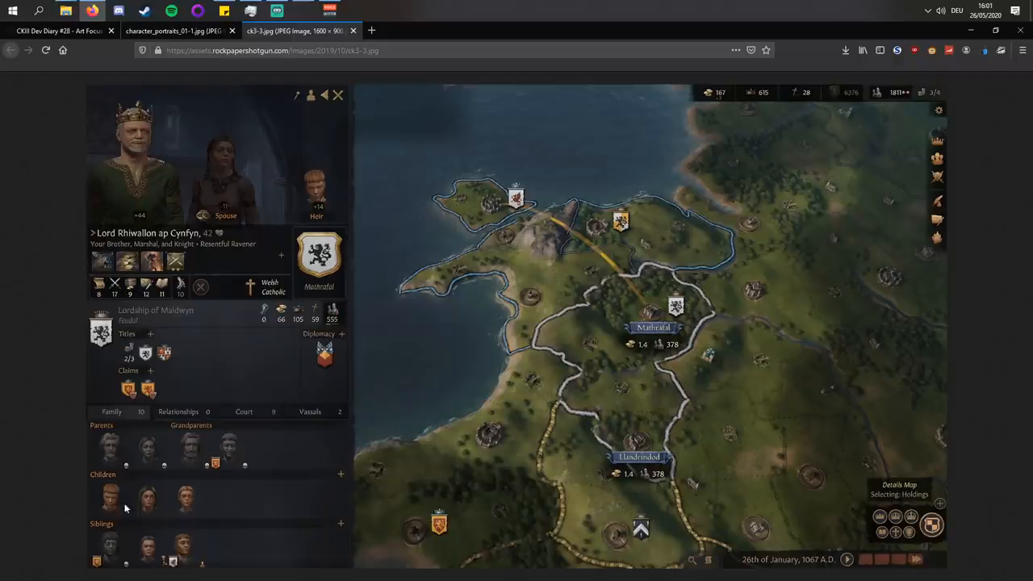
- Compare the enlarged Almoravid character screenshot against the ck3-3.jpg tab, then close the viewer
click(57, 31)
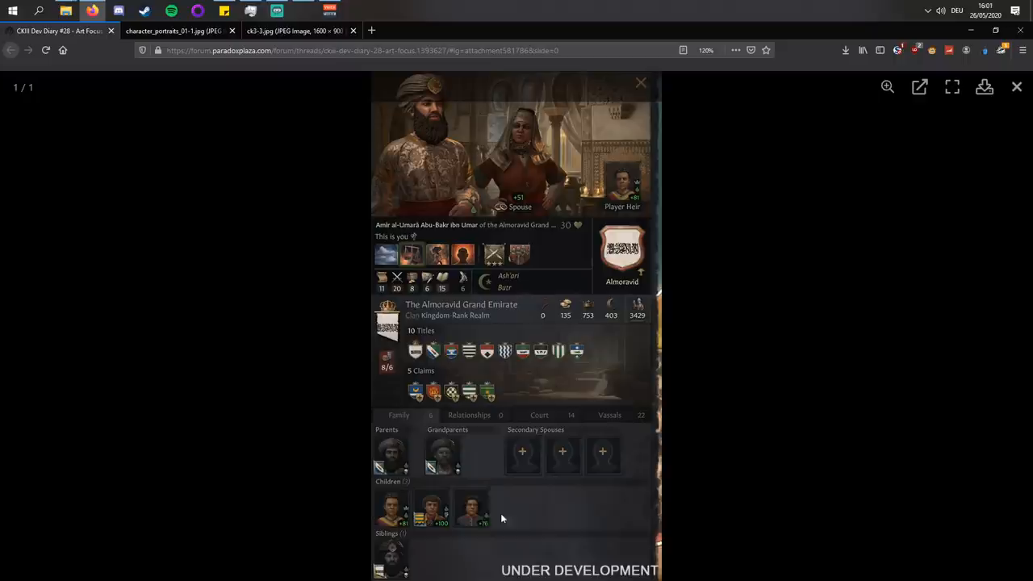
mouse_move(354, 170)
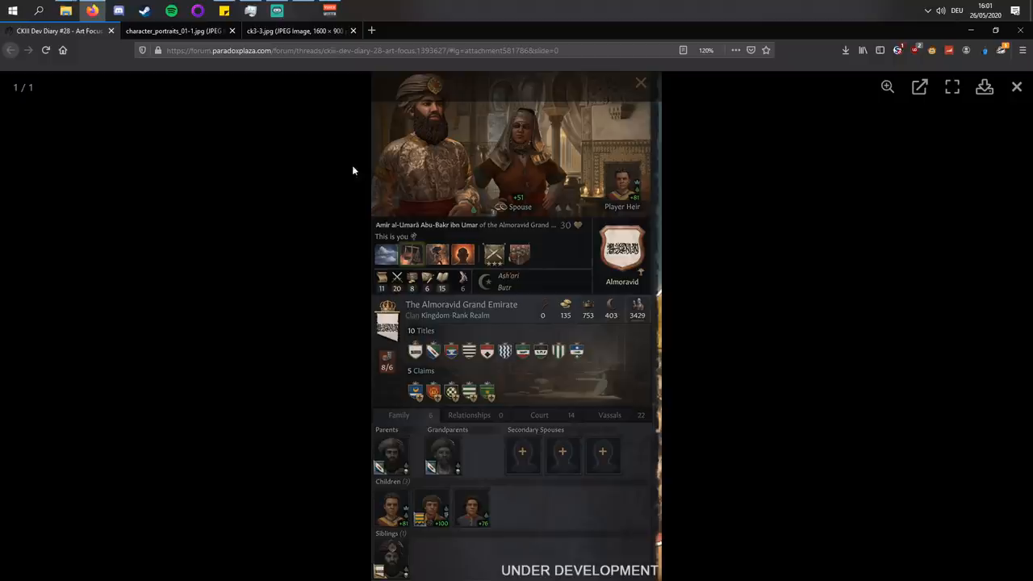
click(295, 31)
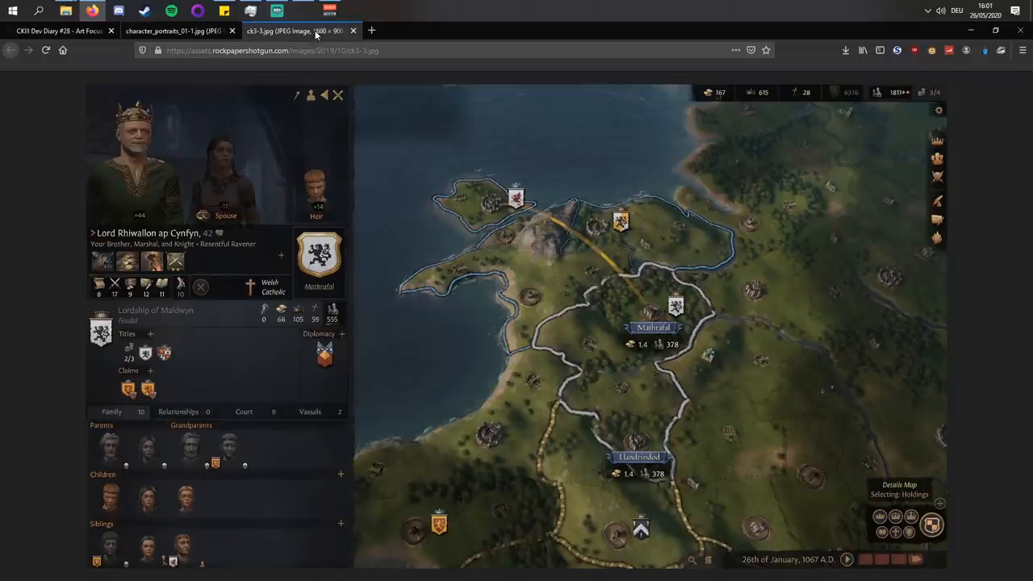
click(56, 31)
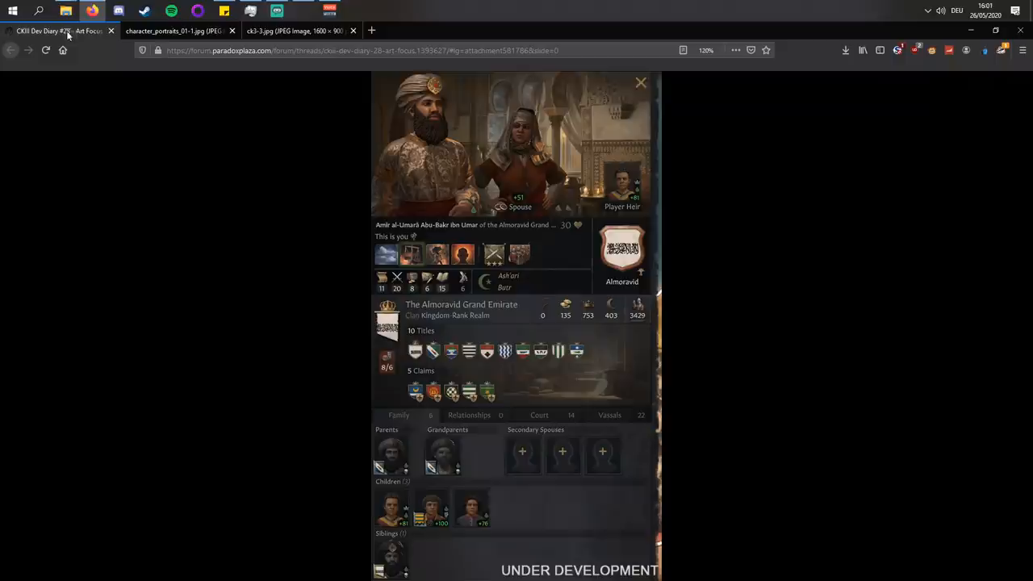
click(299, 31)
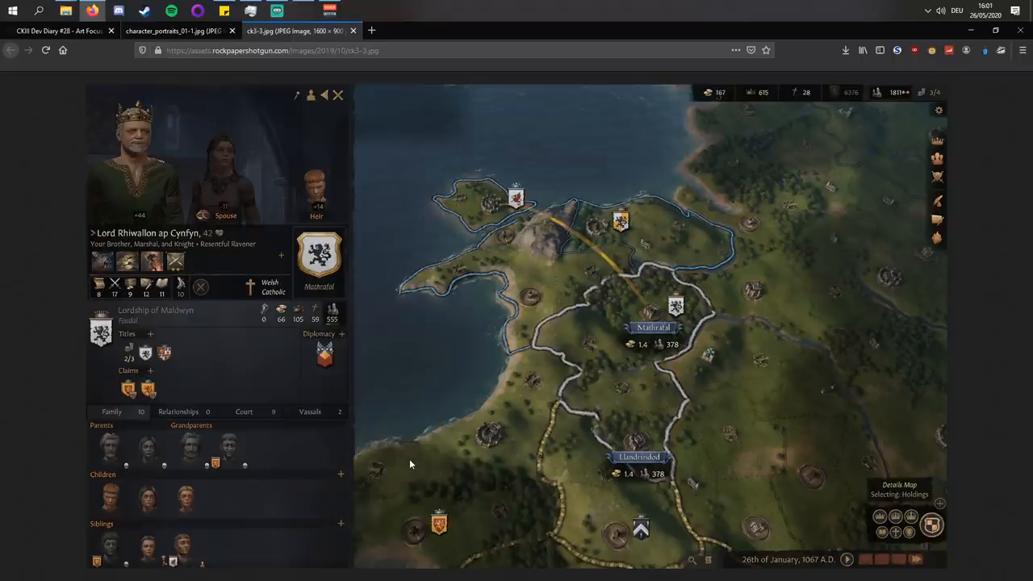
click(61, 33)
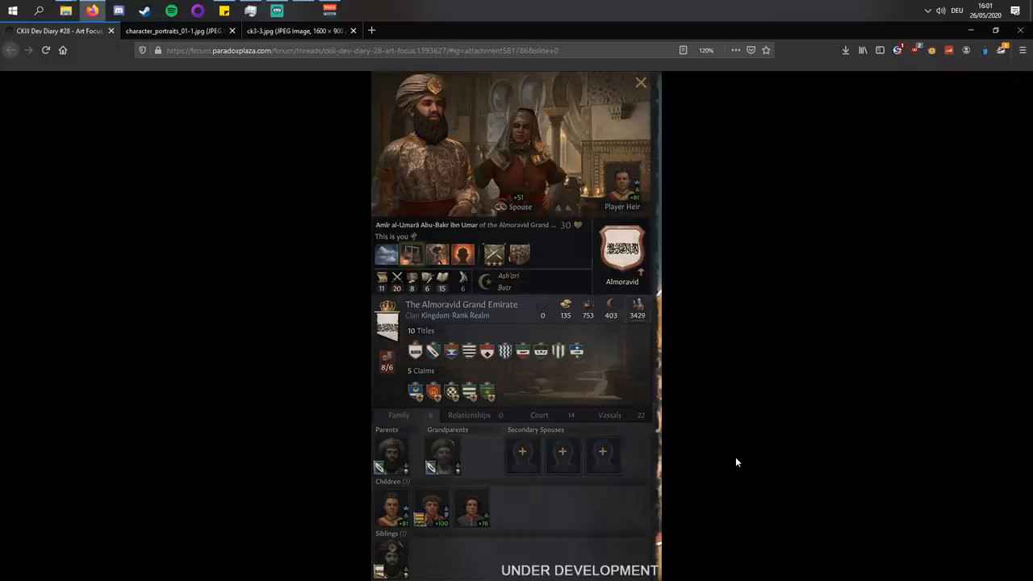
click(640, 81)
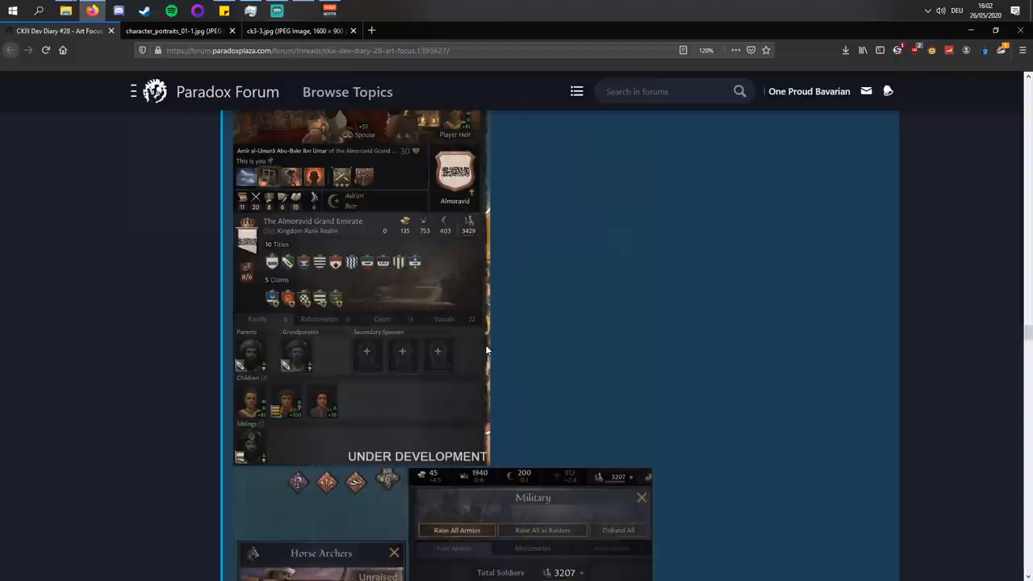
- Scroll past the Horse Archers military screenshot to the marriage letter and Coats of Arms heading
scroll(down, 3)
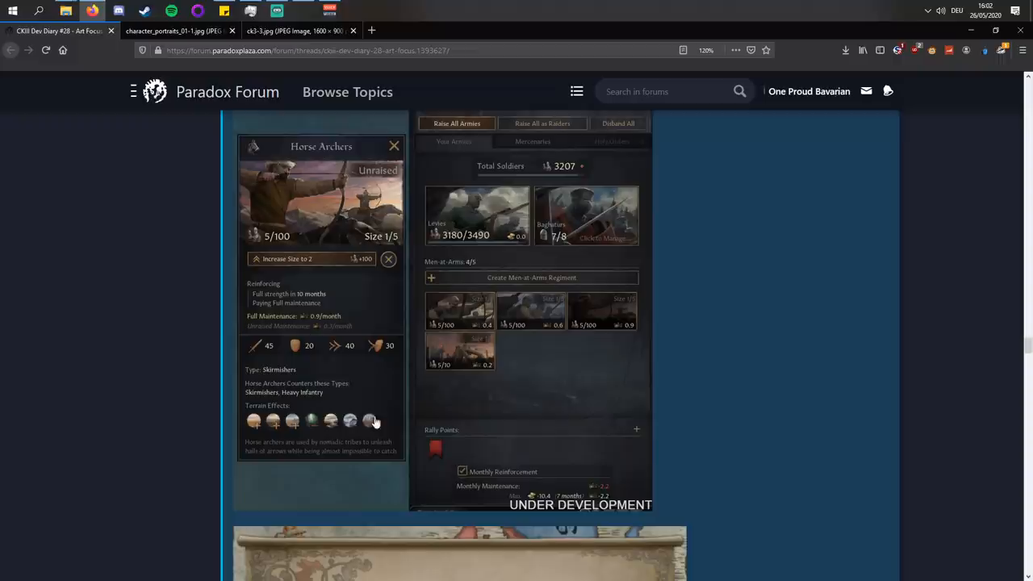
mouse_move(239, 227)
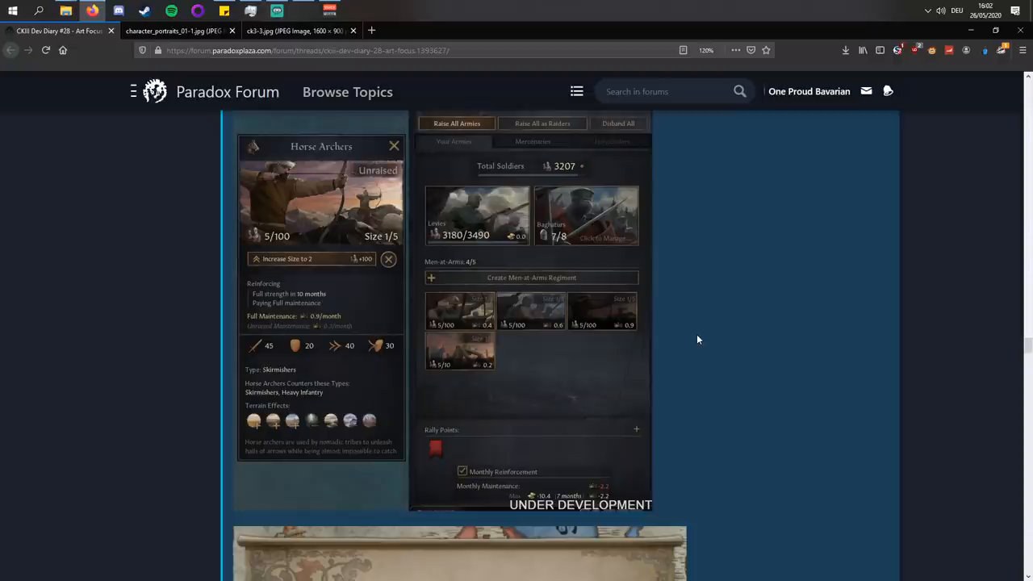
mouse_move(261, 305)
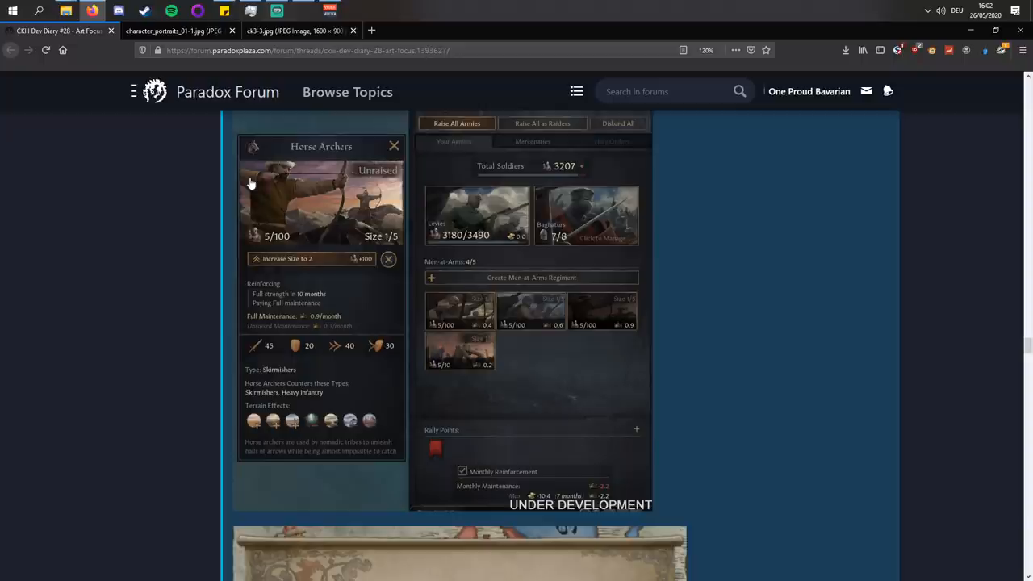
mouse_move(321, 283)
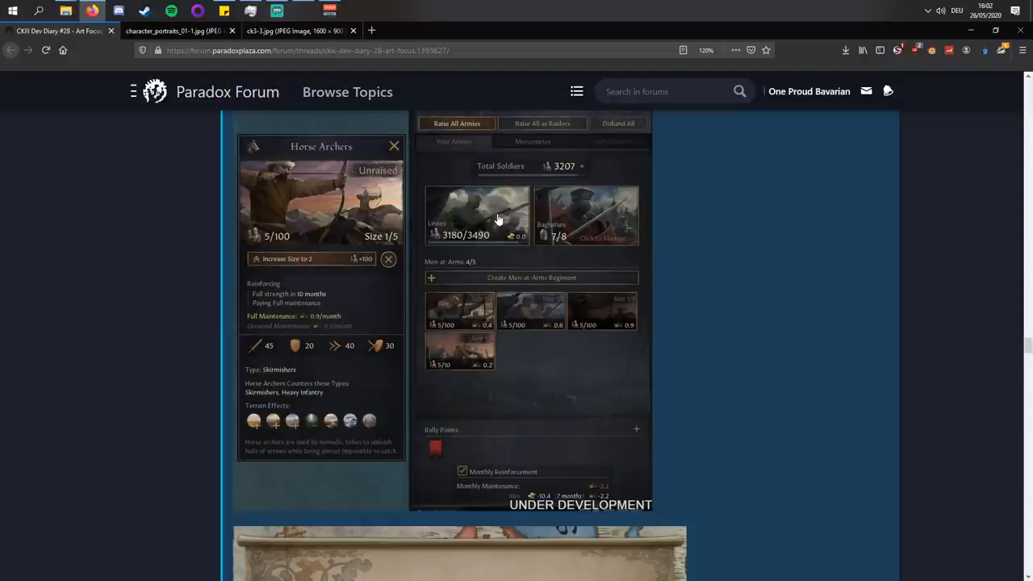
mouse_move(394, 417)
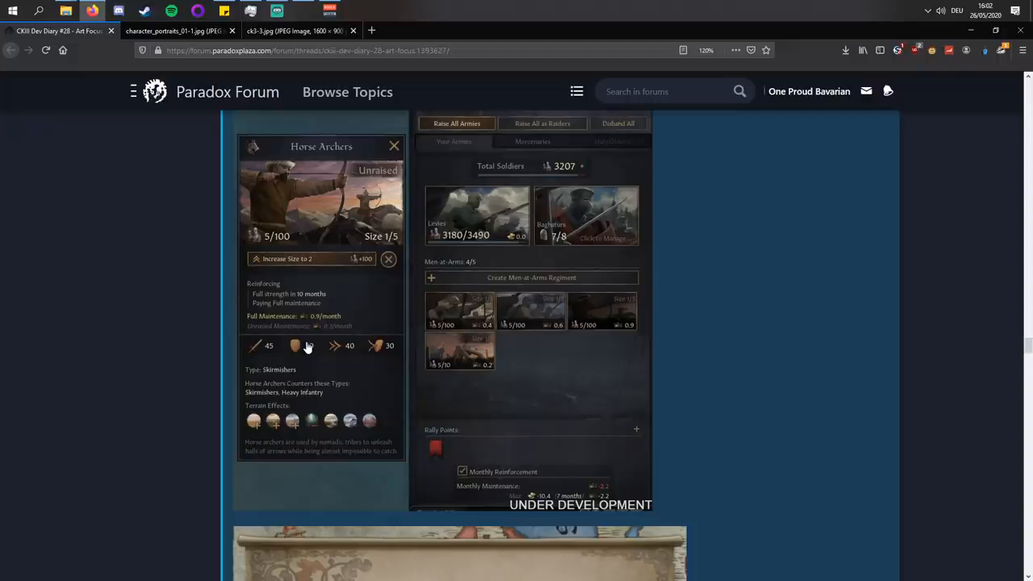
scroll(down, 3)
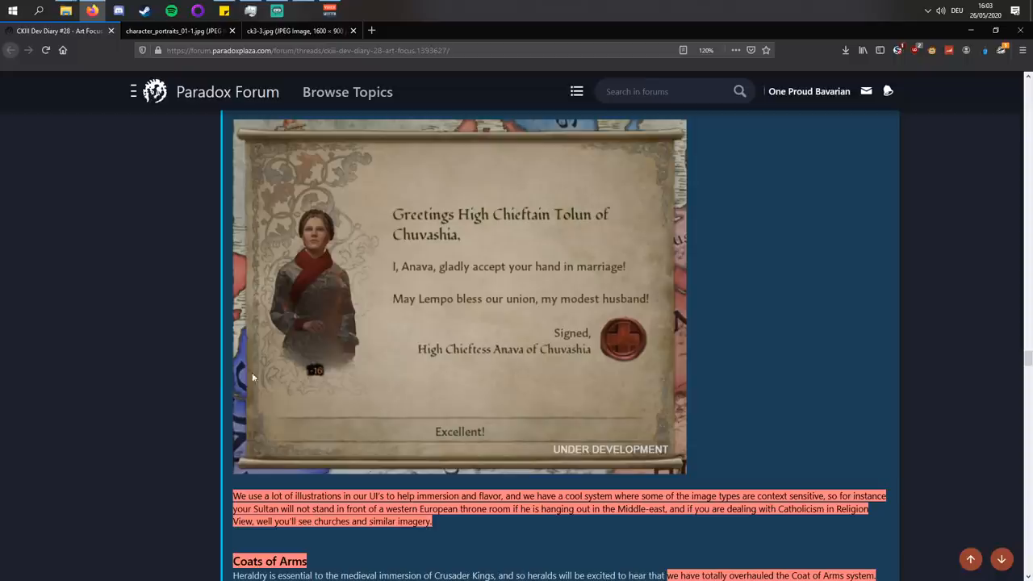
- Scroll down to the first Coats of Arms paragraphs, then back up slightly
scroll(down, 3)
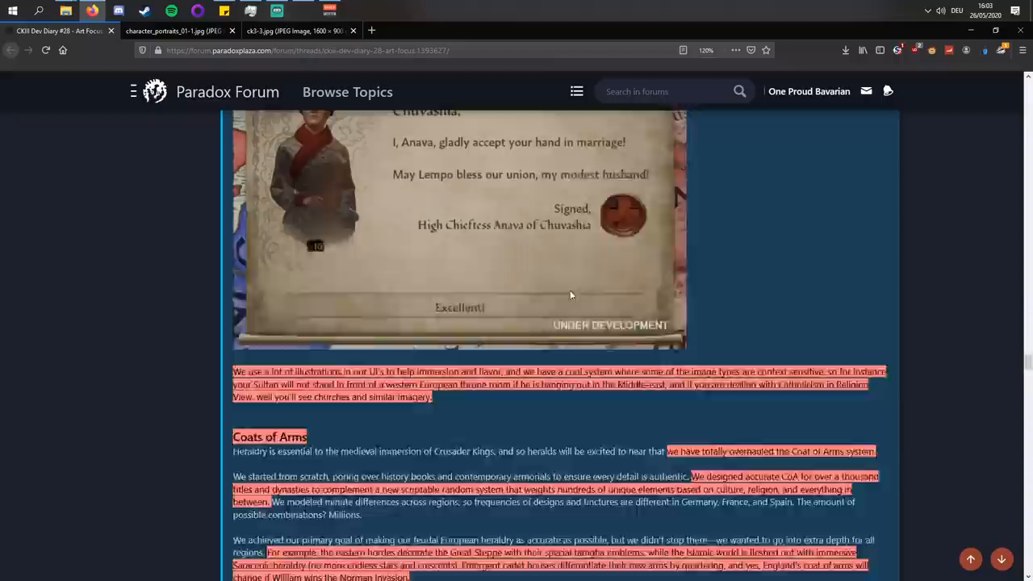
scroll(up, 3)
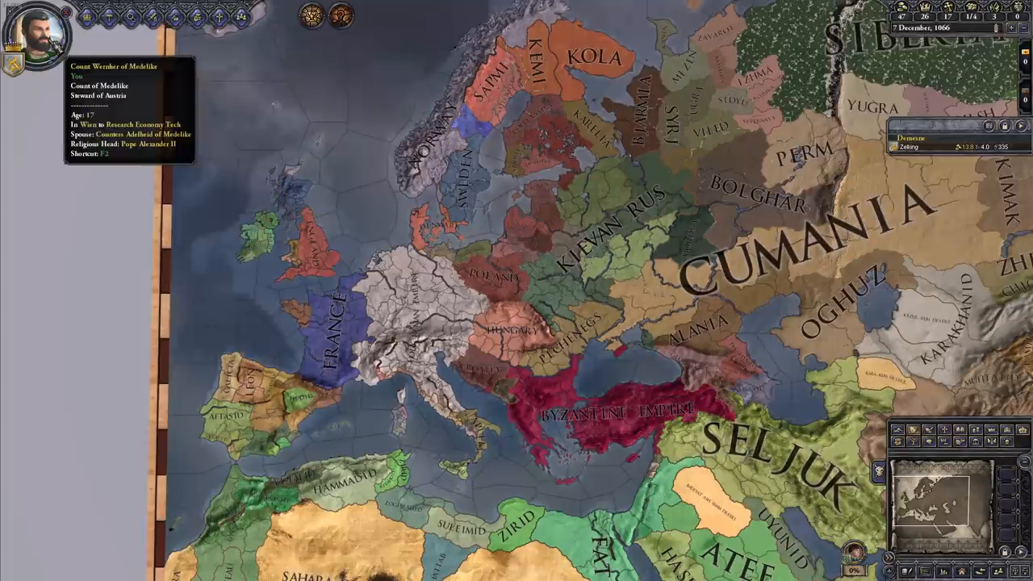
- Switch to the Crusader Kings II window showing the 7 December 1066 Europe map
click(36, 29)
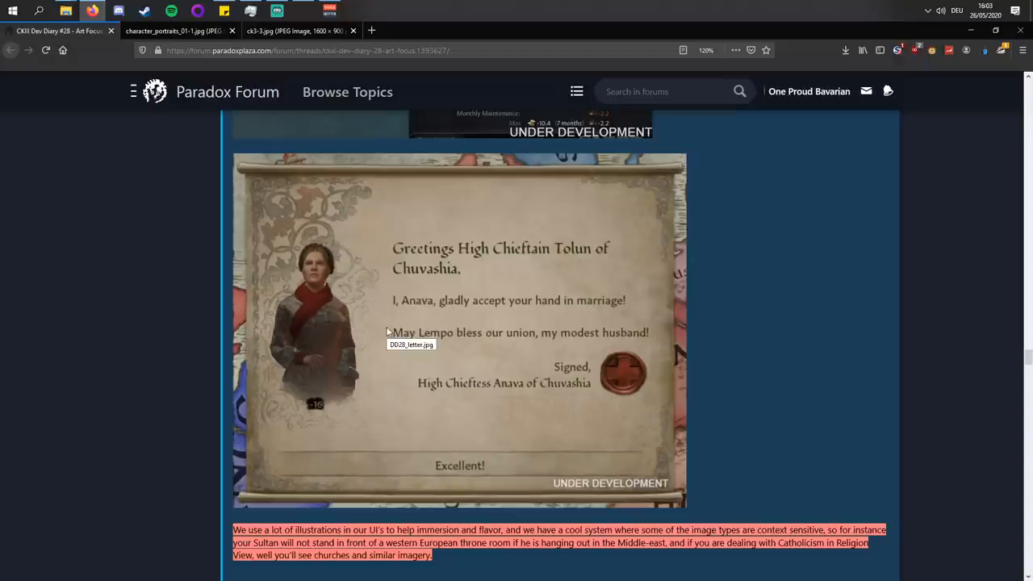
mouse_move(534, 410)
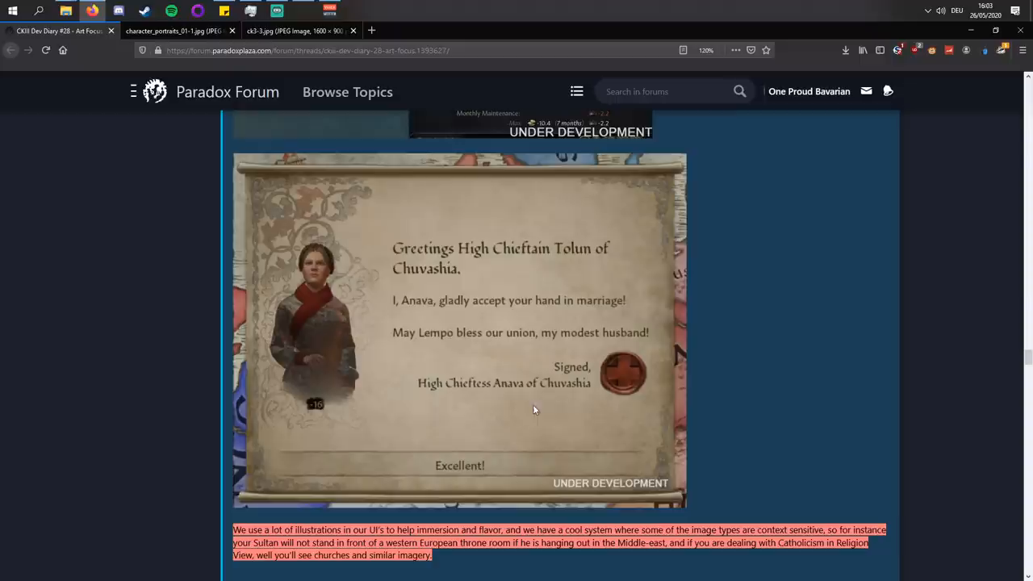
mouse_move(368, 320)
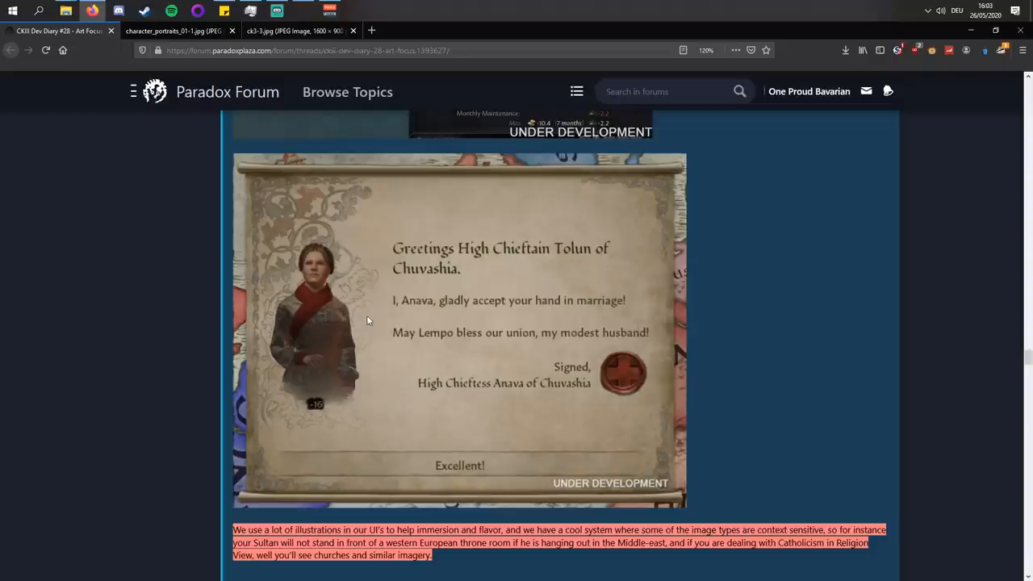
mouse_move(343, 204)
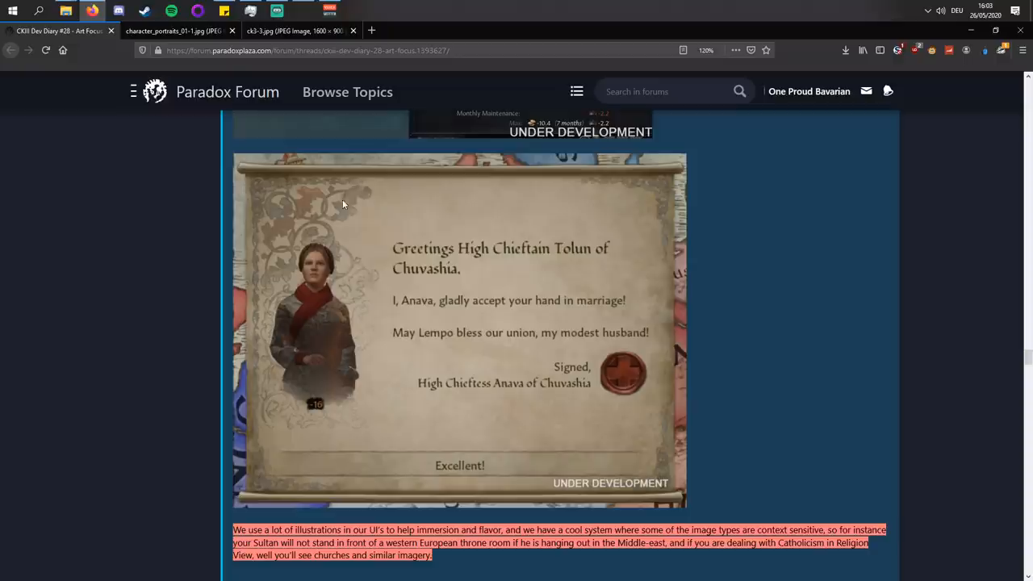
- Scroll the diary down to the Coats of Arms text and England's three royal shields
scroll(down, 3)
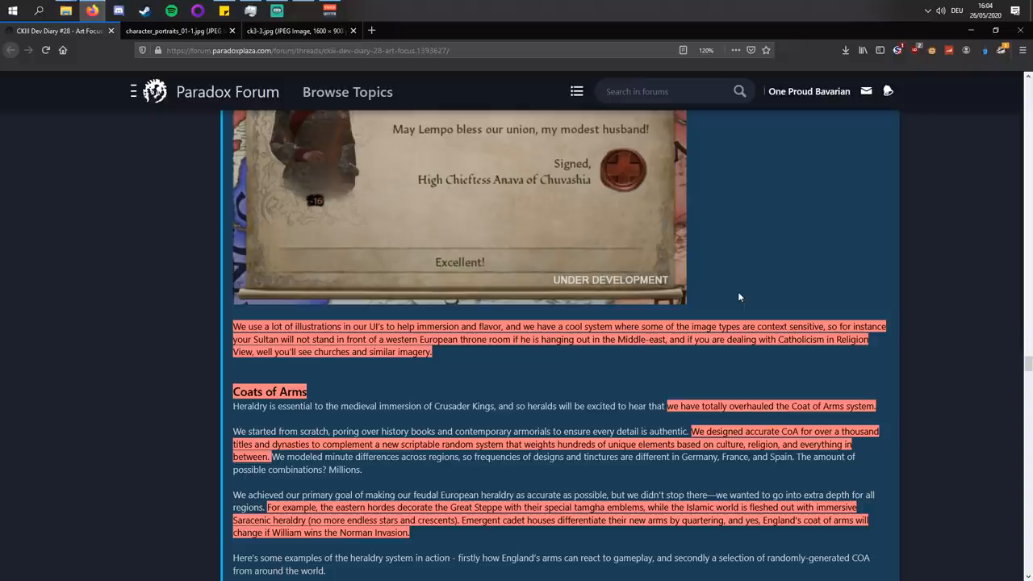
scroll(down, 3)
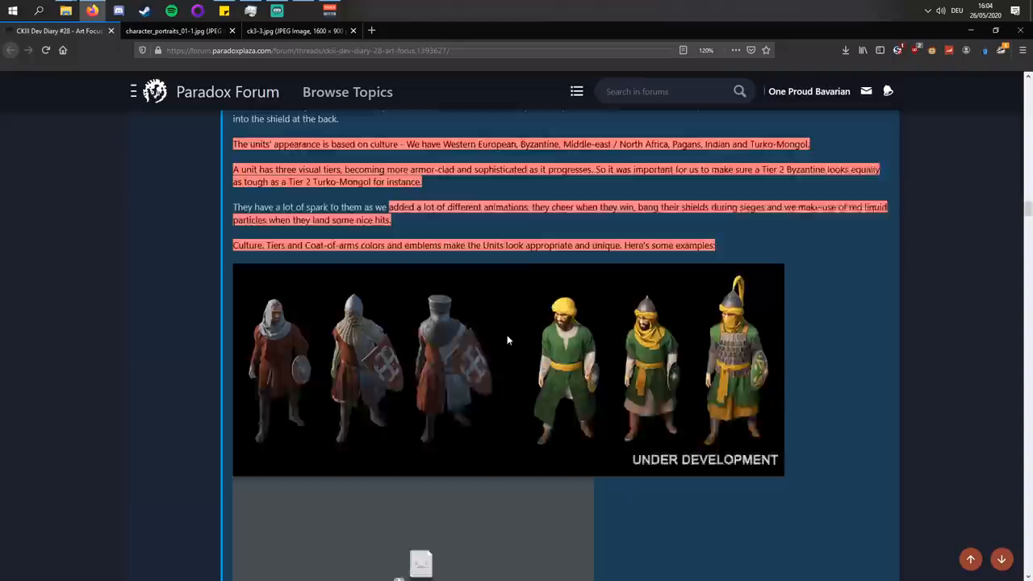
scroll(down, 3)
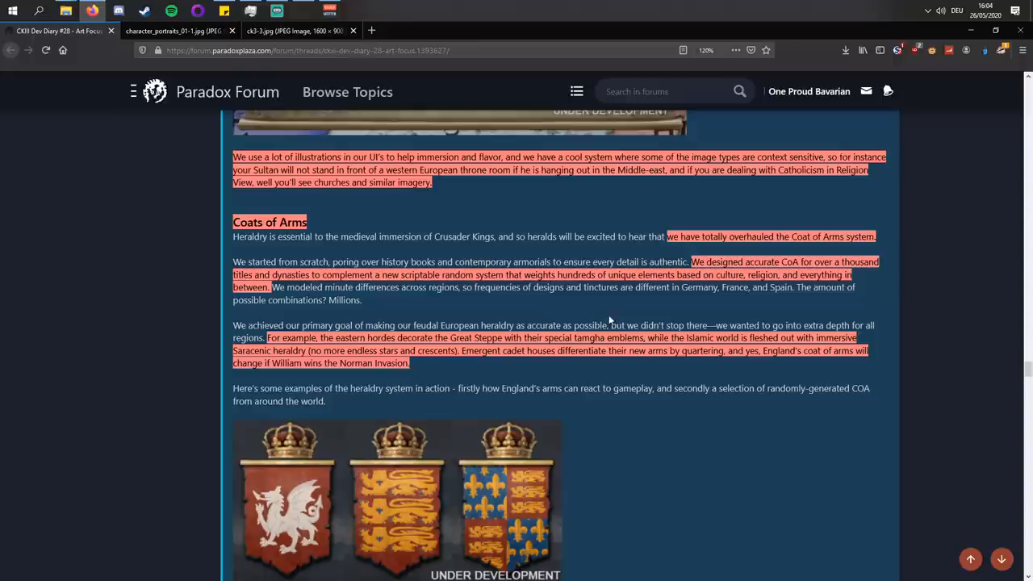
mouse_move(402, 232)
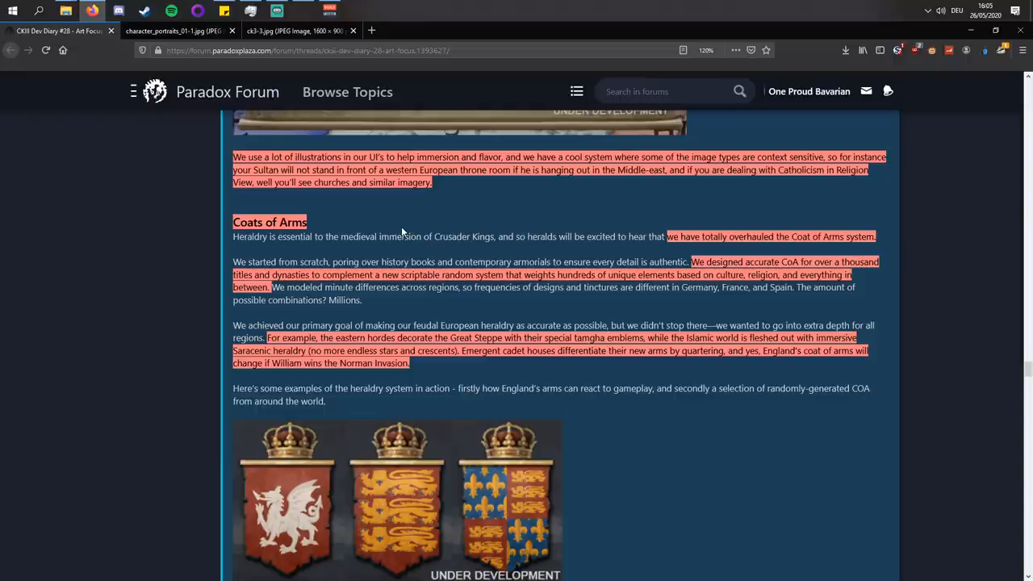
- Scroll to the grid of randomly generated coats of arms below England's shields
scroll(down, 3)
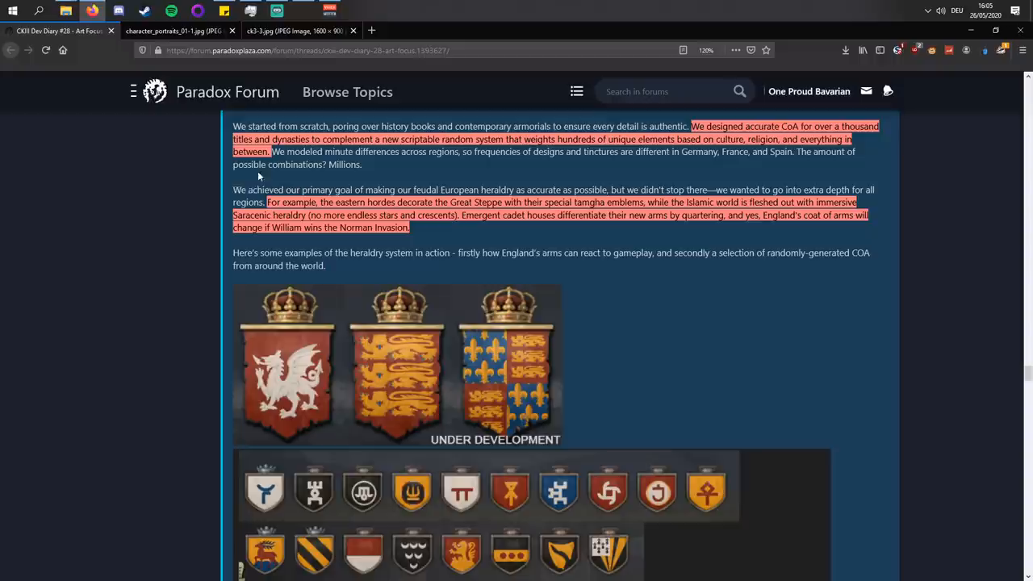
mouse_move(385, 171)
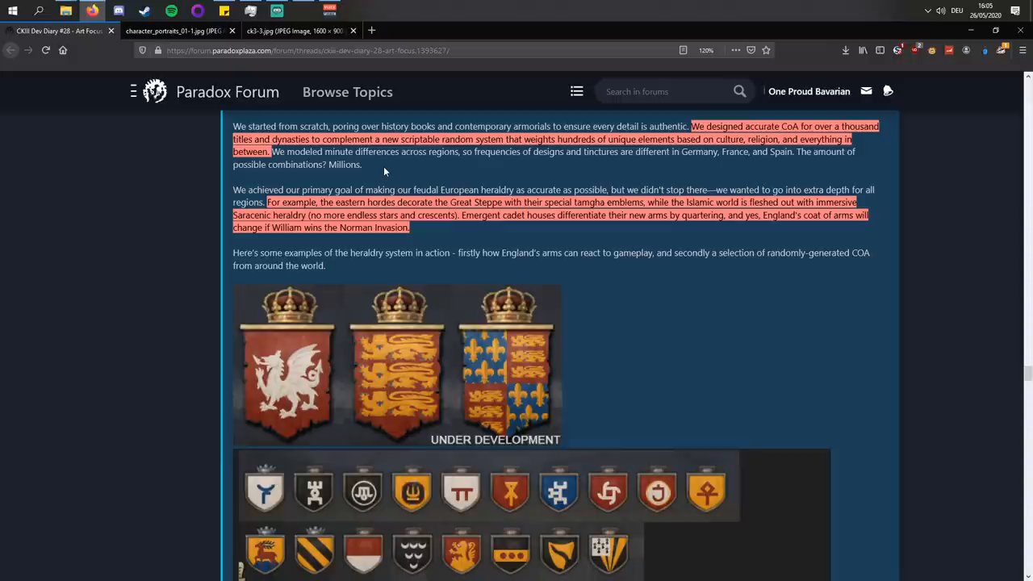
mouse_move(404, 170)
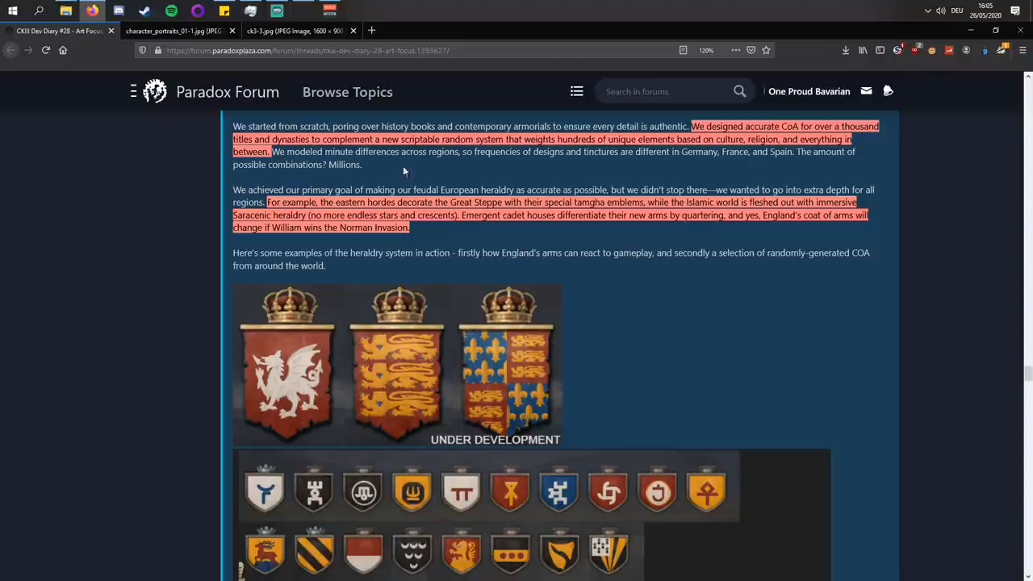
mouse_move(710, 177)
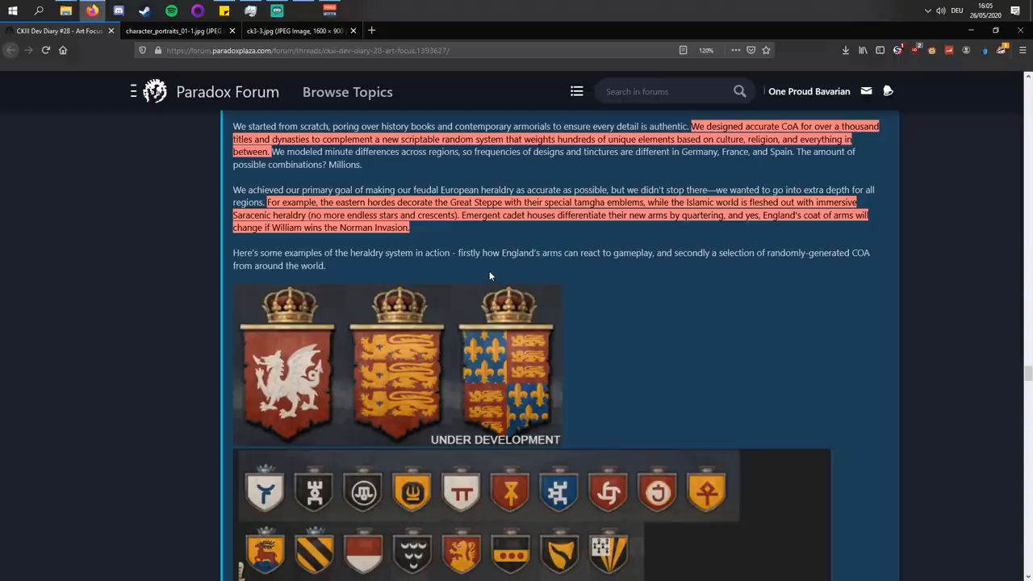
mouse_move(510, 229)
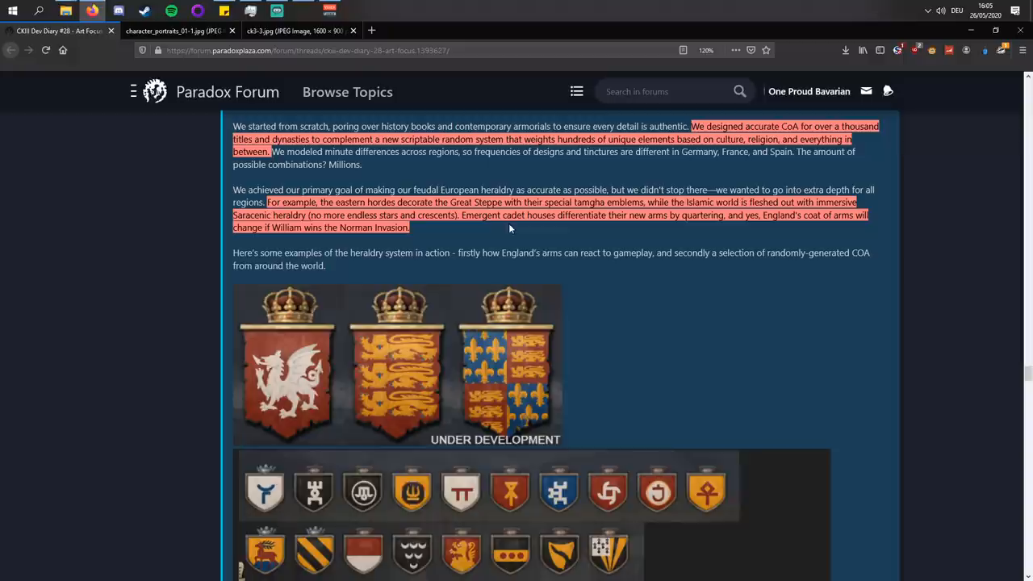
mouse_move(566, 234)
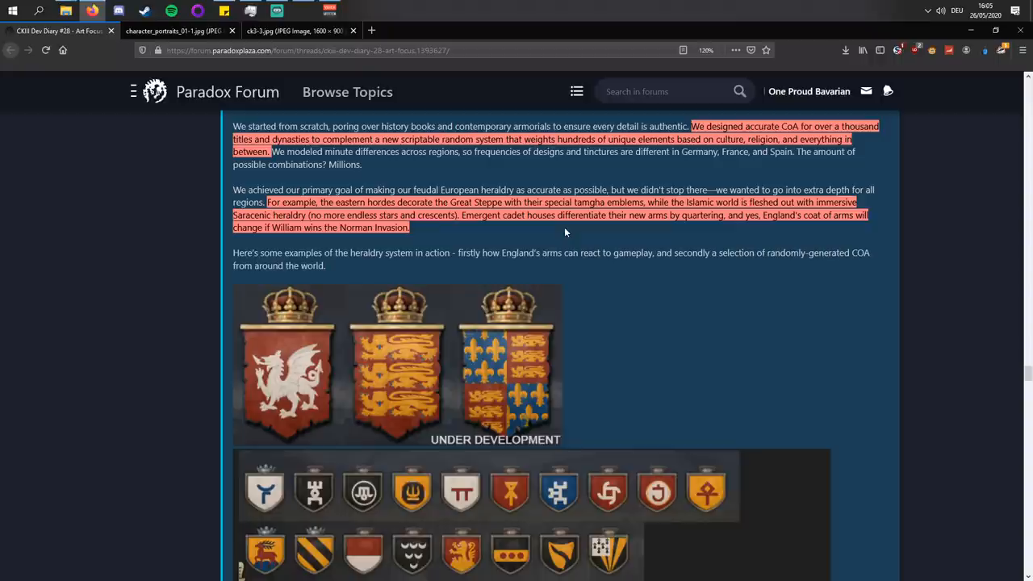
- Scroll further to reveal a third row of randomly generated shields
scroll(down, 3)
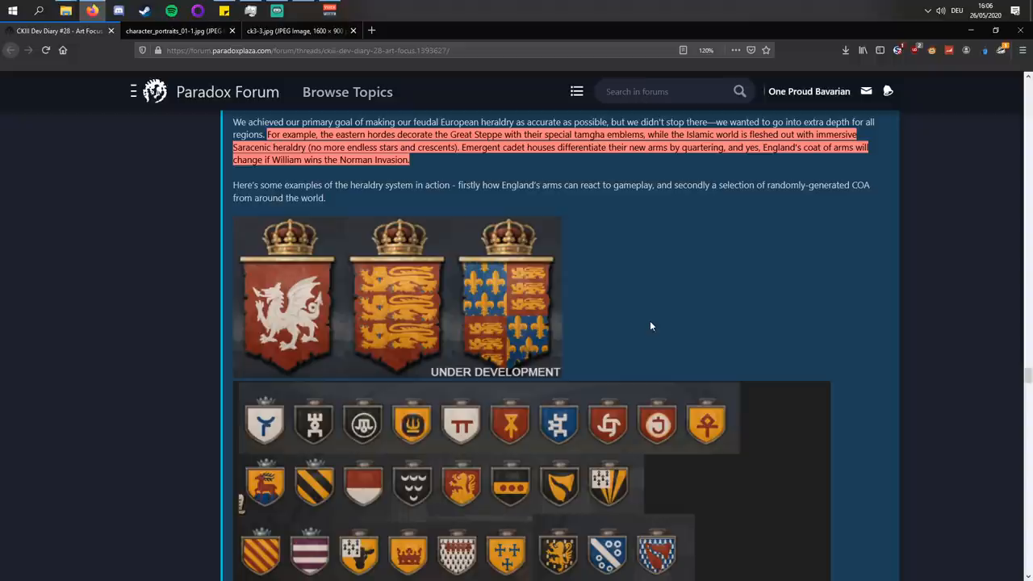
scroll(down, 3)
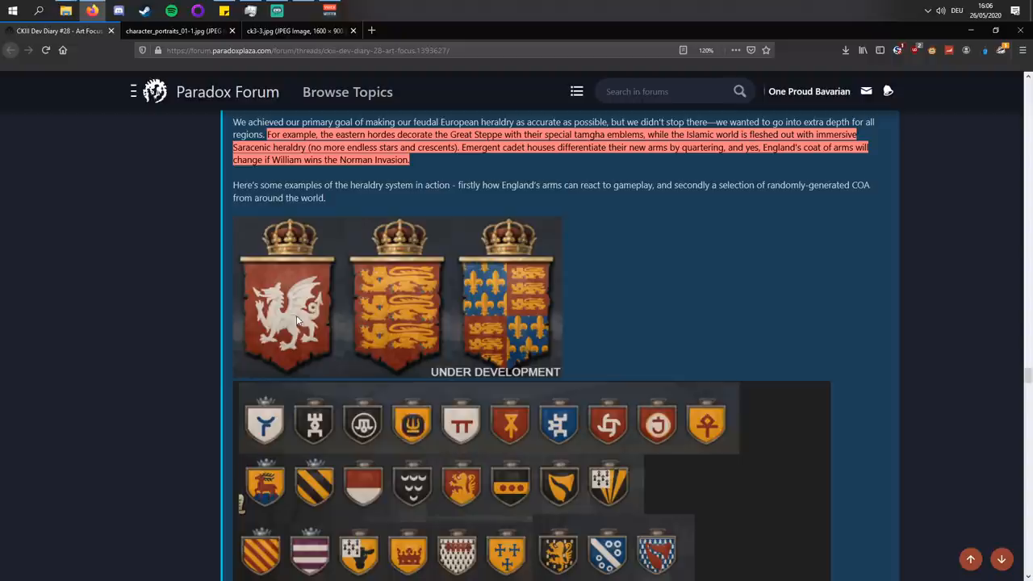
mouse_move(525, 253)
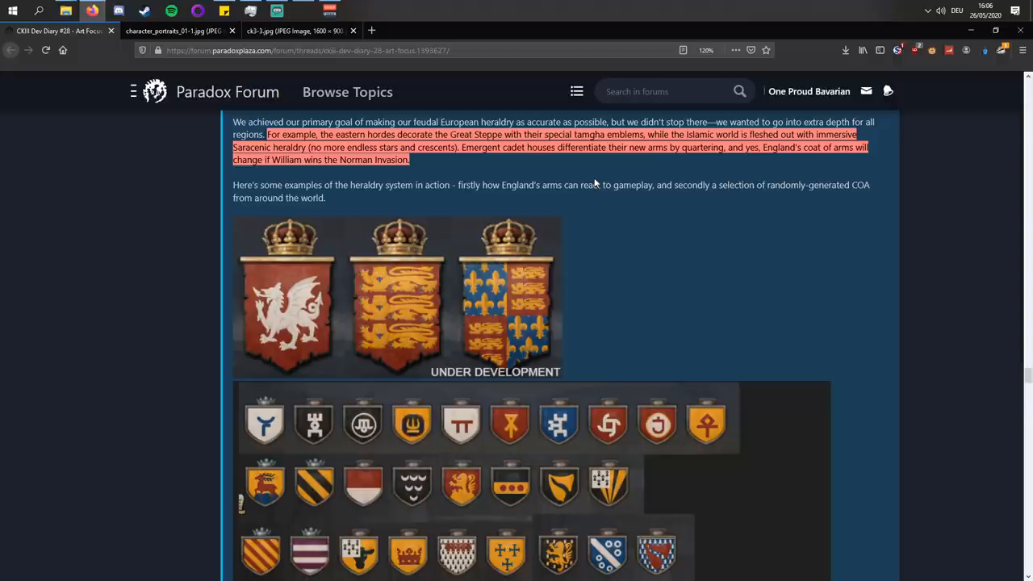
- Scroll past the coat-of-arms grid to the summary, wallpaper links, attachment and first COA-frame comment
scroll(down, 3)
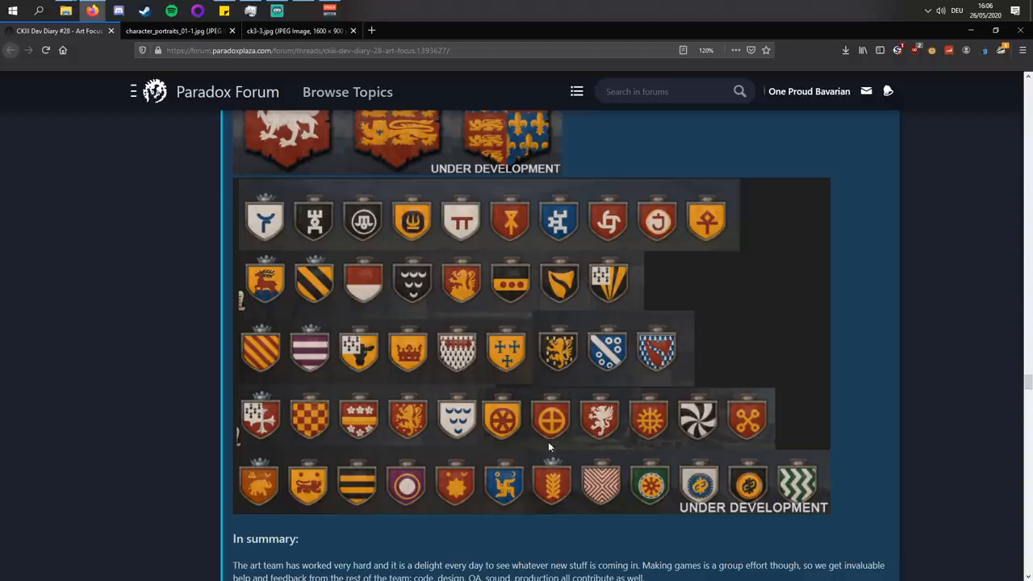
mouse_move(652, 429)
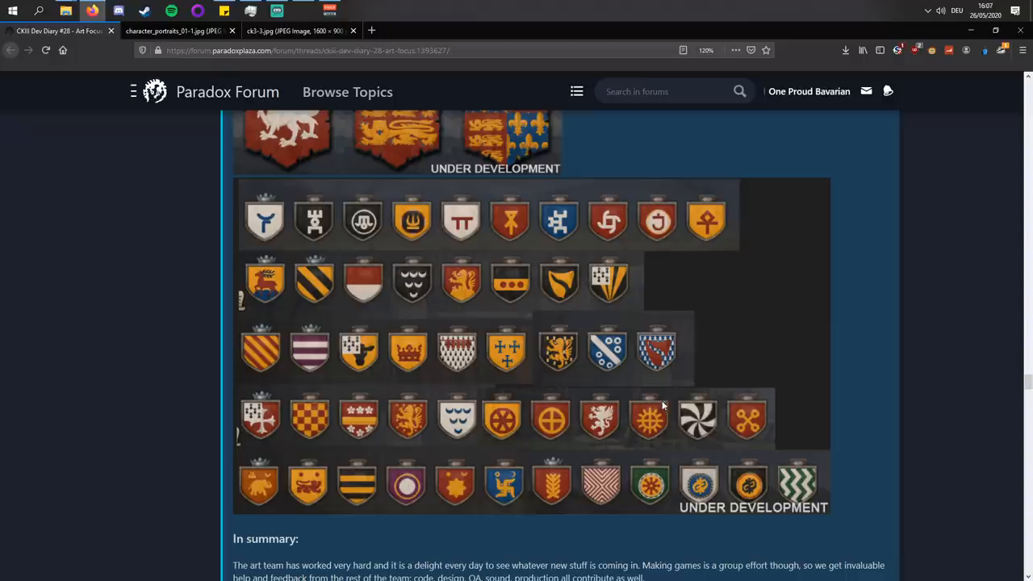
mouse_move(230, 242)
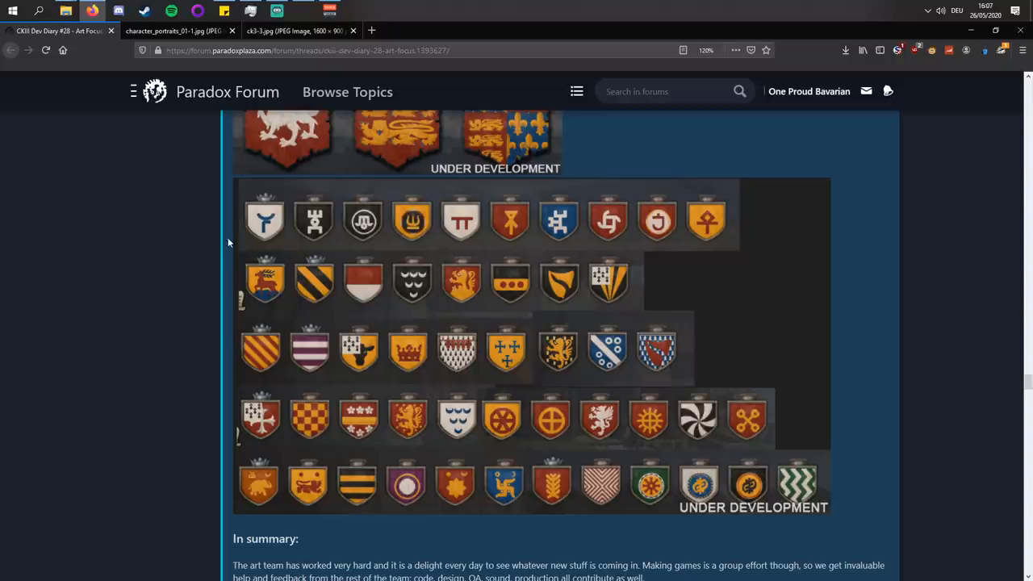
mouse_move(610, 311)
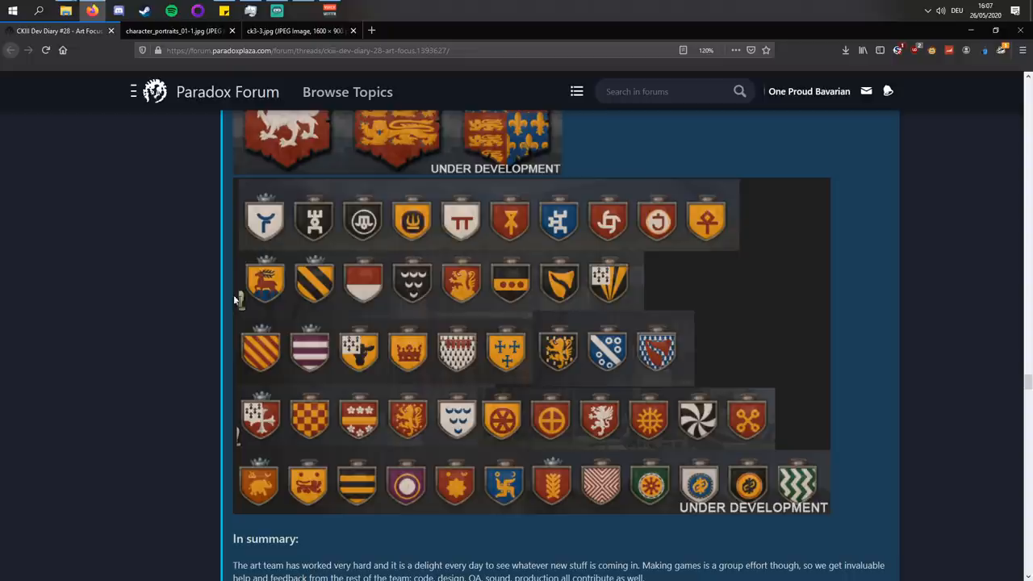
mouse_move(824, 482)
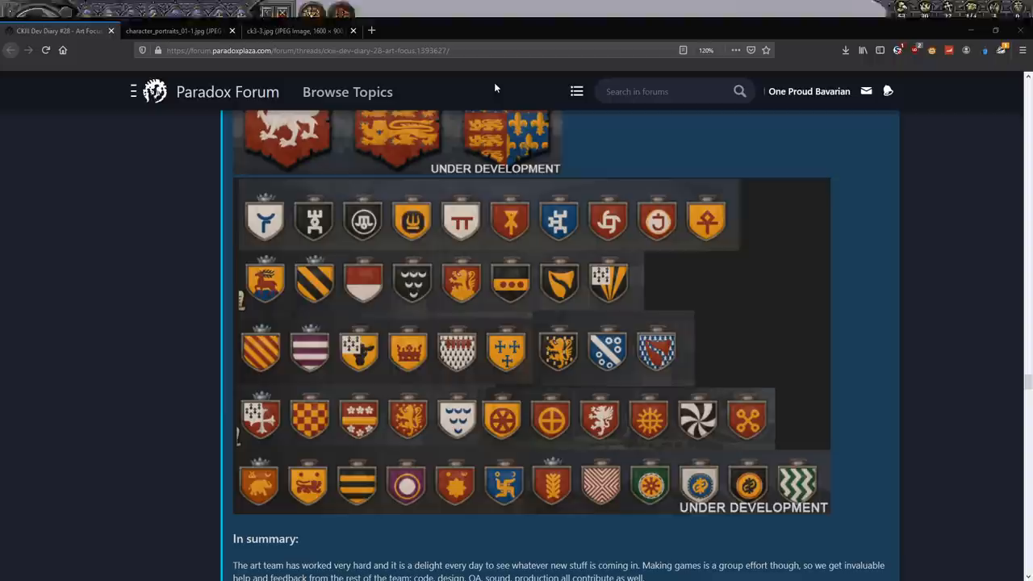
scroll(down, 3)
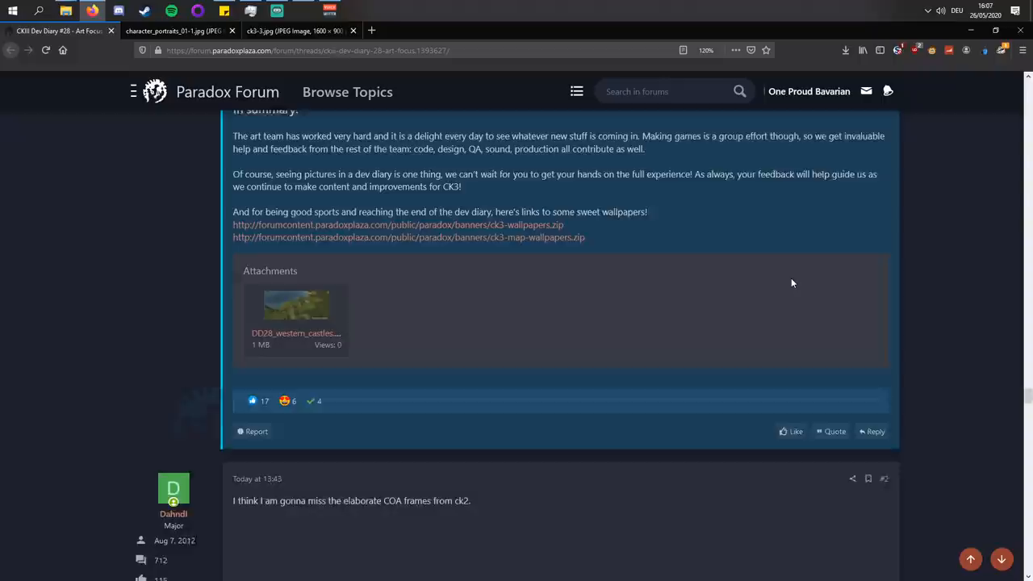